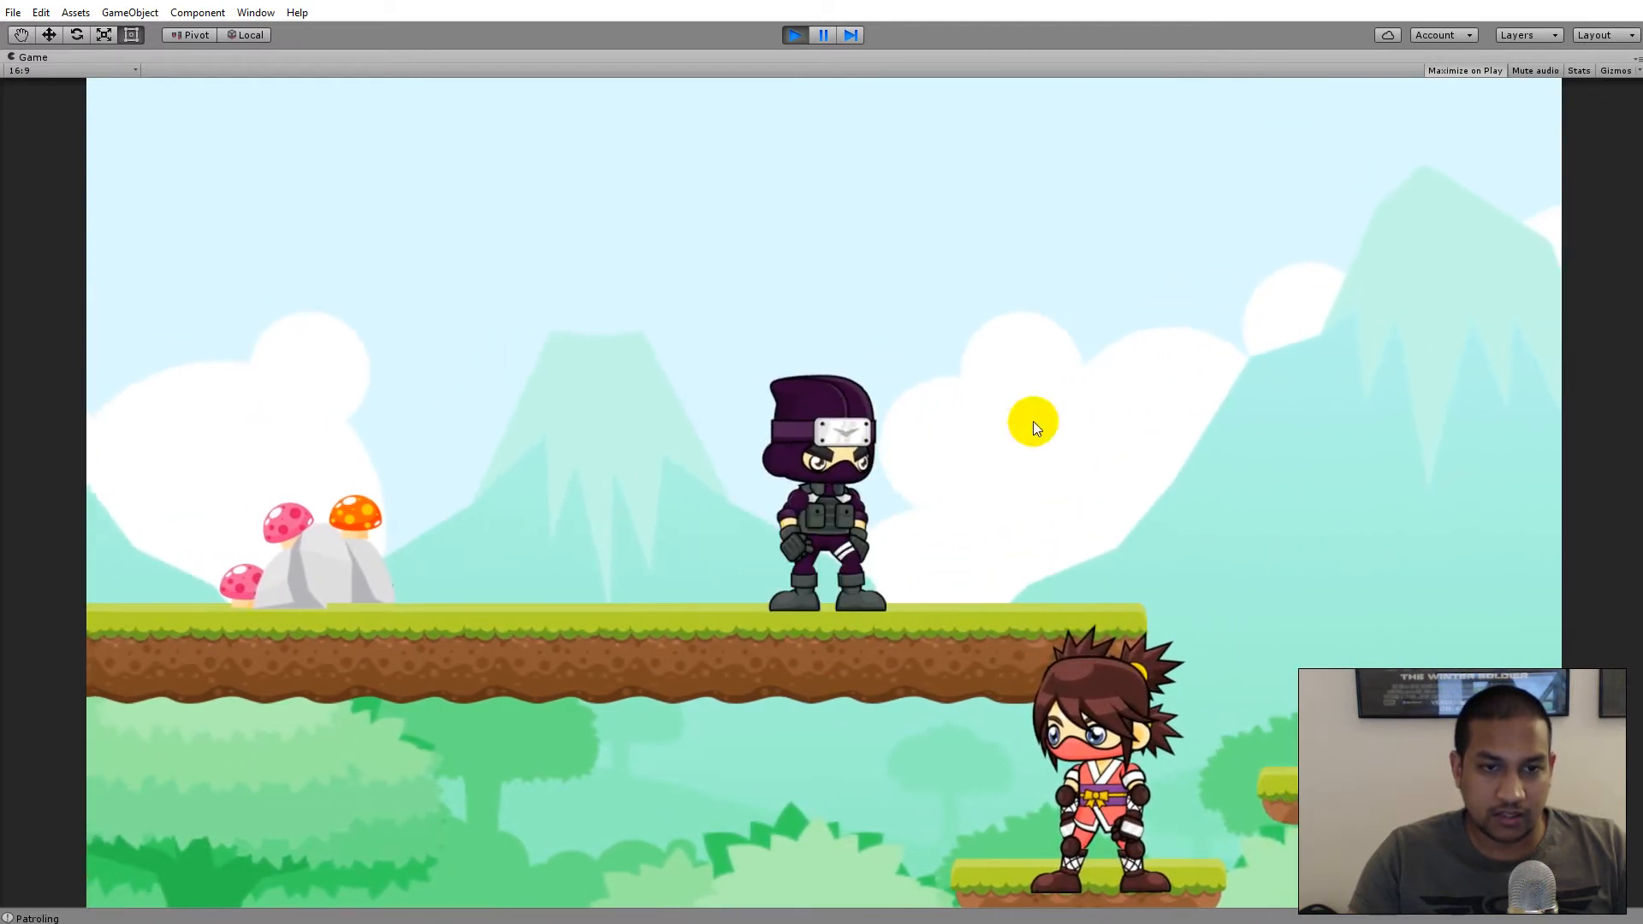
# Stop the patrol test run and return to the editor
pyautogui.click(1595, 34)
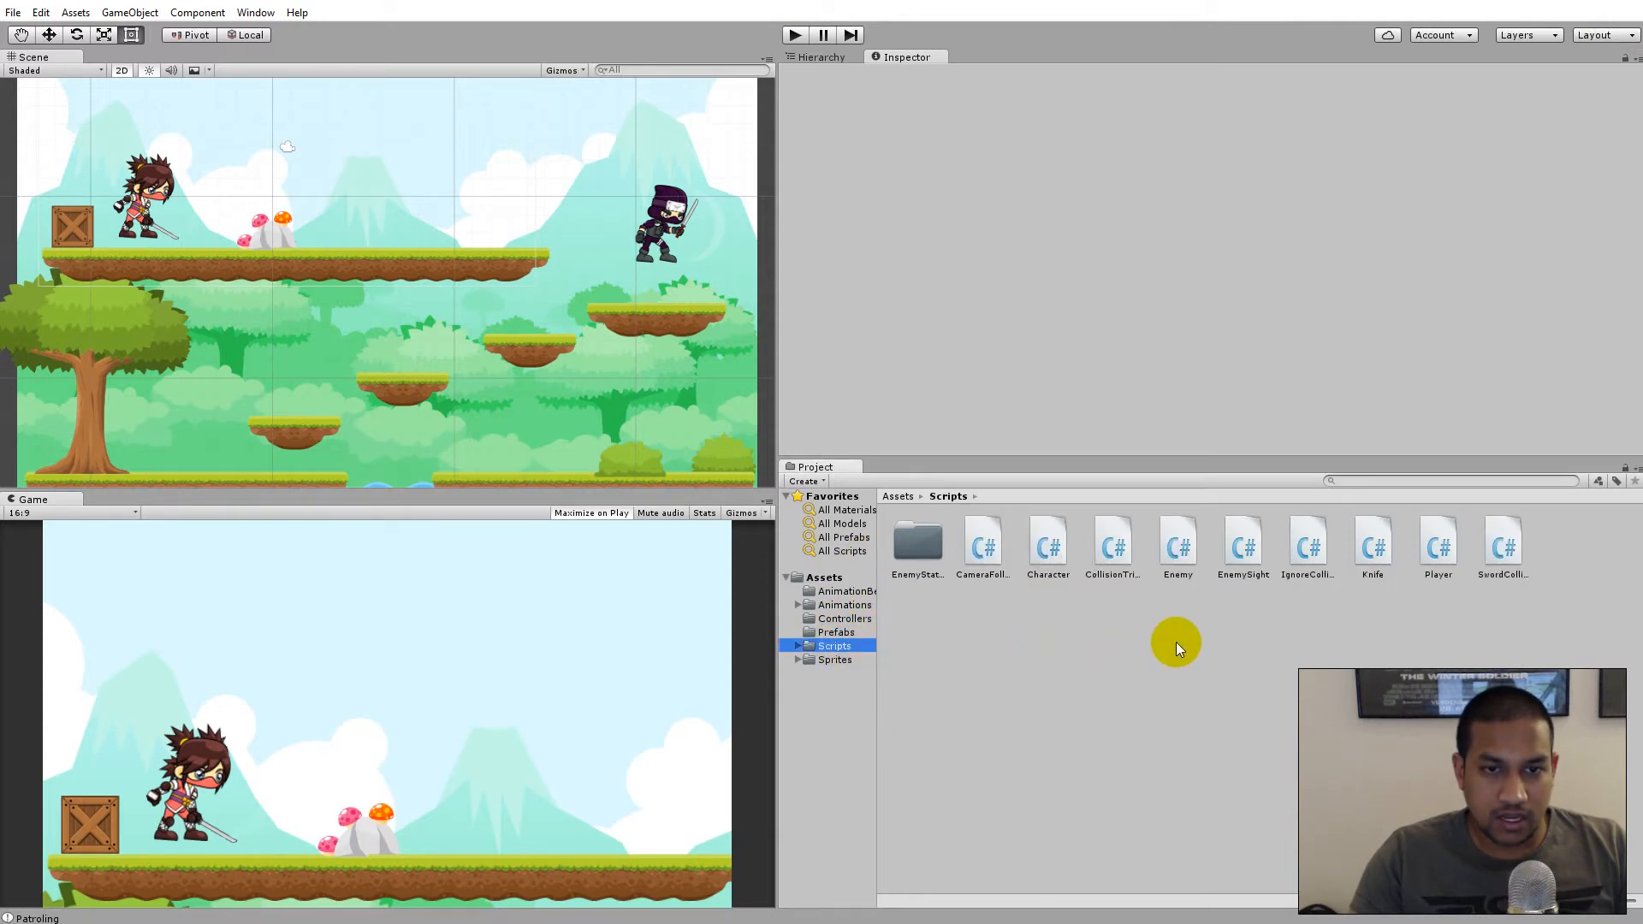
# Open Enemy.cs from the Scripts folder in Visual Studio
pyautogui.doubleClick(1178, 545)
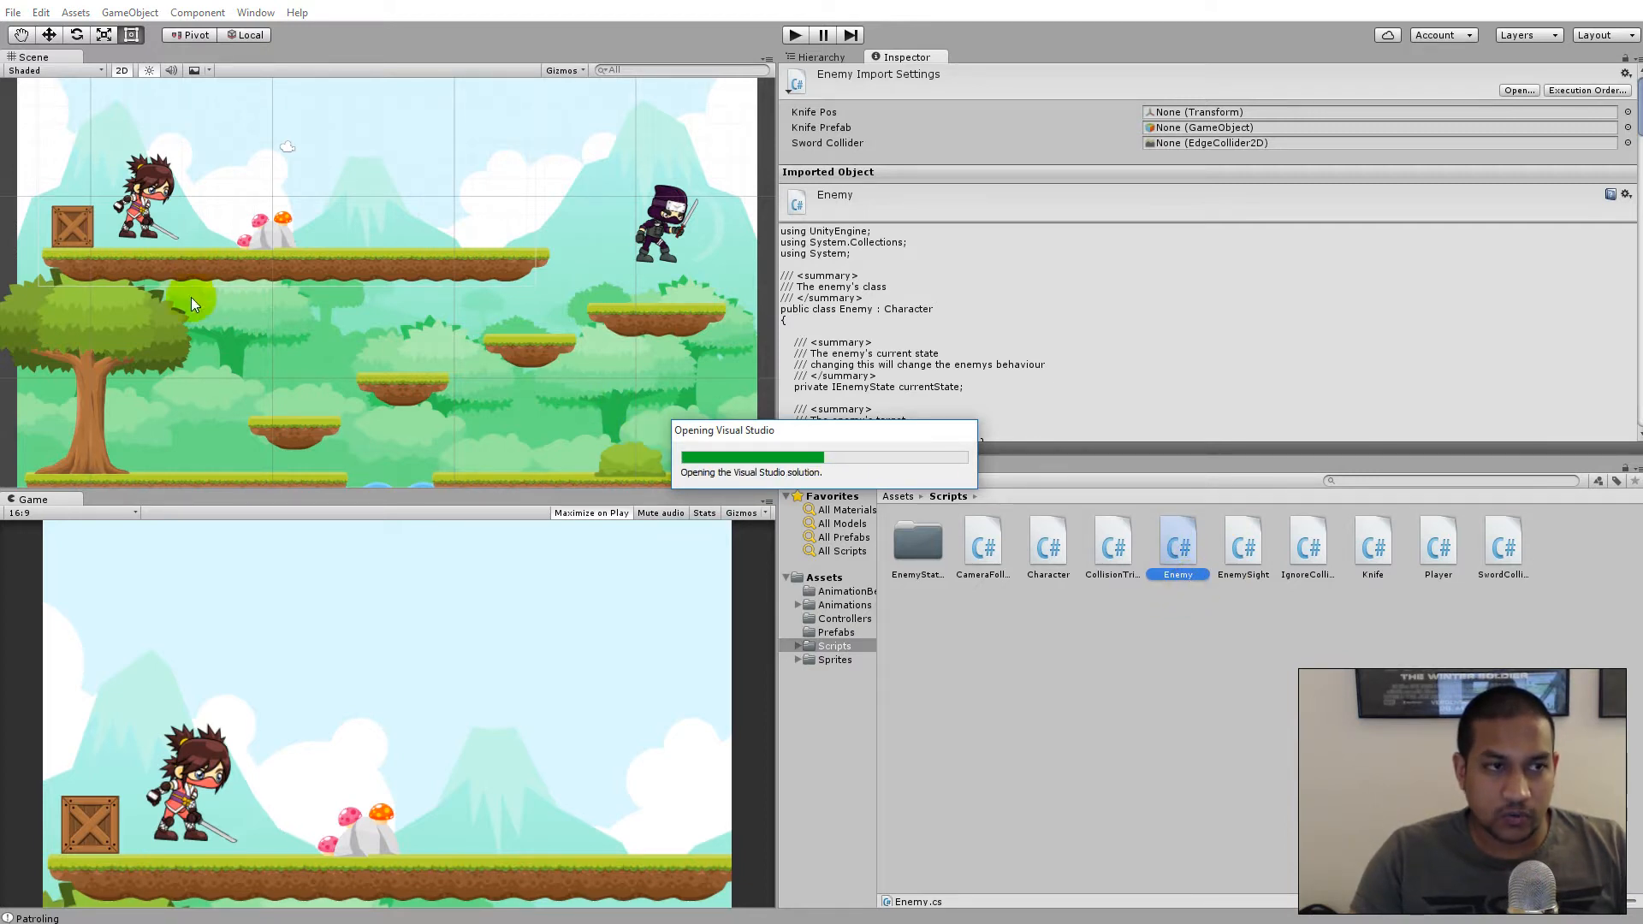
pyautogui.moveTo(566, 291)
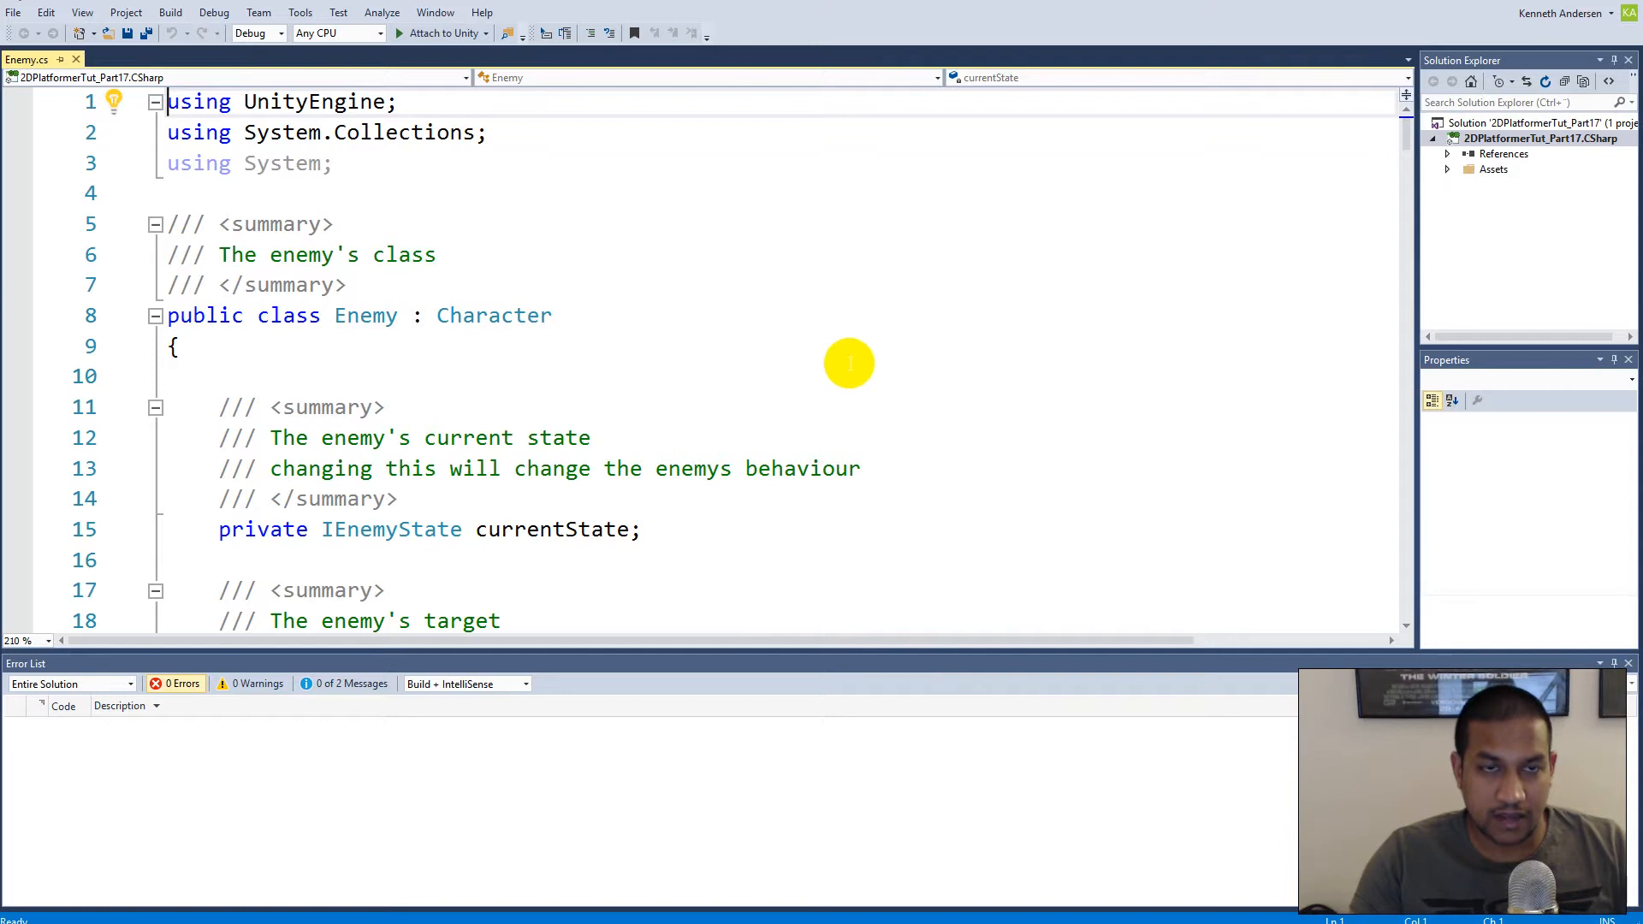
# Declare [SerializeField] private Transform leftEdge and rightEdge fields below startPos
pyautogui.scroll(-3)
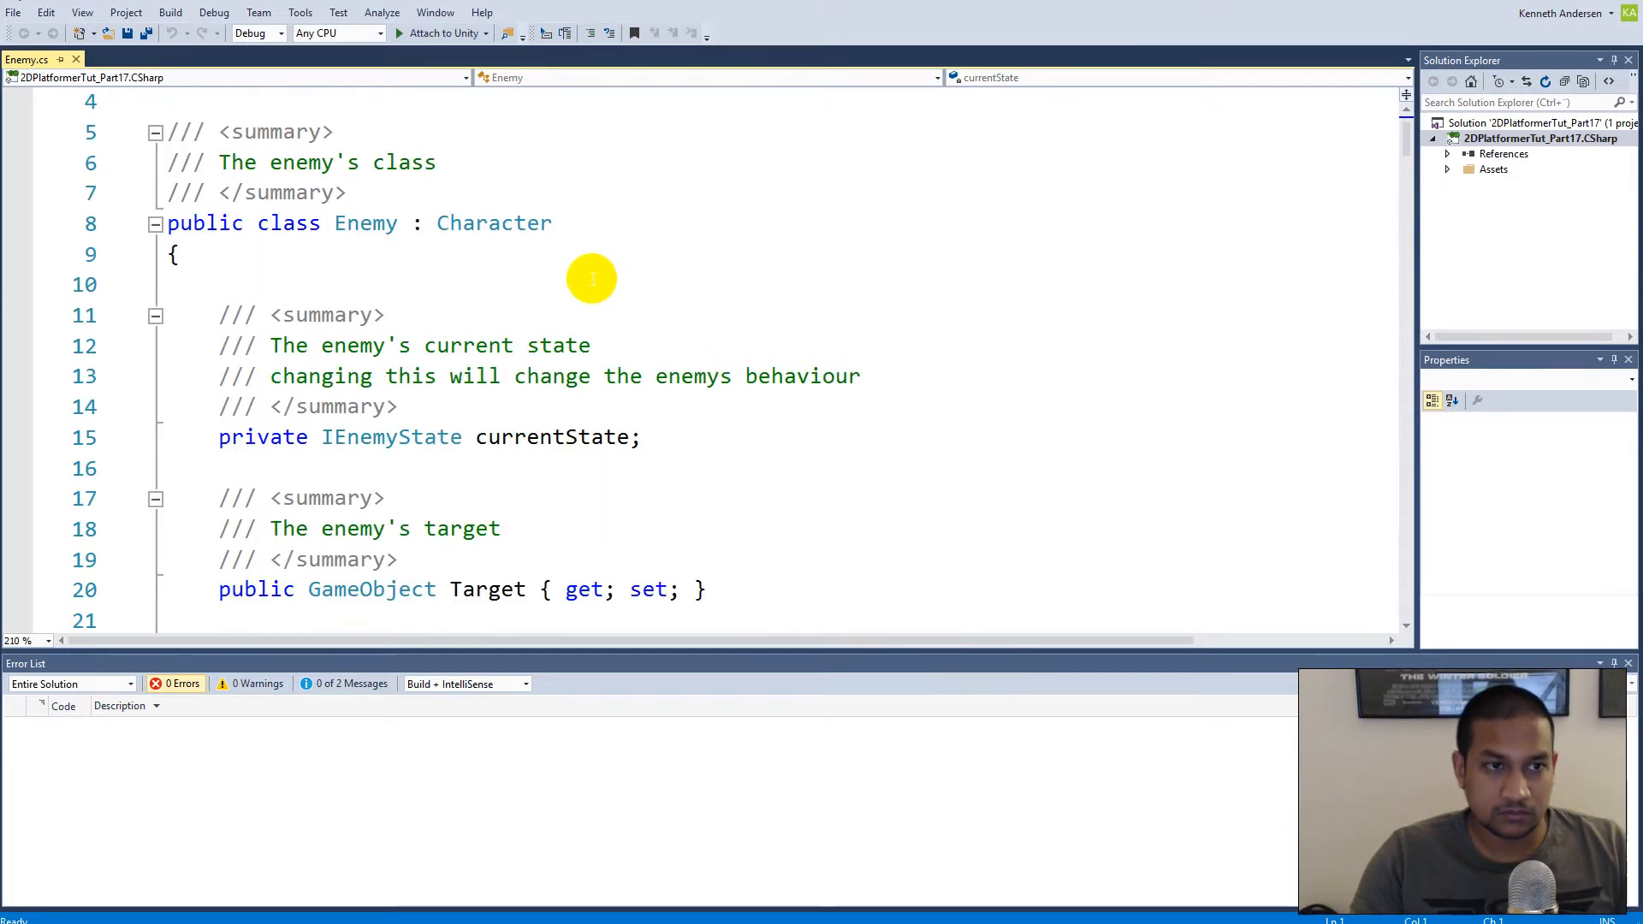
pyautogui.scroll(-3)
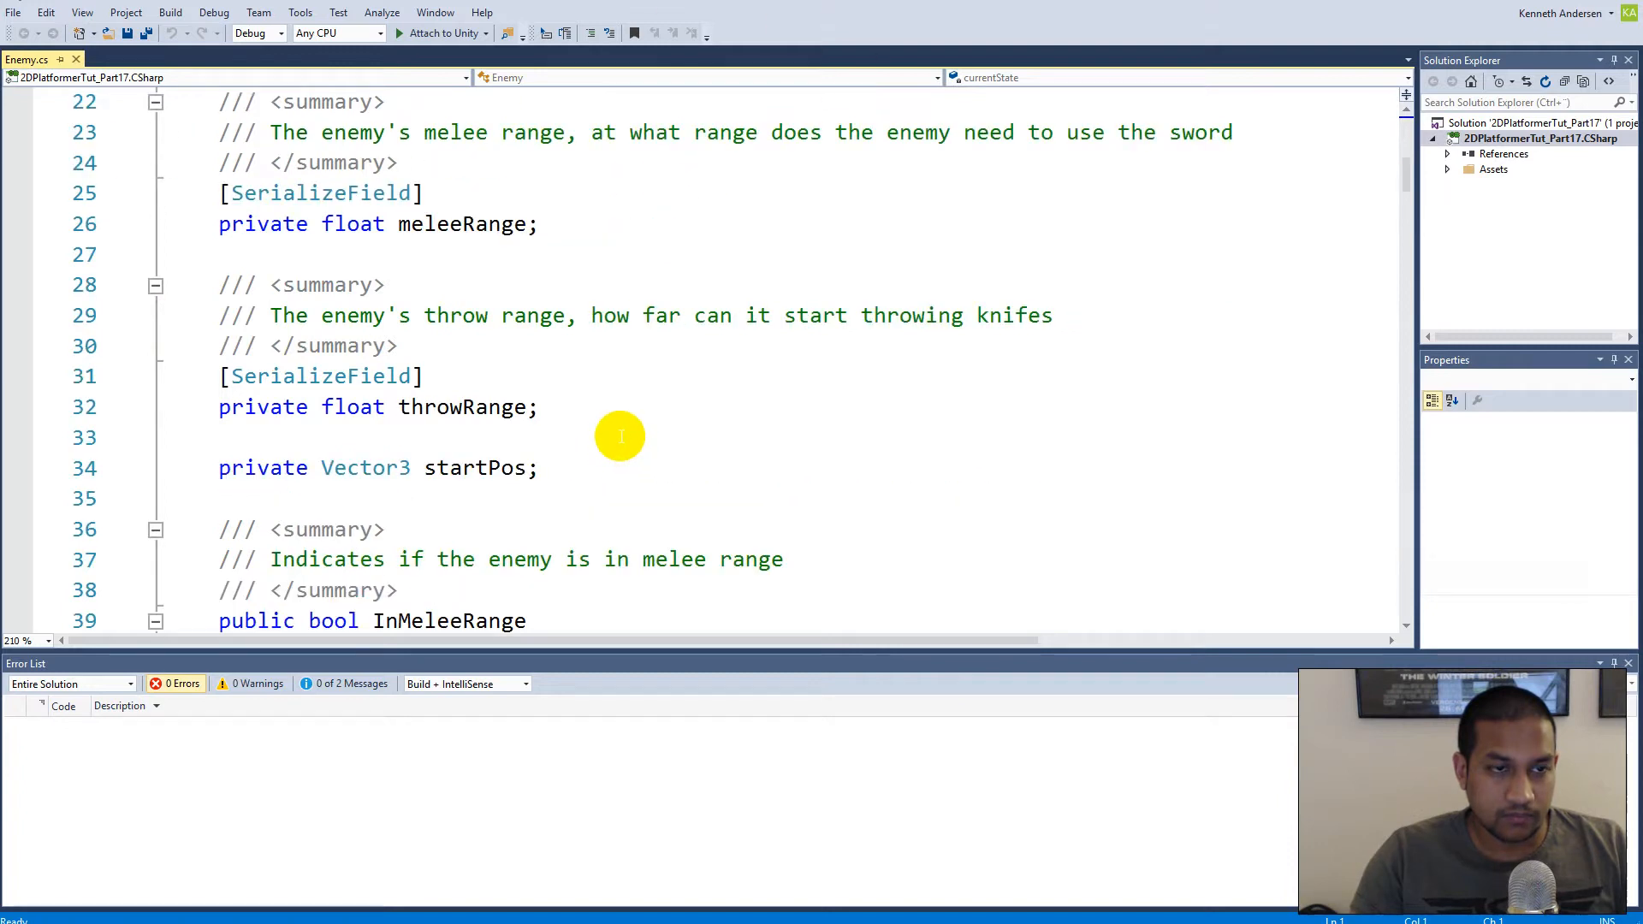
pyautogui.click(620, 437)
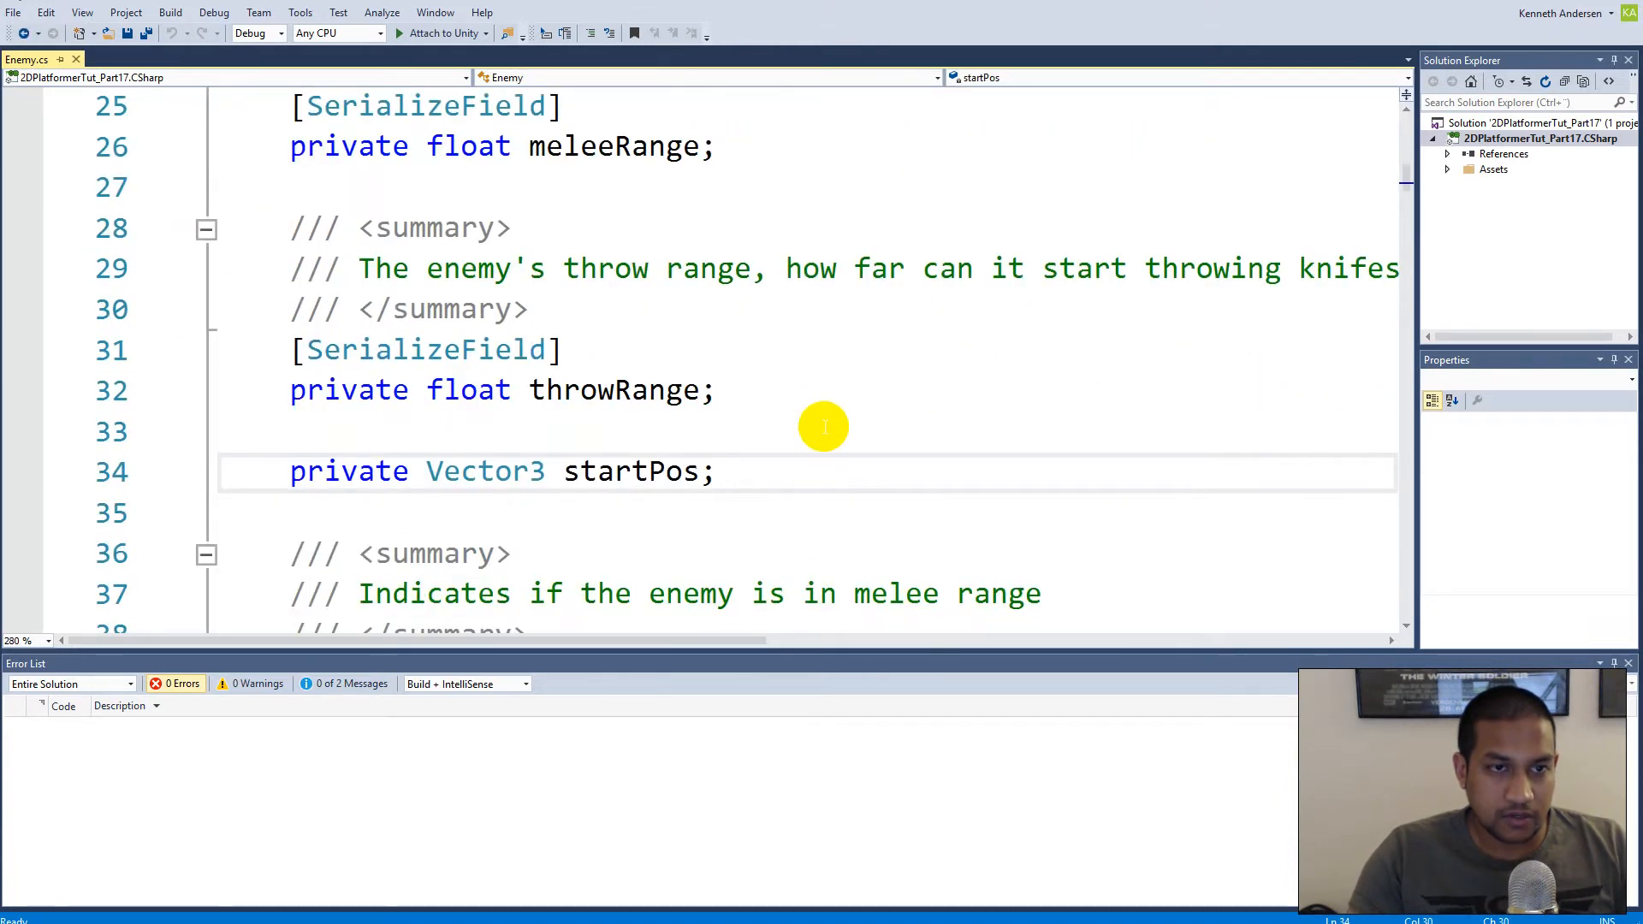
pyautogui.write('private Transform lef')
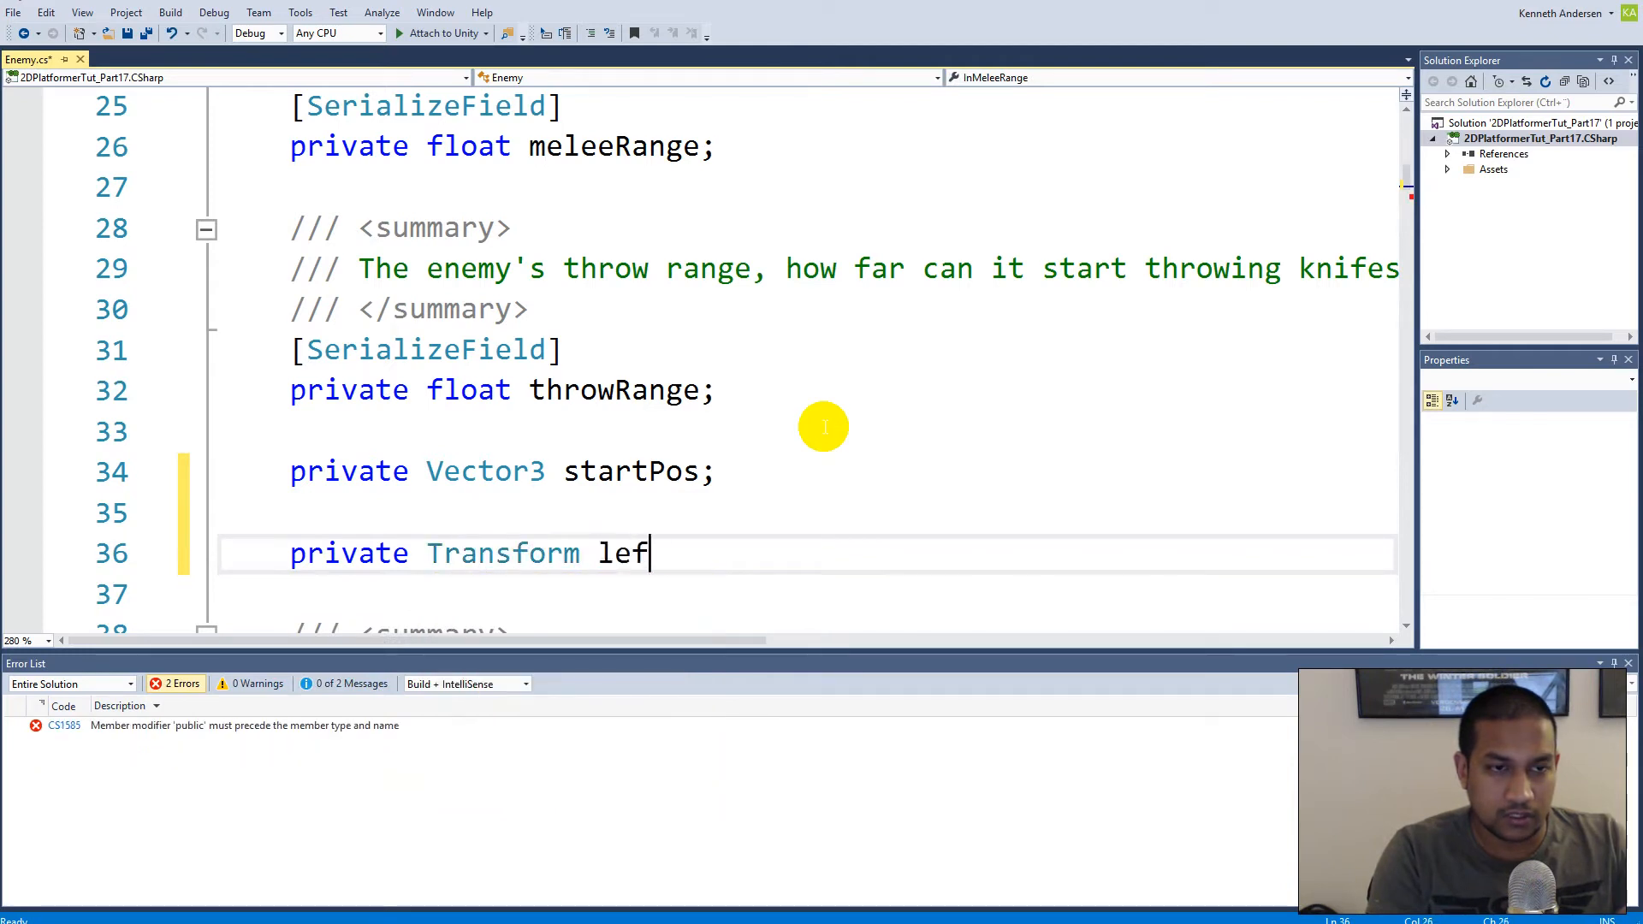
pyautogui.write('tEdg')
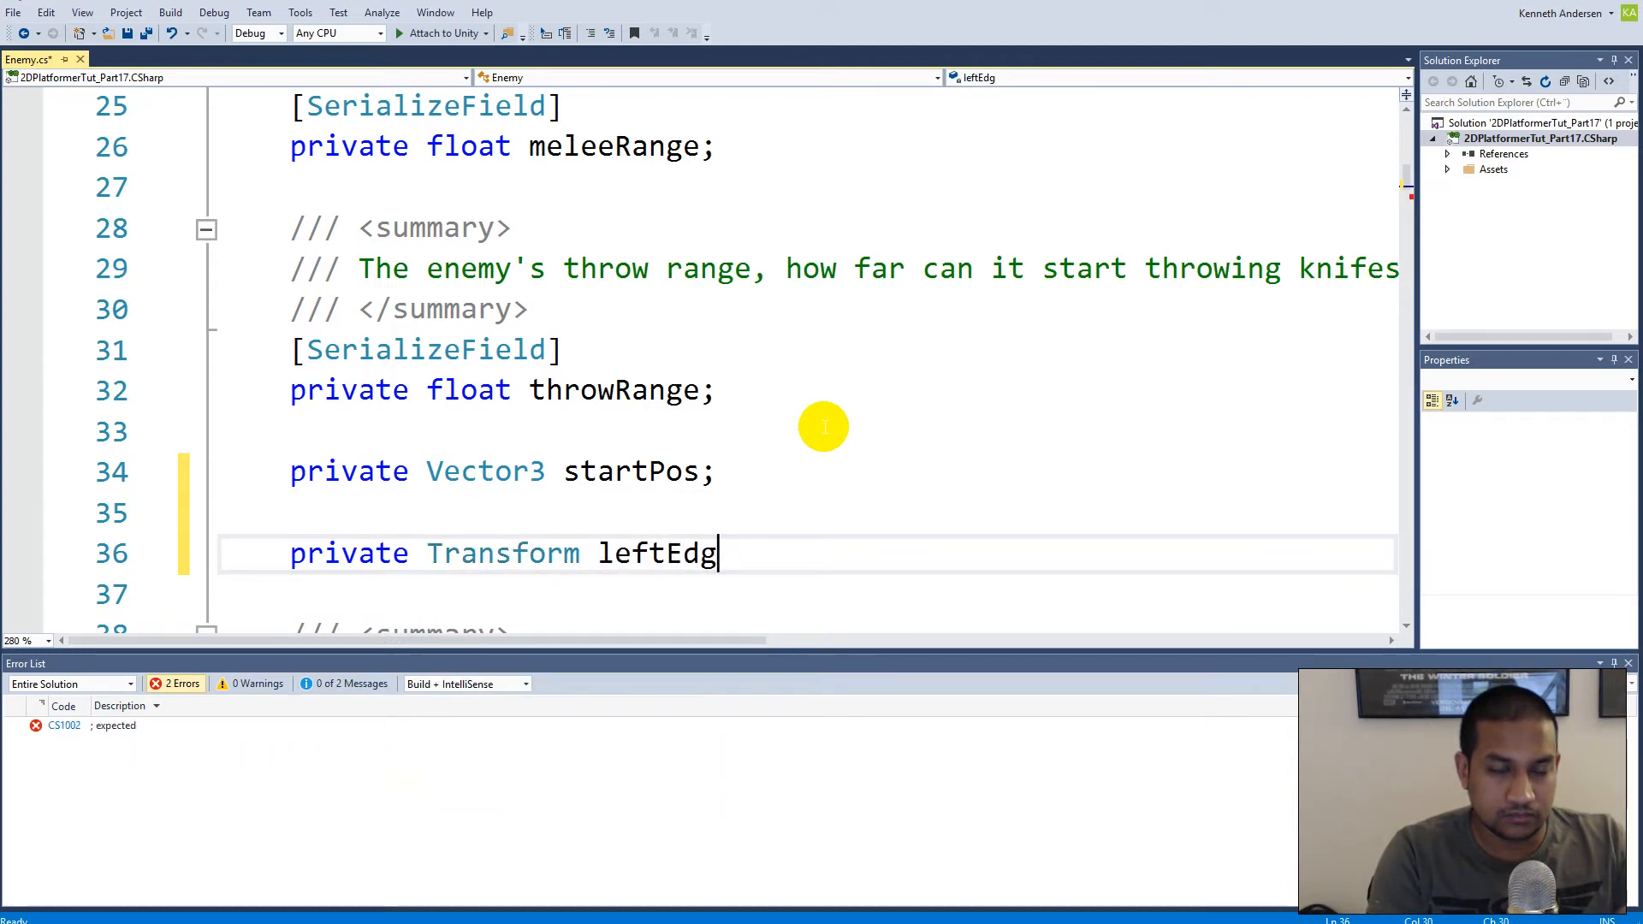
pyautogui.write('e;')
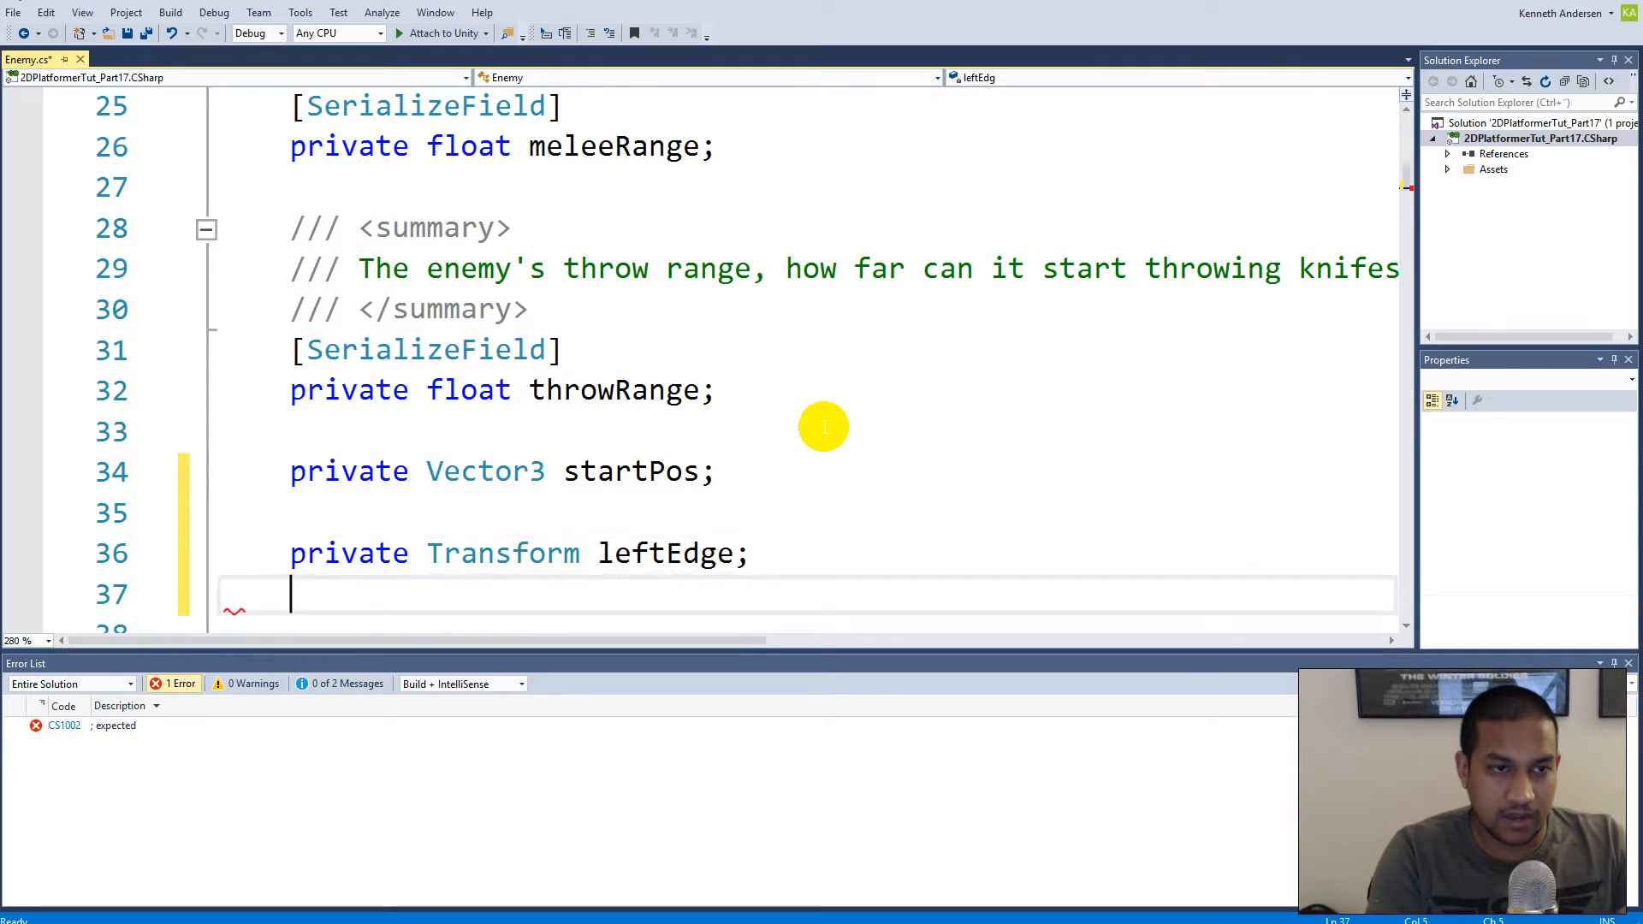
pyautogui.write('private Transform r')
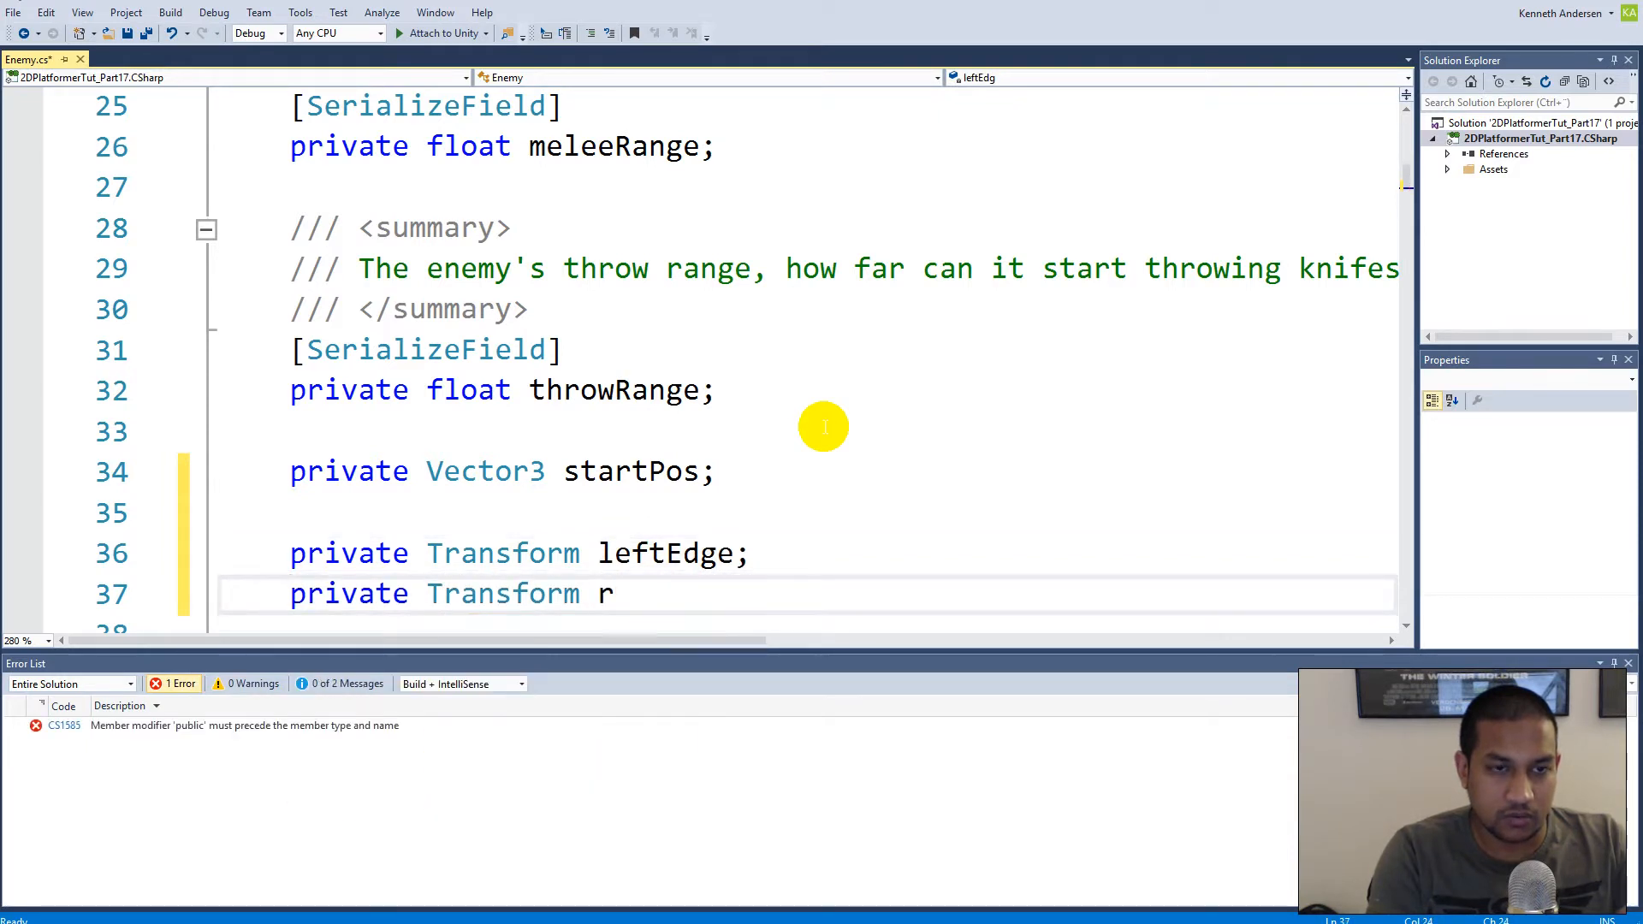
pyautogui.write('ightR')
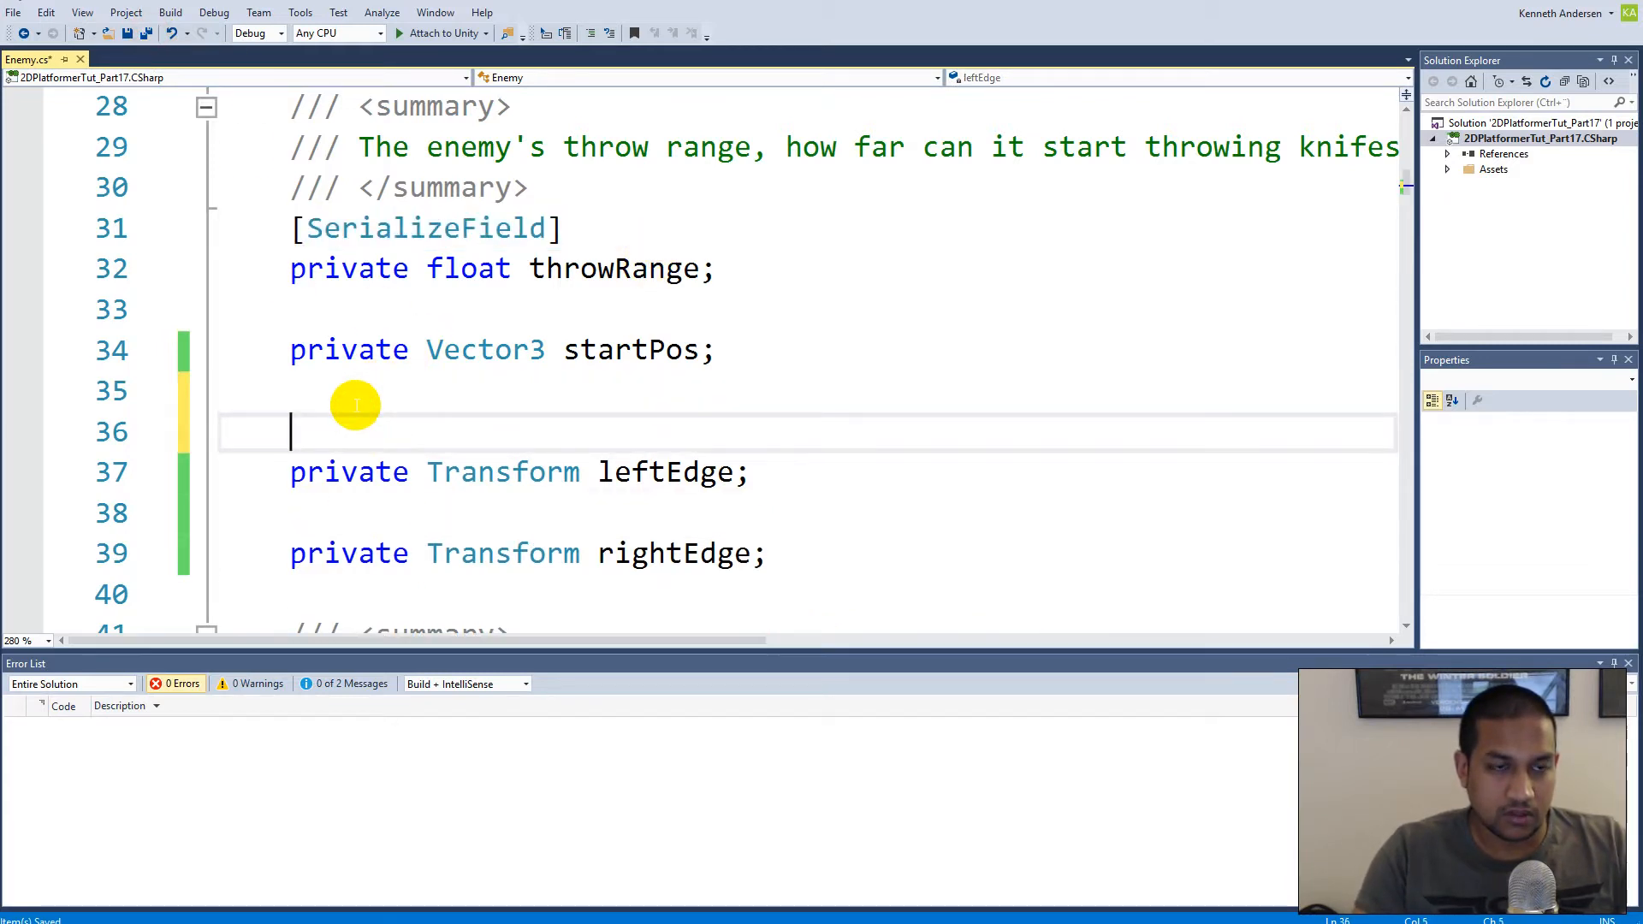
pyautogui.write('[SerializeField]')
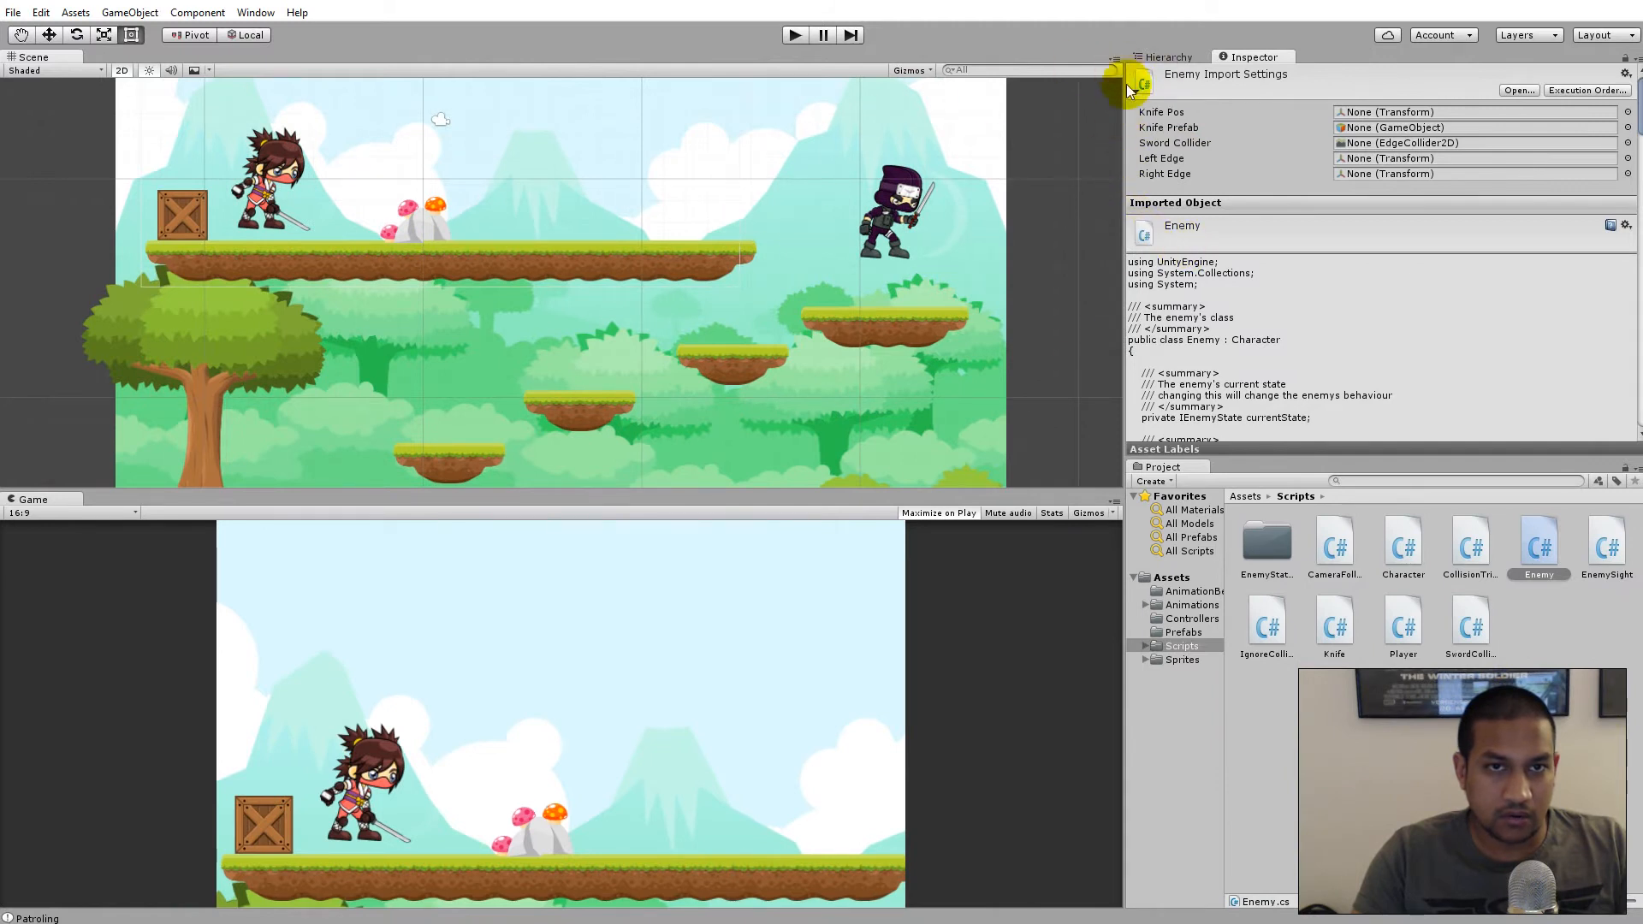
# Select the Enemy object and switch the editor to the 2 by 3 layout
pyautogui.click(1164, 56)
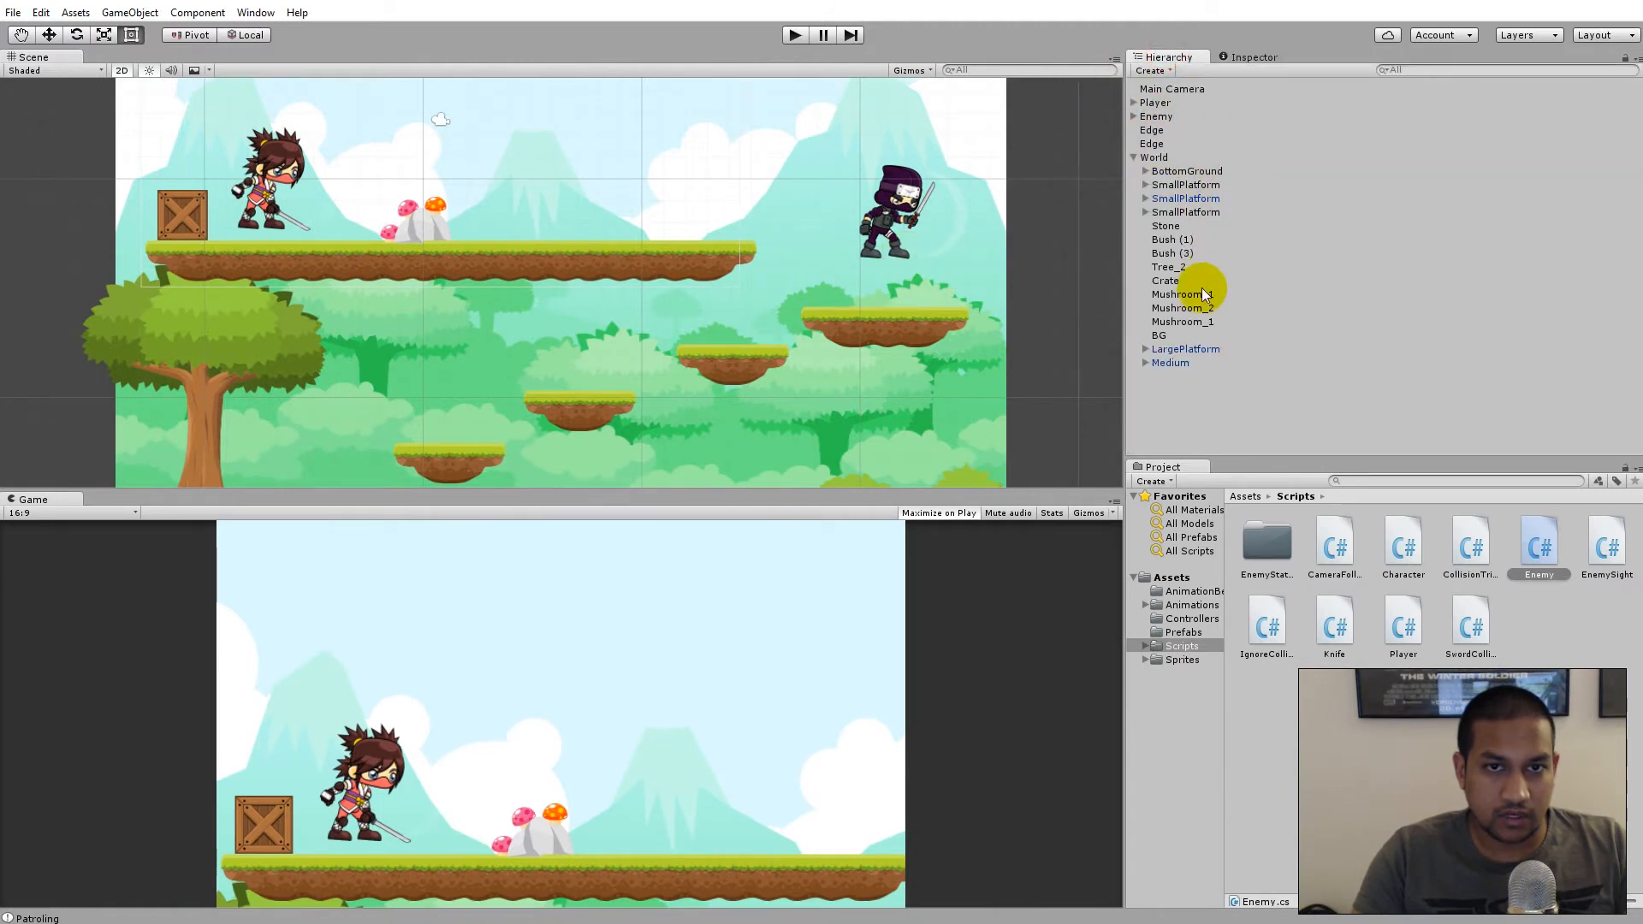
pyautogui.click(1155, 117)
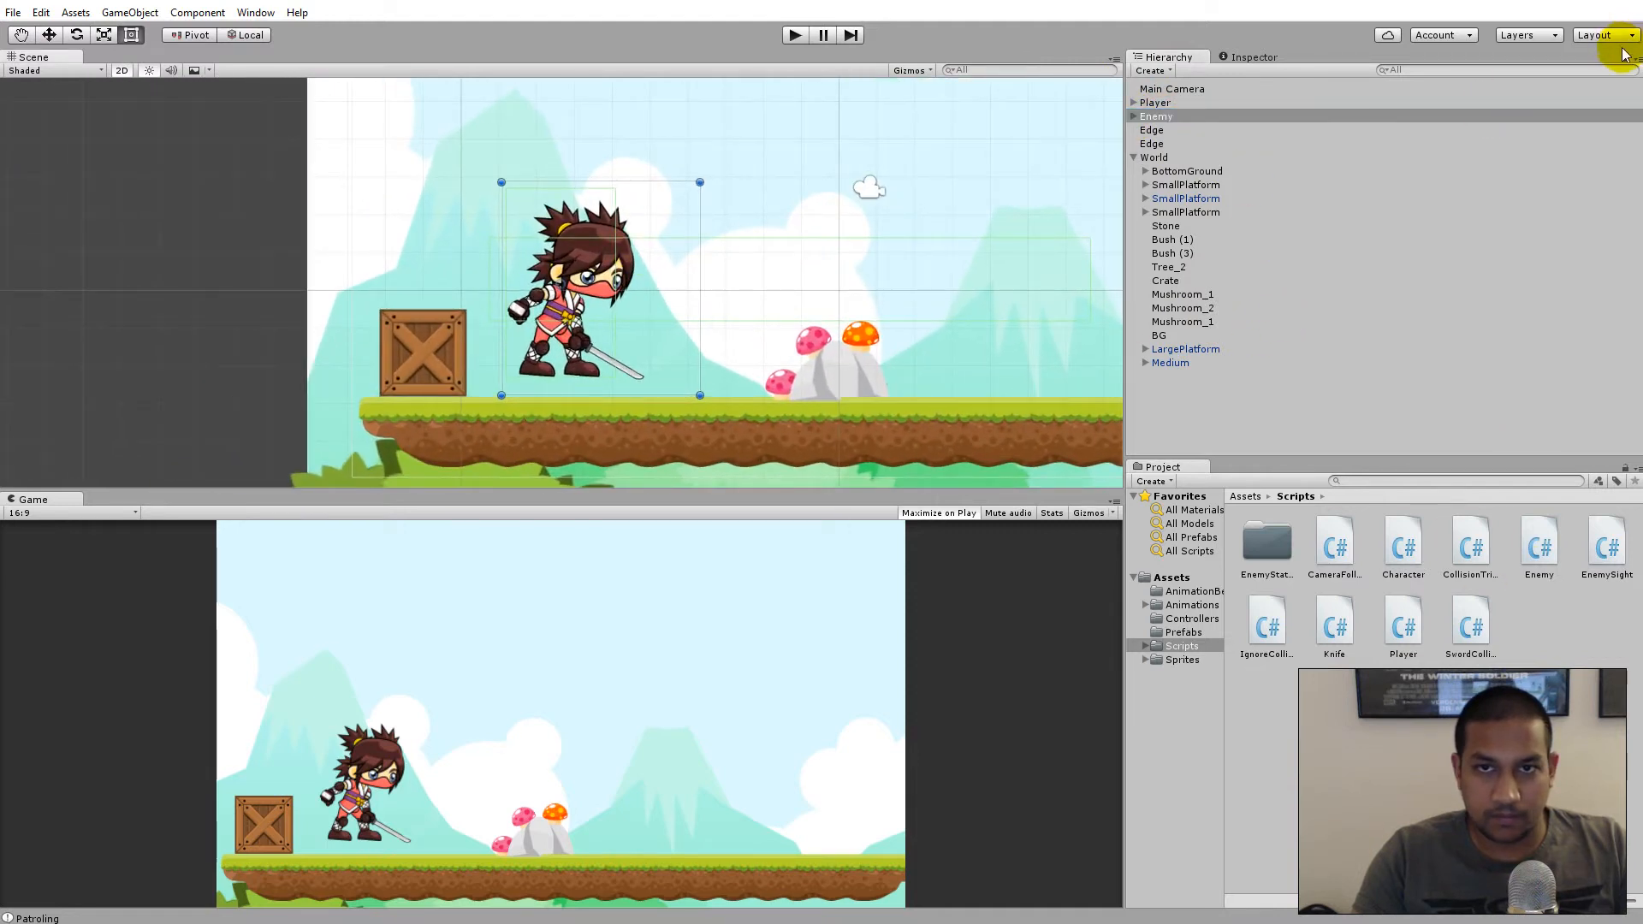
pyautogui.click(1594, 34)
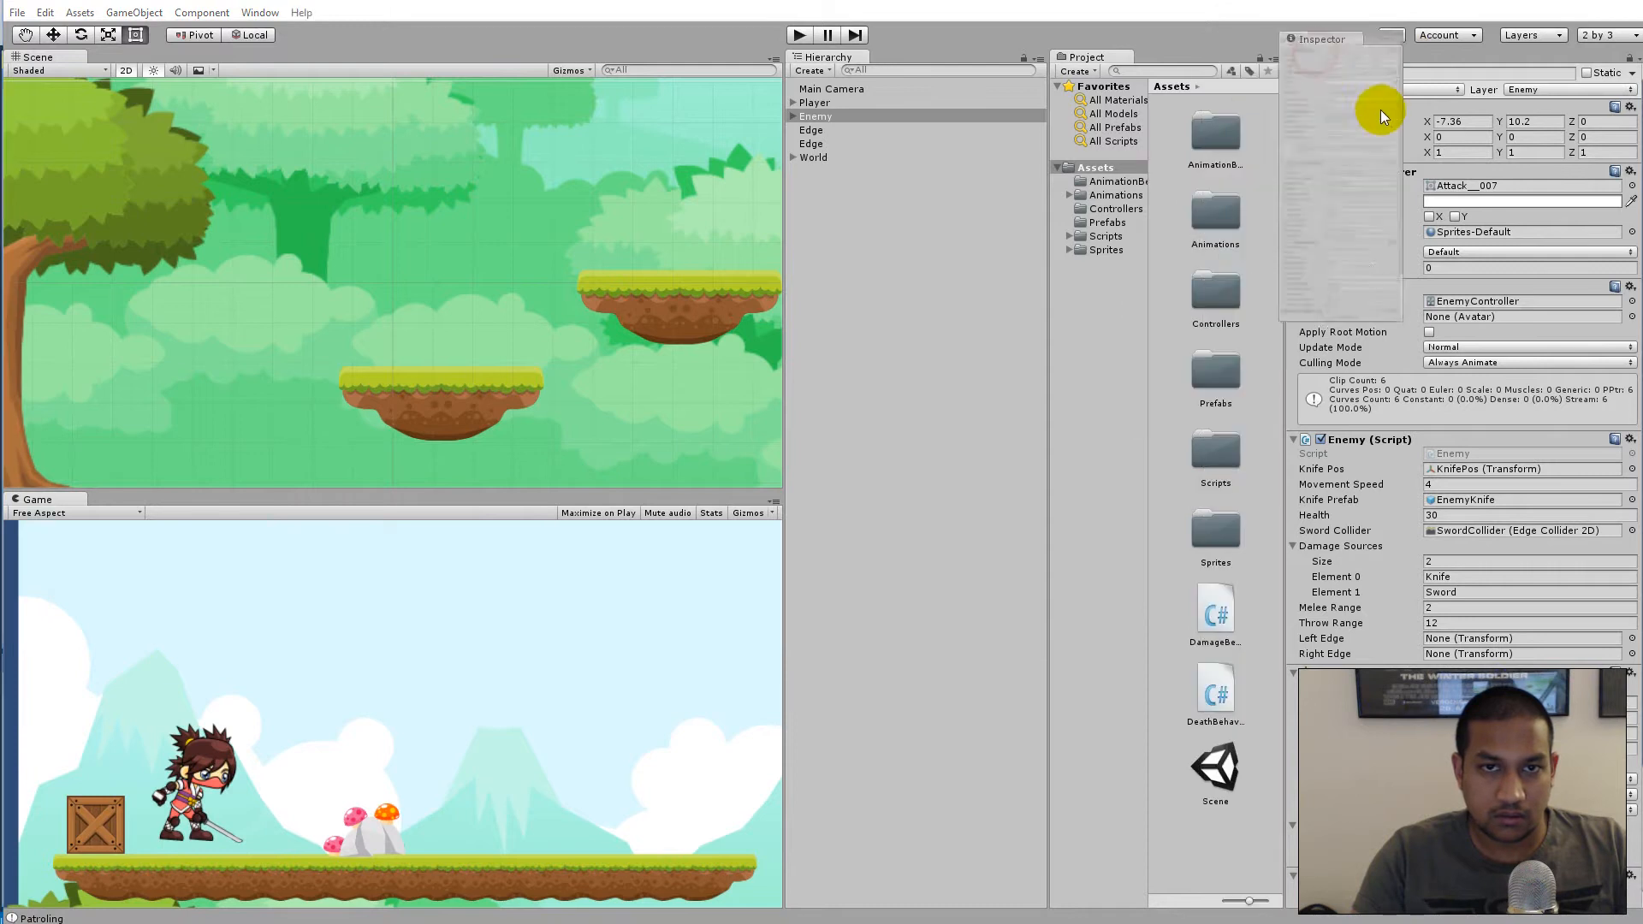
pyautogui.click(815, 103)
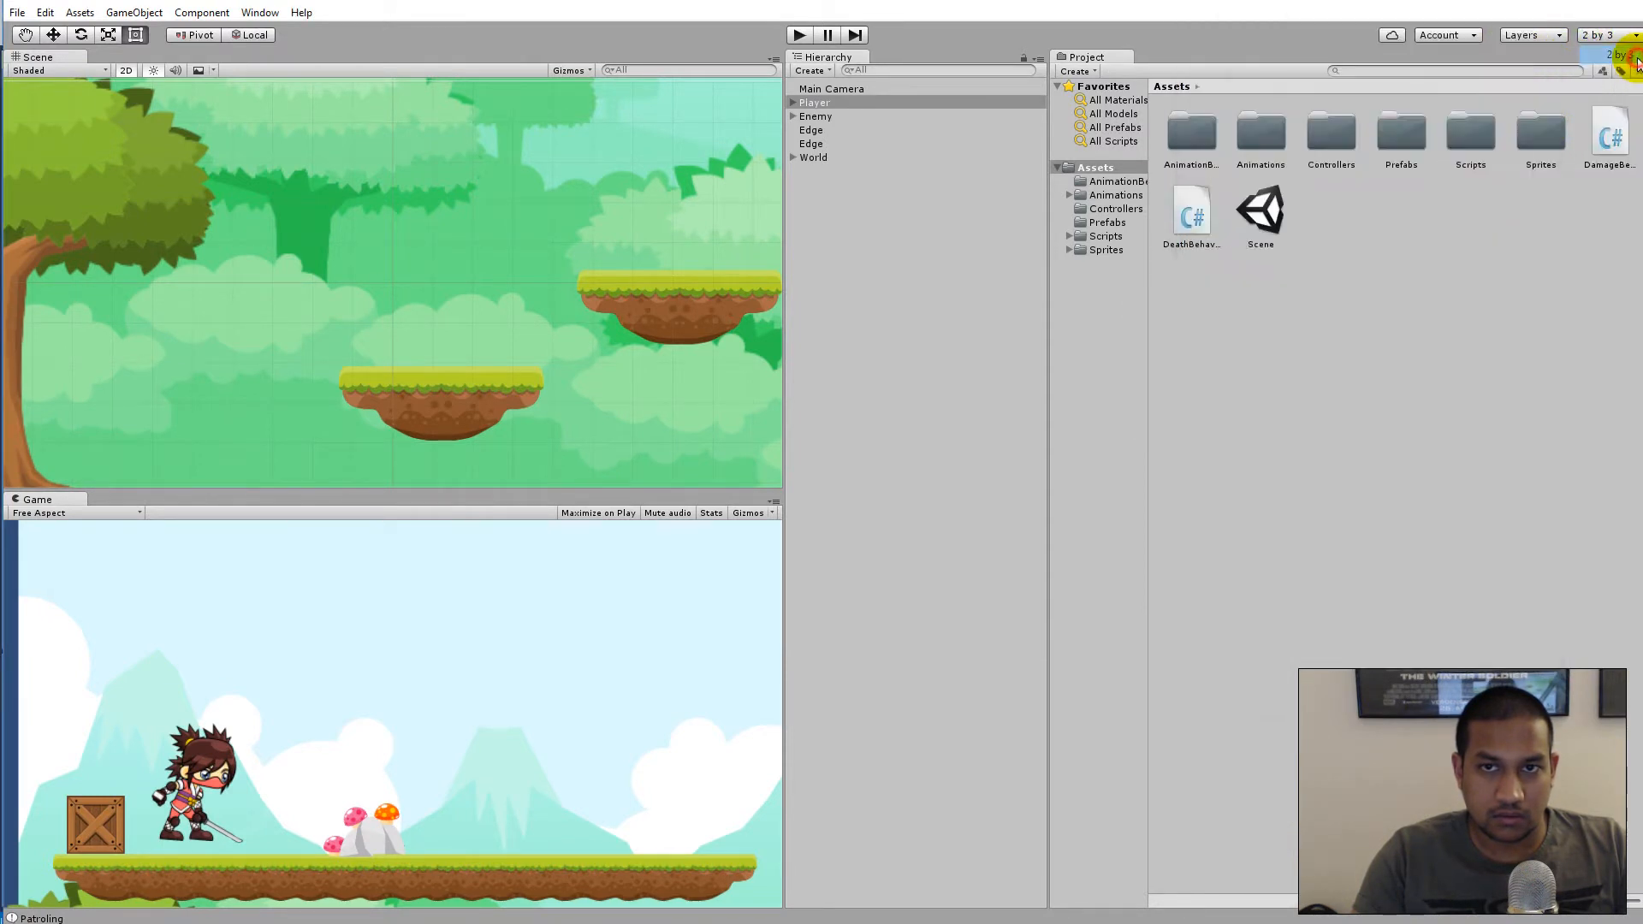
pyautogui.click(814, 103)
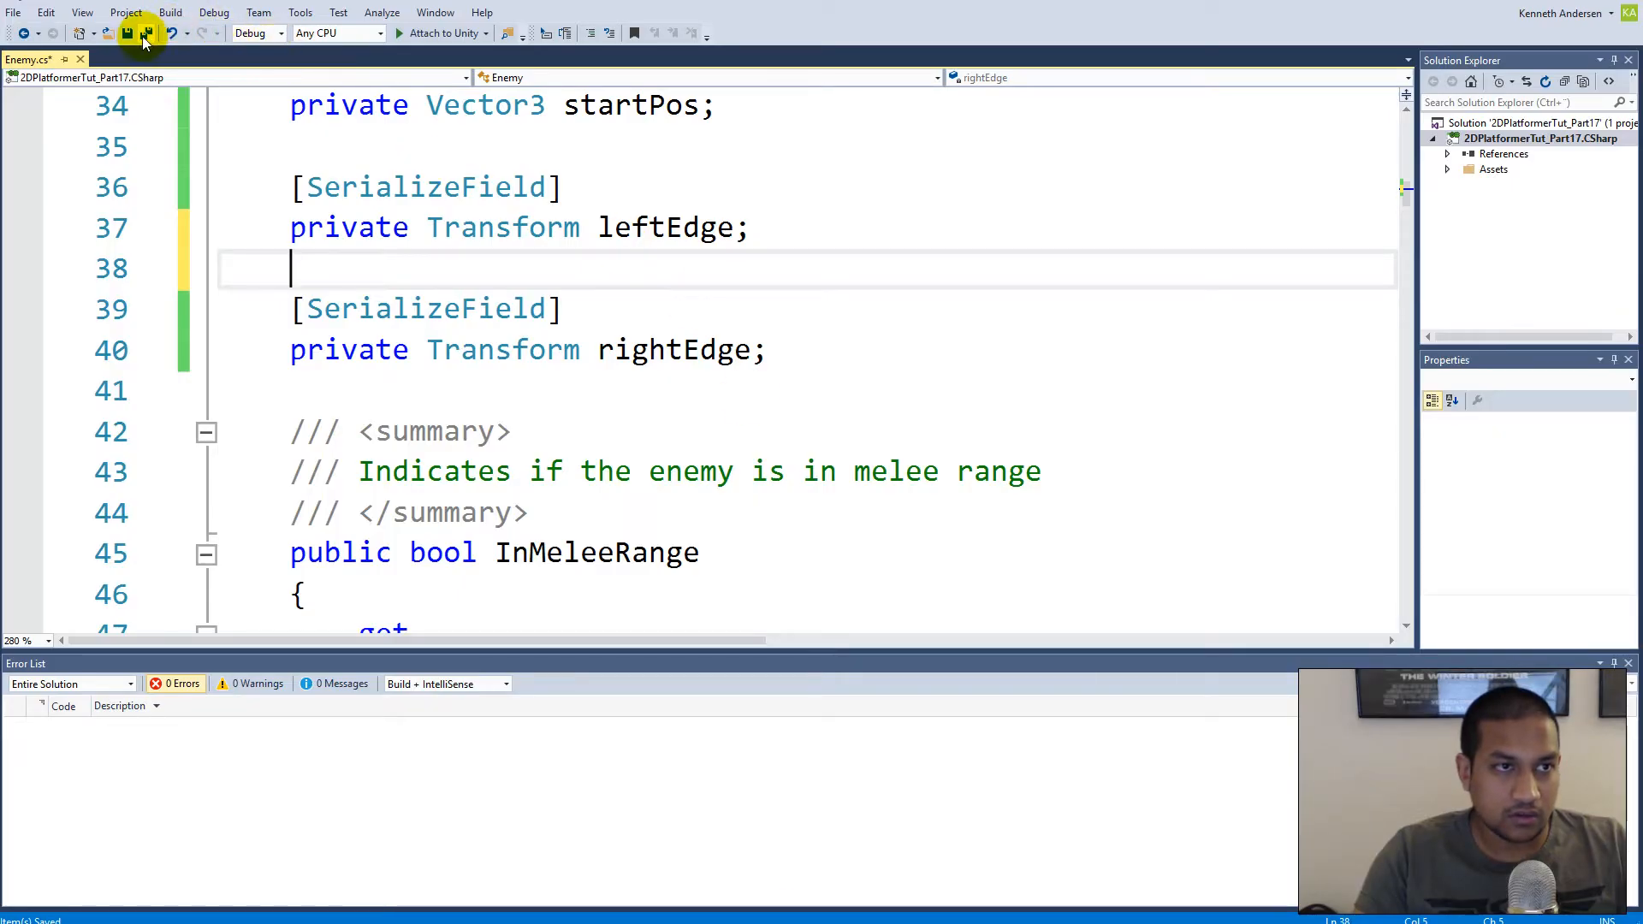
# Save the Enemy script so Left Edge and Right Edge slots appear in the Inspector
pyautogui.click(146, 32)
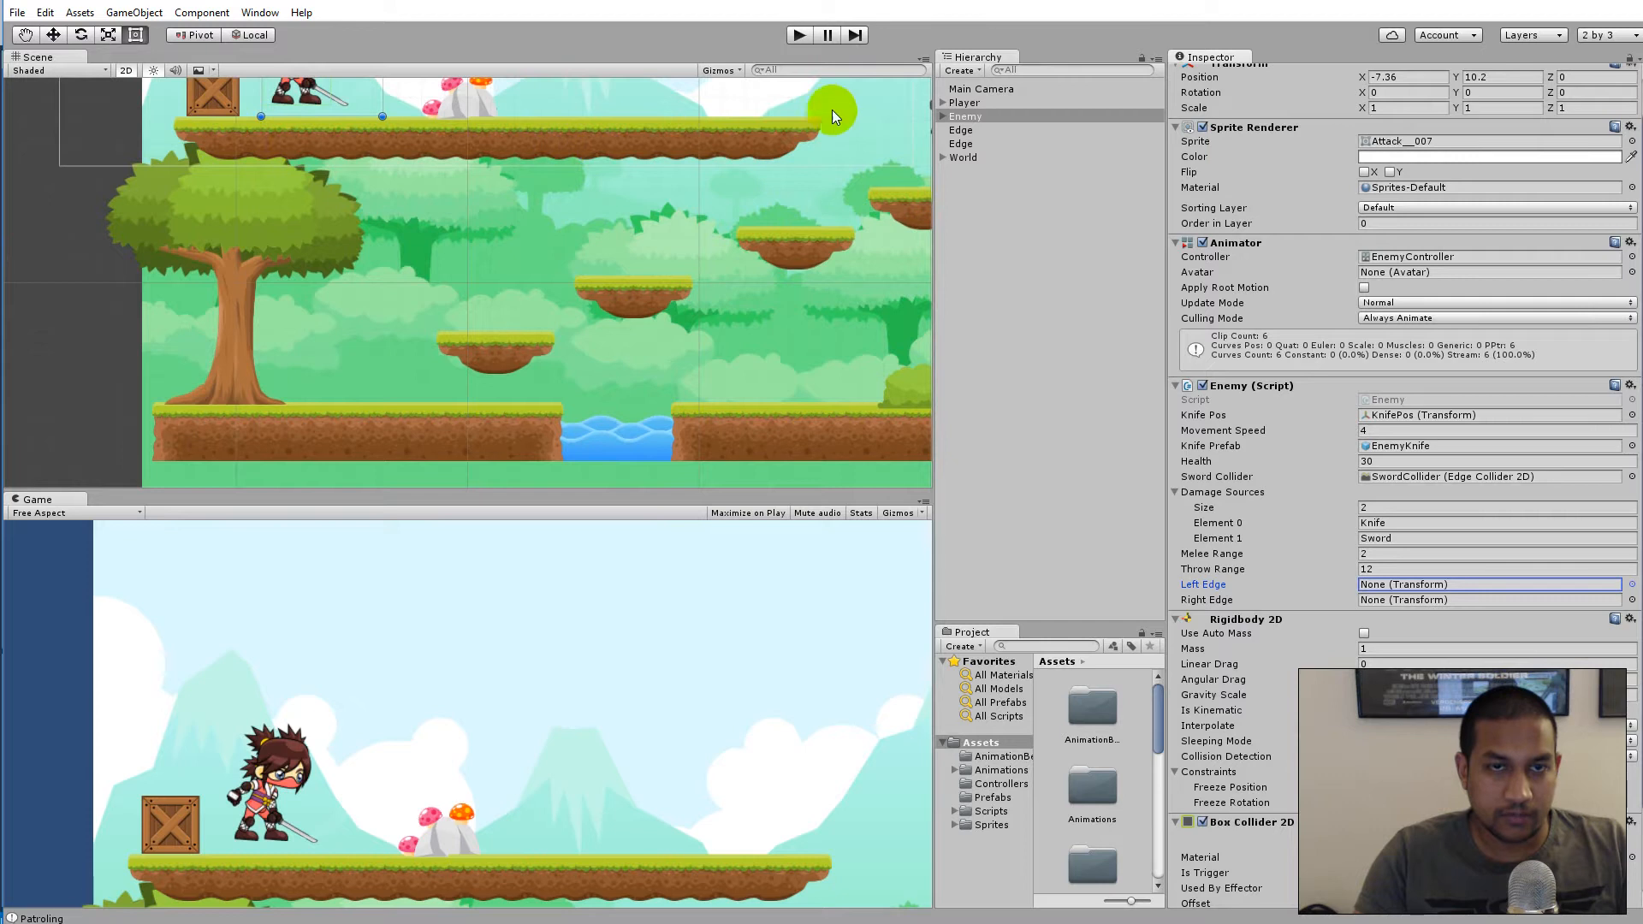
# Rename the Edge objects to RightEdge and LeftEdge and place them under LargePlatform
pyautogui.click(959, 130)
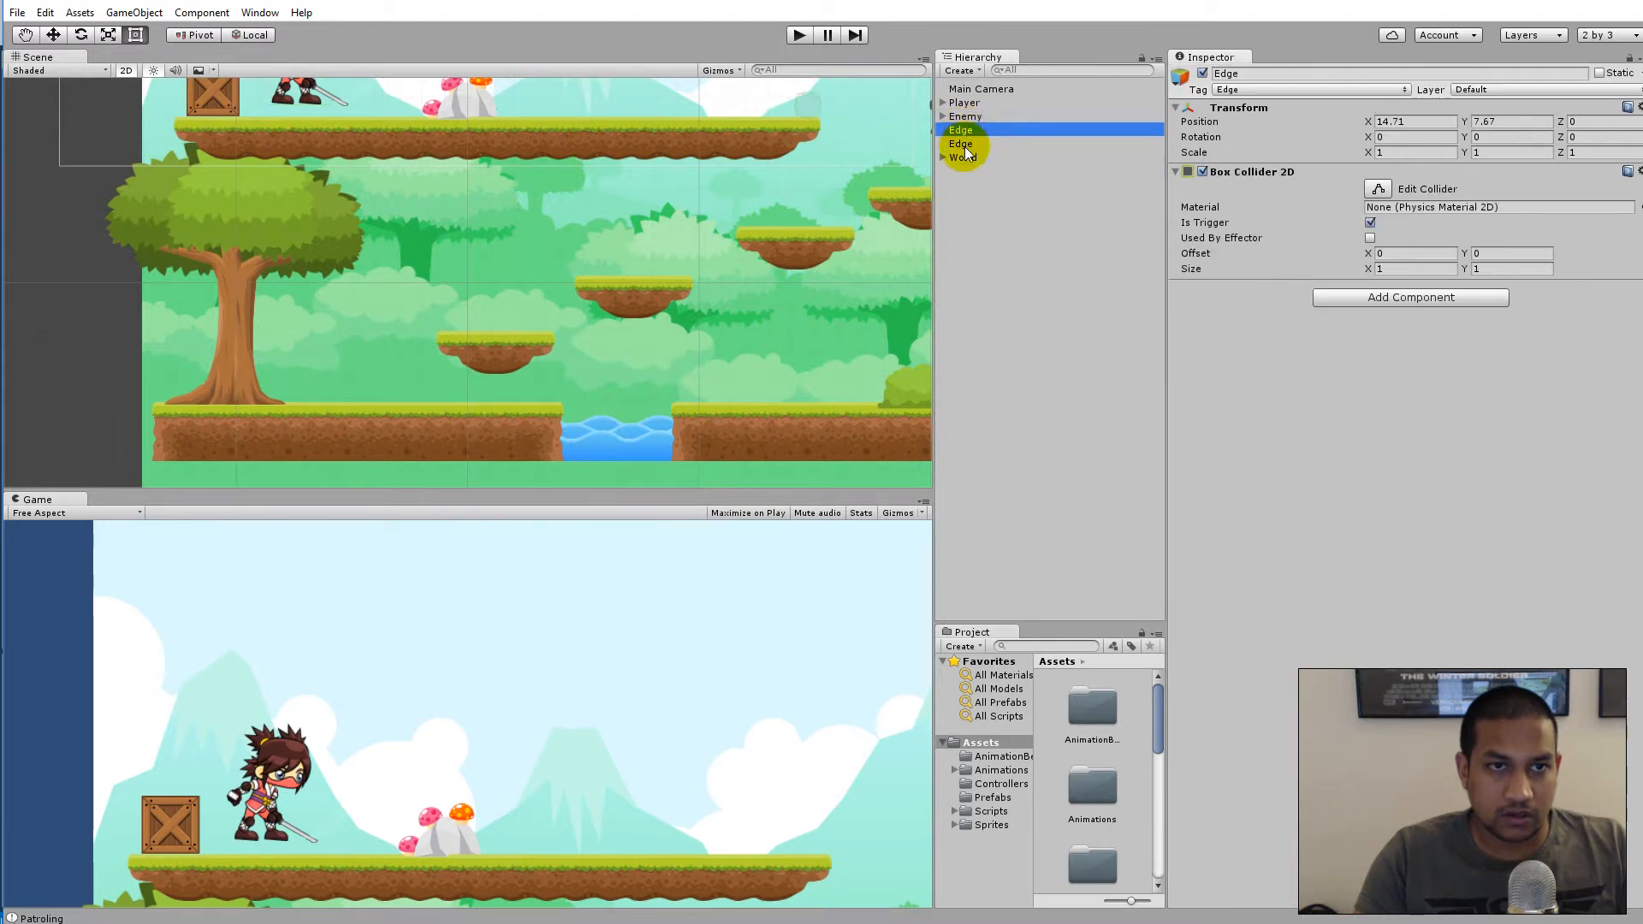
pyautogui.click(960, 144)
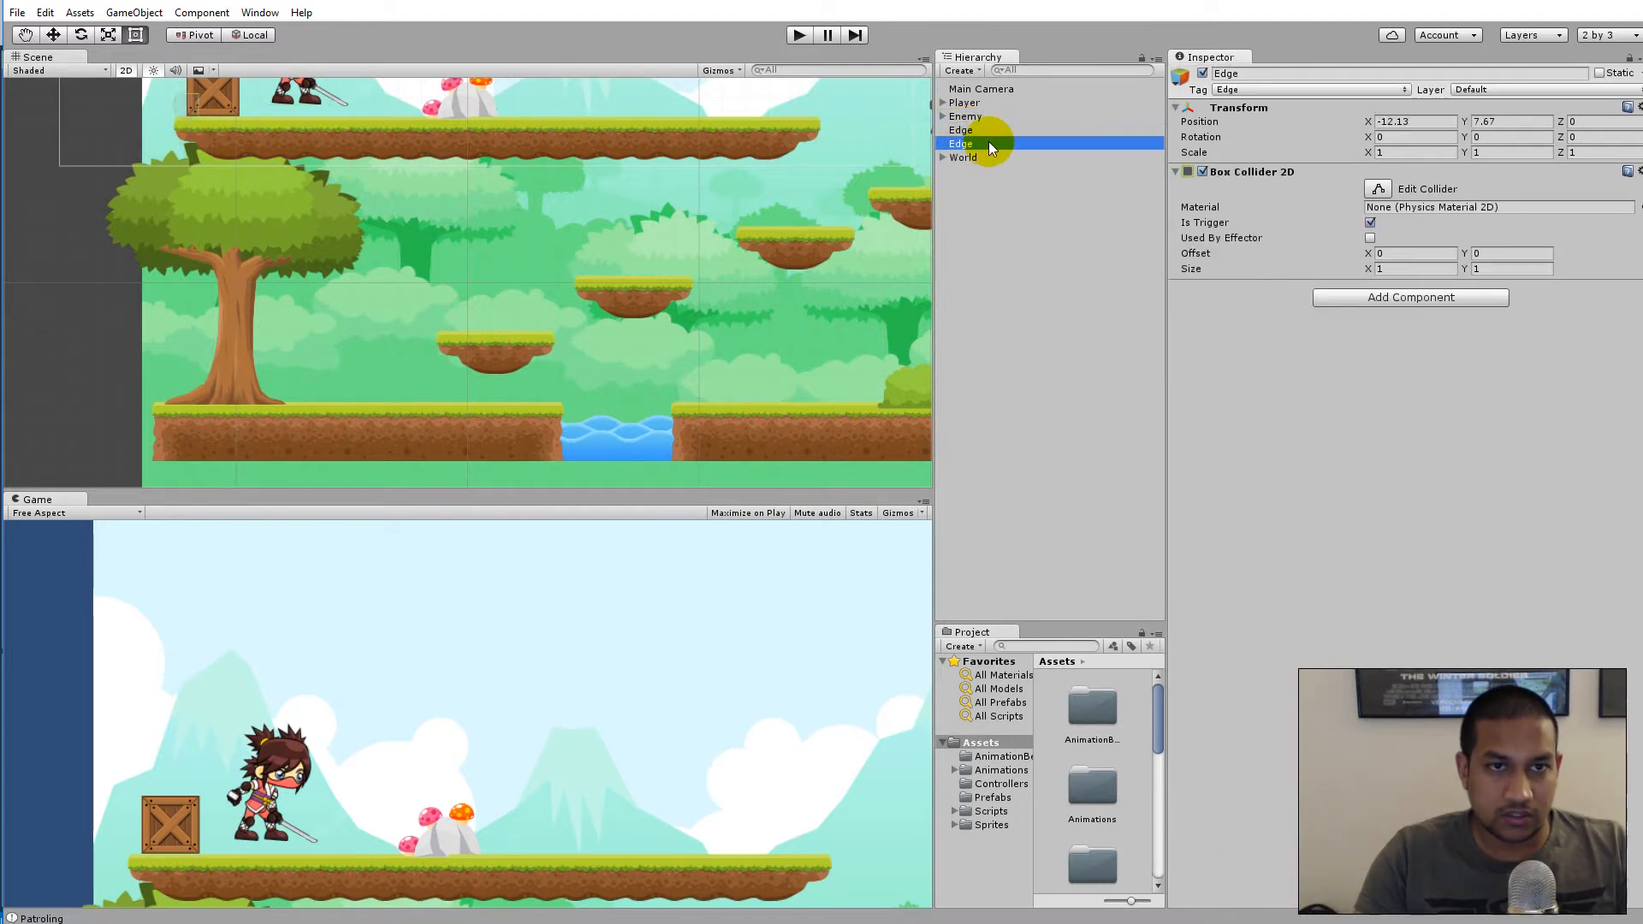
pyautogui.doubleClick(962, 143)
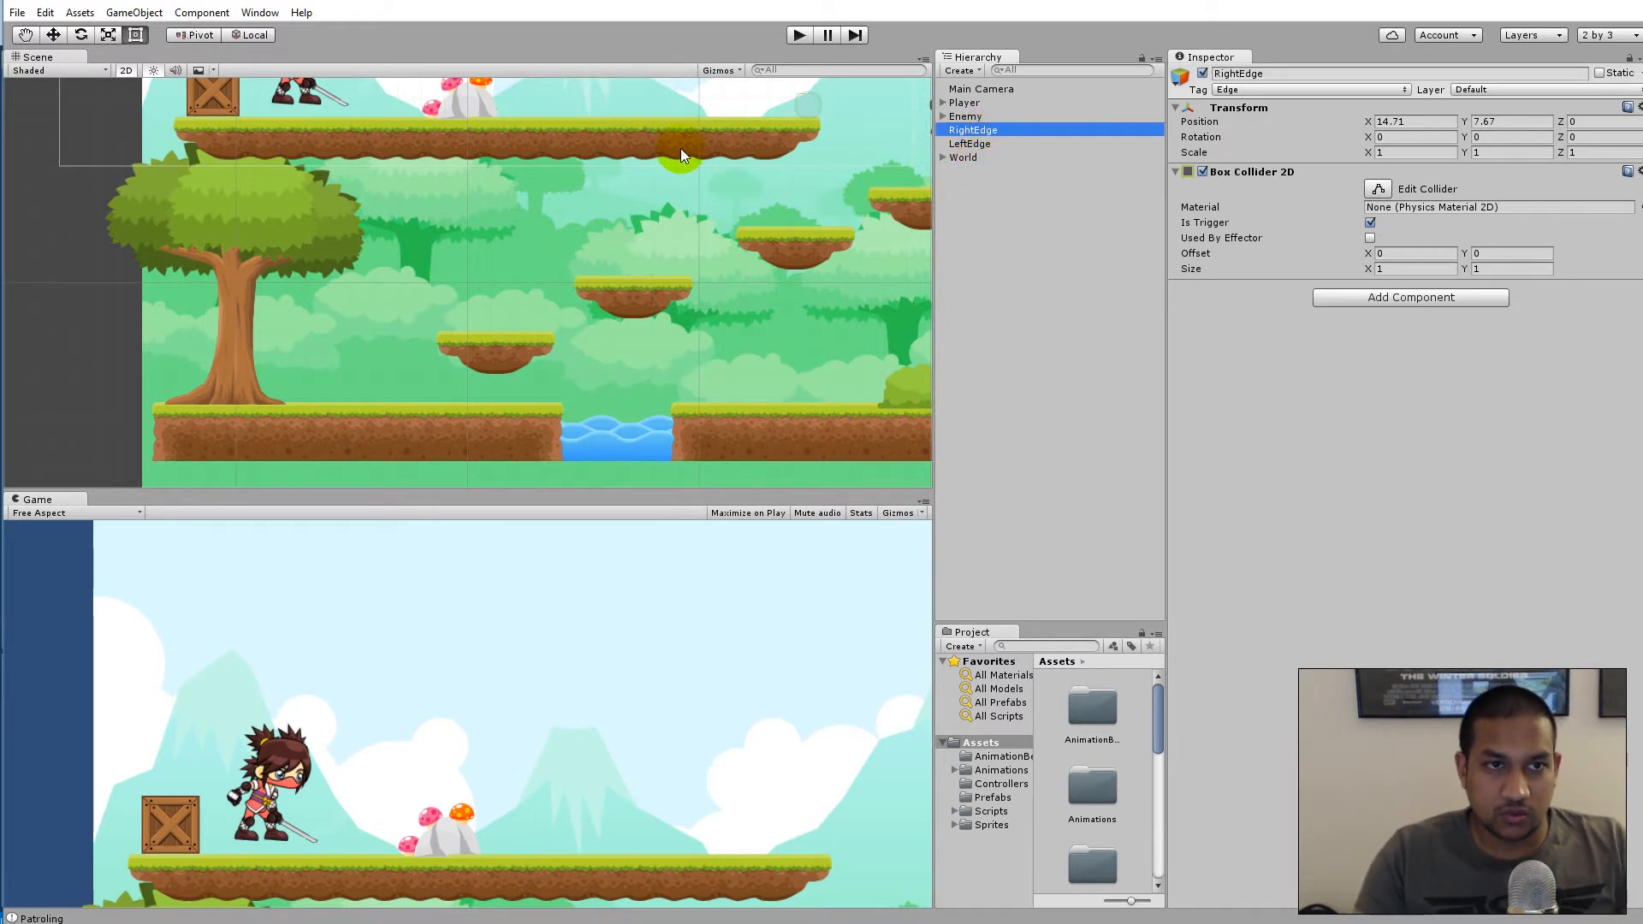
pyautogui.click(982, 472)
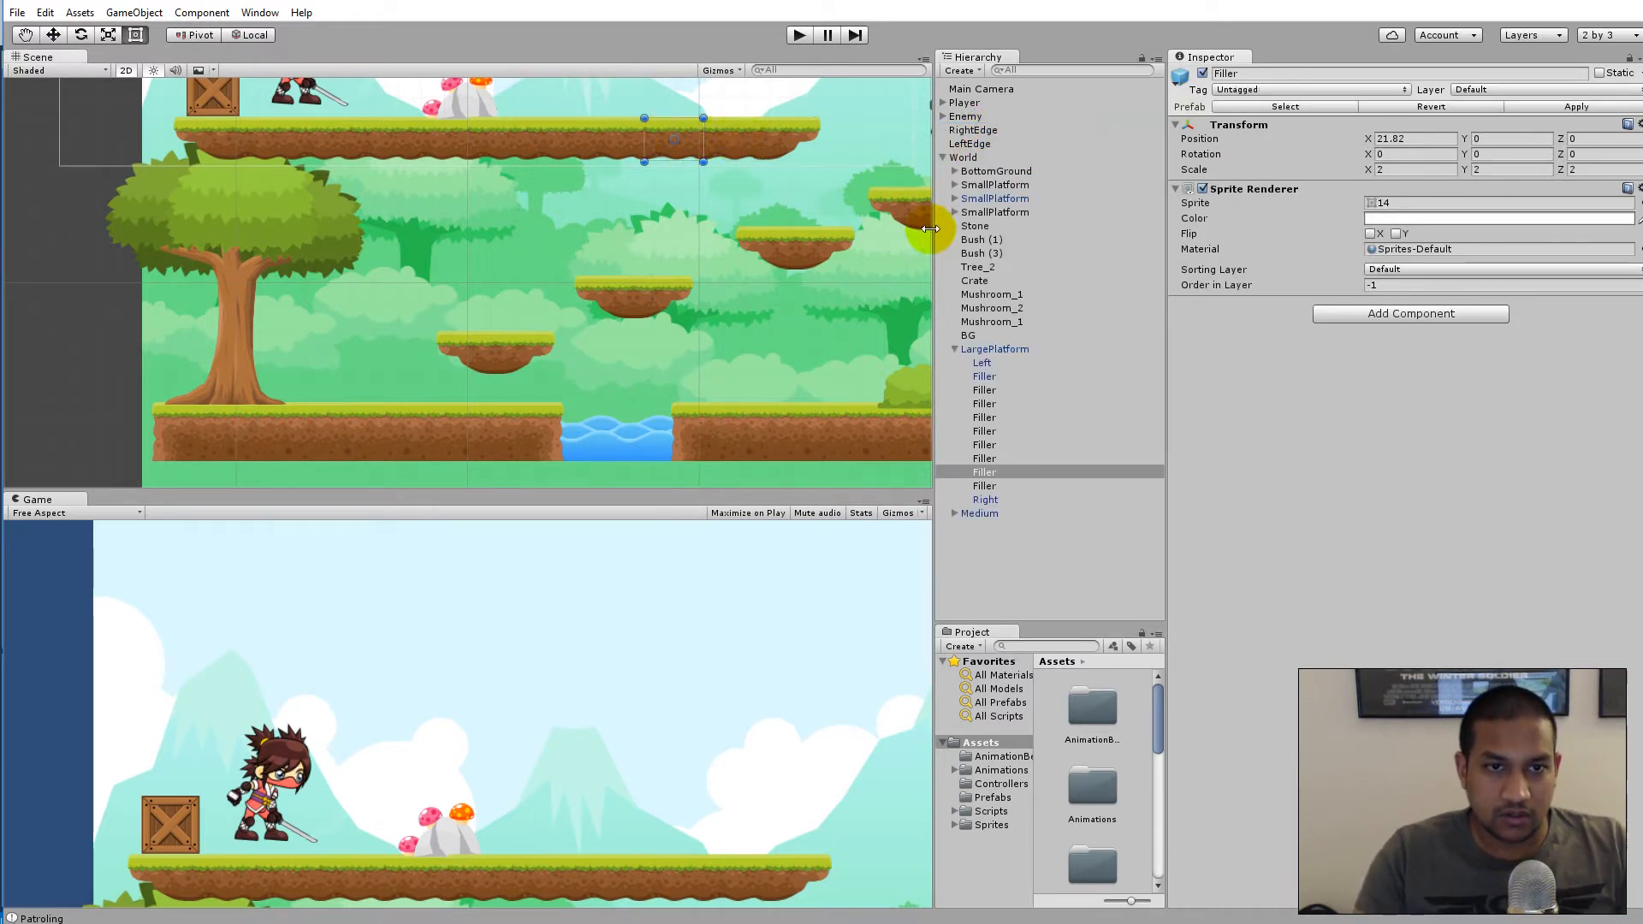
pyautogui.click(972, 129)
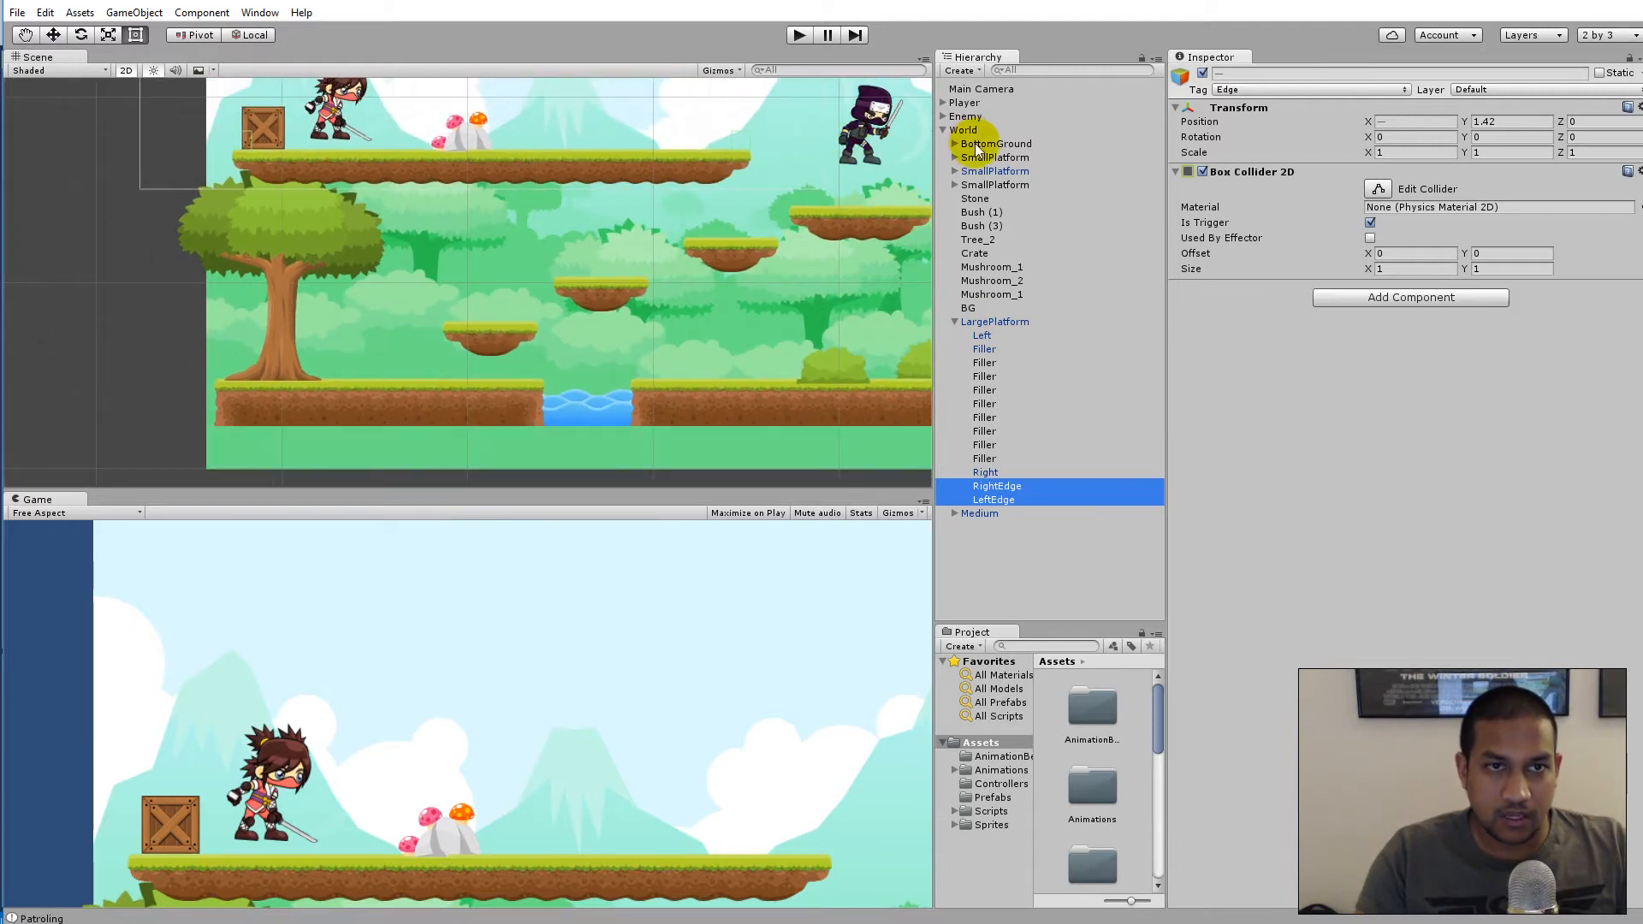
# Assign the RightEdge and LeftEdge objects to the Enemy's edge fields
pyautogui.click(963, 114)
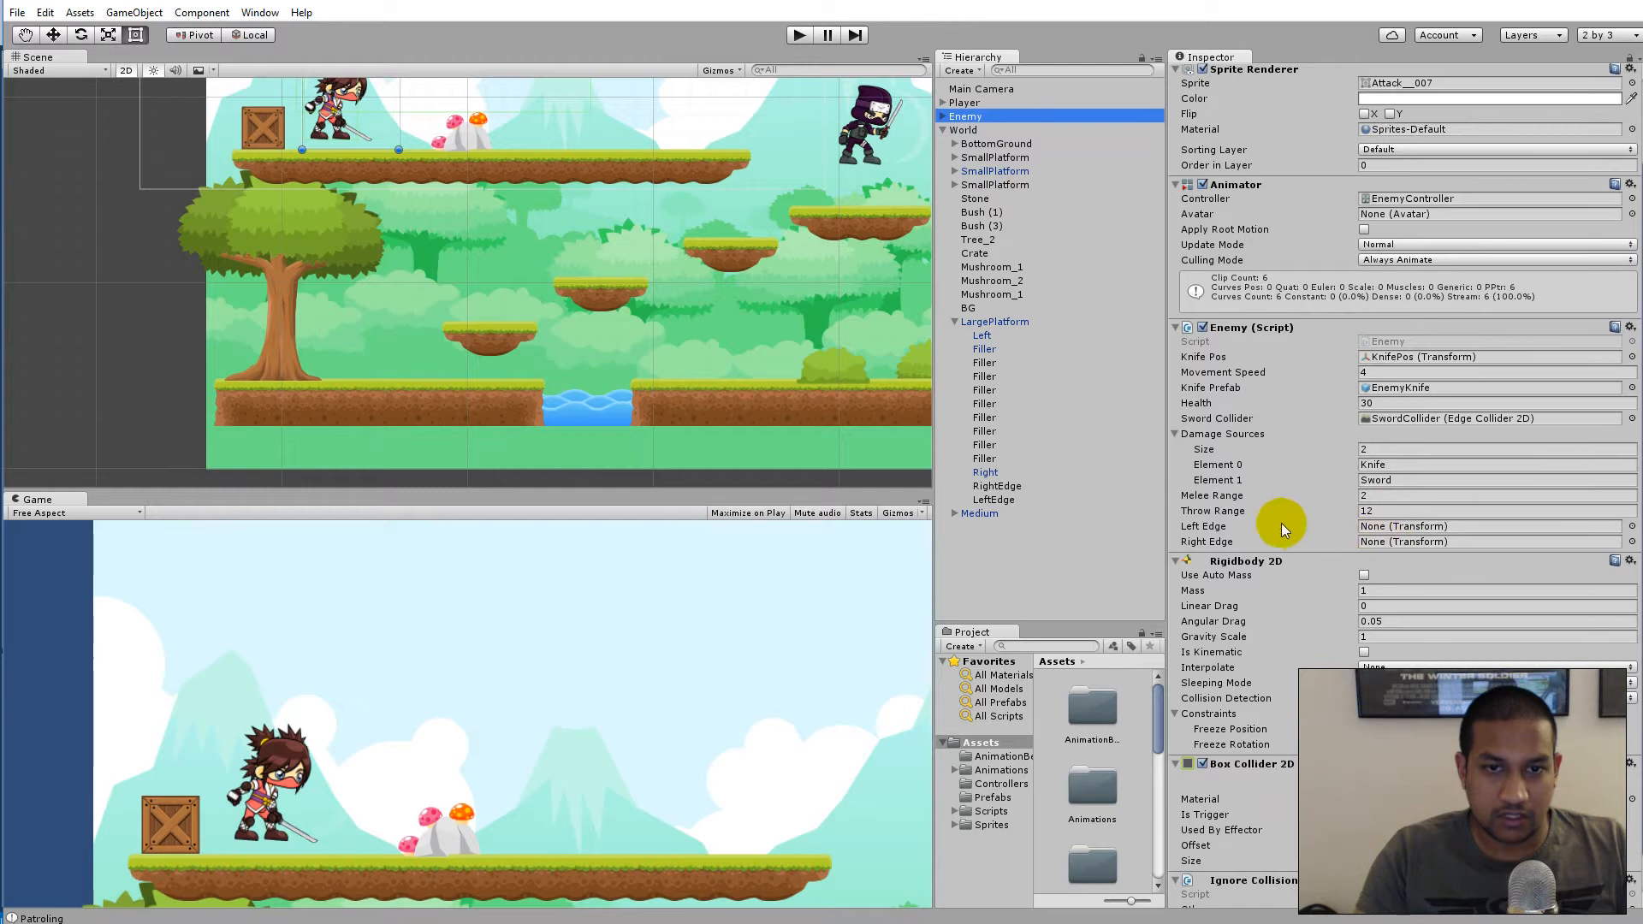
pyautogui.moveTo(1023, 472)
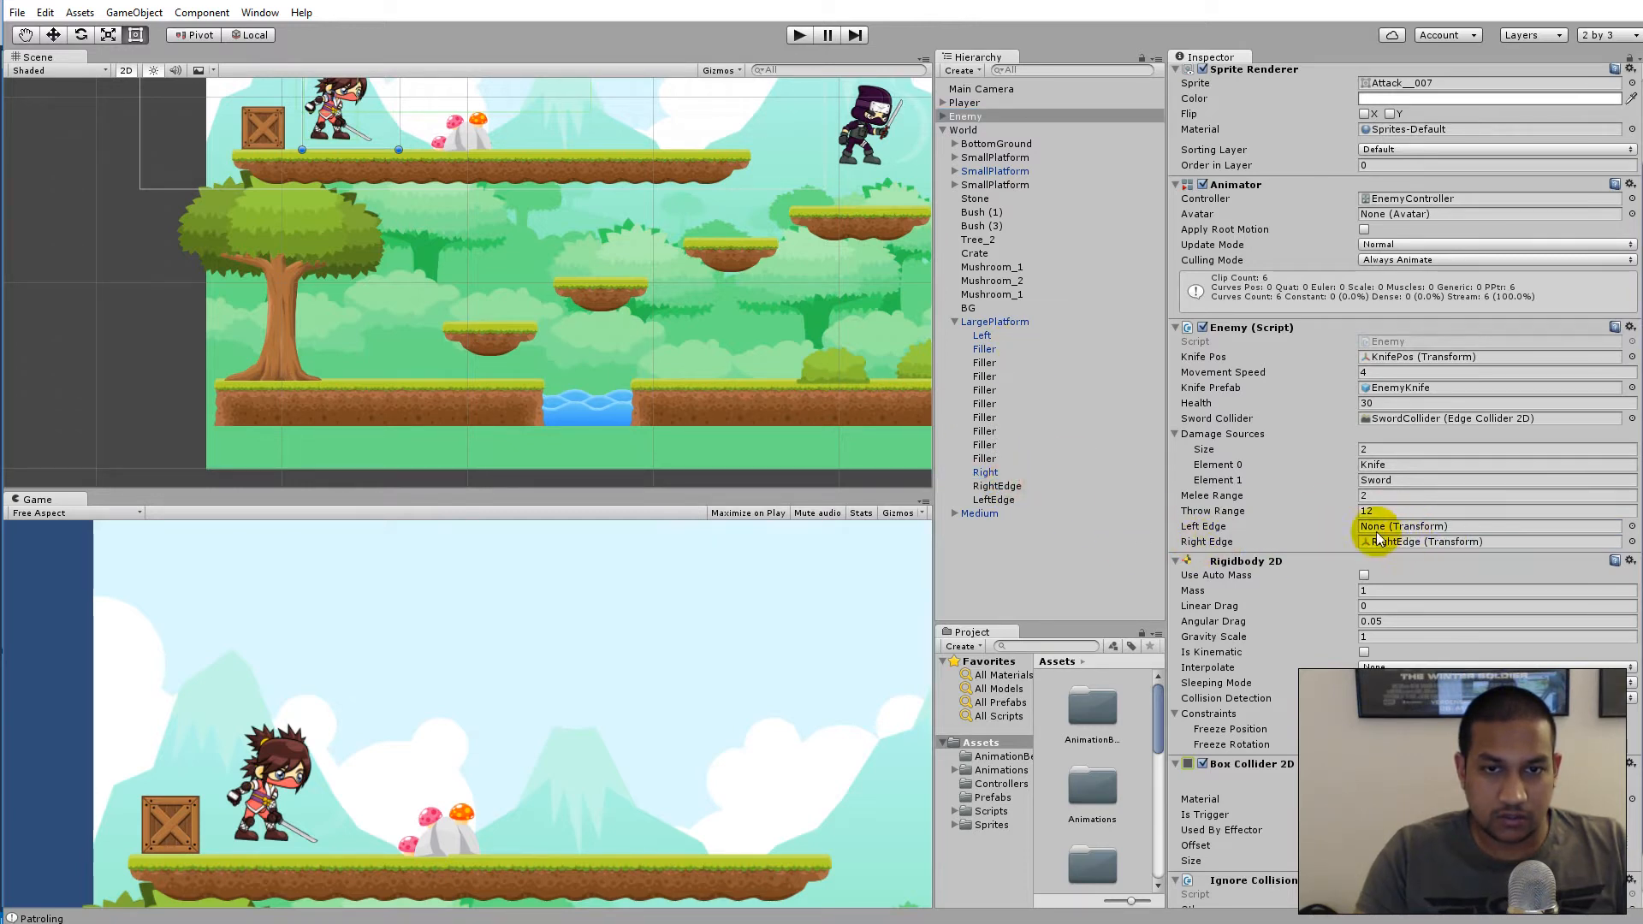
pyautogui.click(1467, 525)
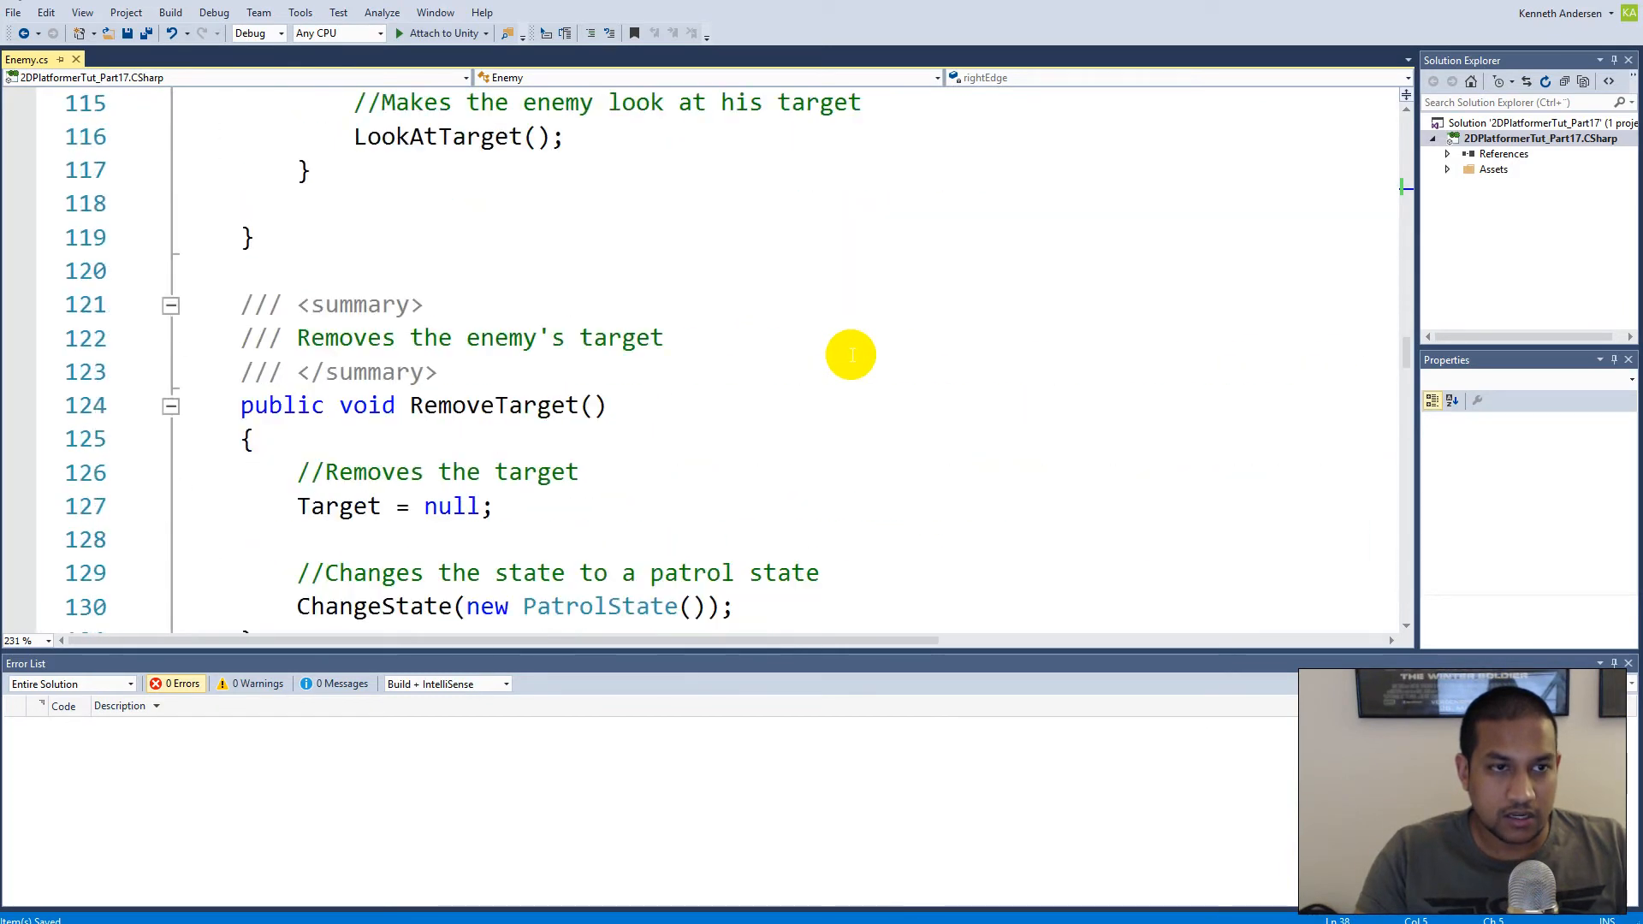
# Wrap Move()'s animator and Translate lines in if (GetDirection().x > 0 && transform.position.x < rightEdge.position.x)
pyautogui.scroll(-3)
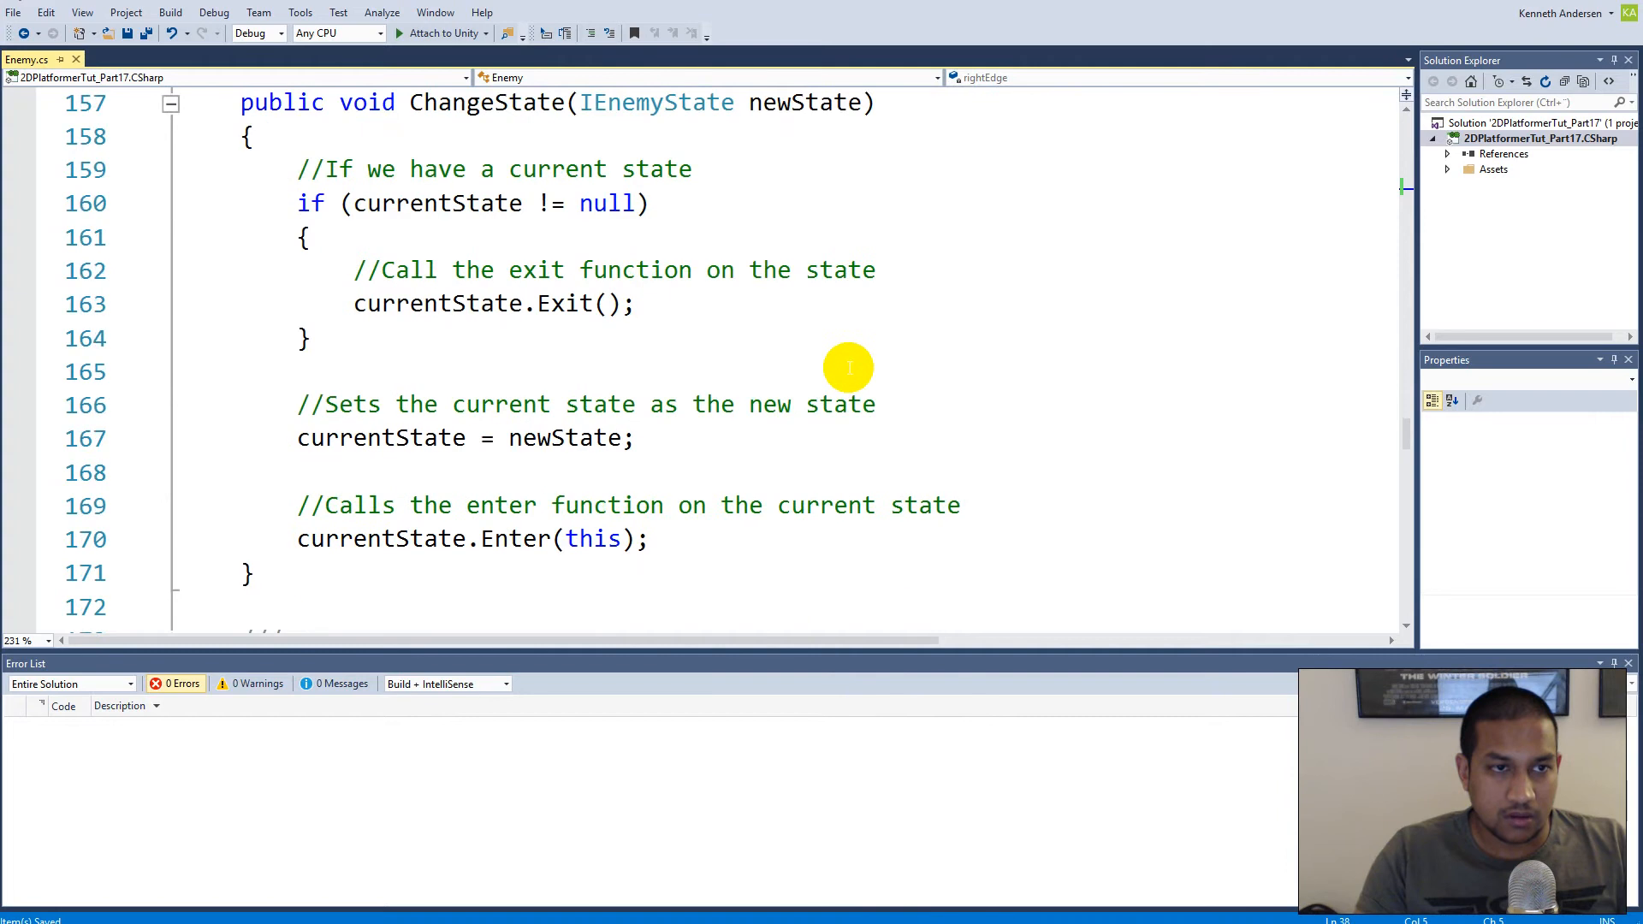
pyautogui.scroll(-3)
pyautogui.write('{')
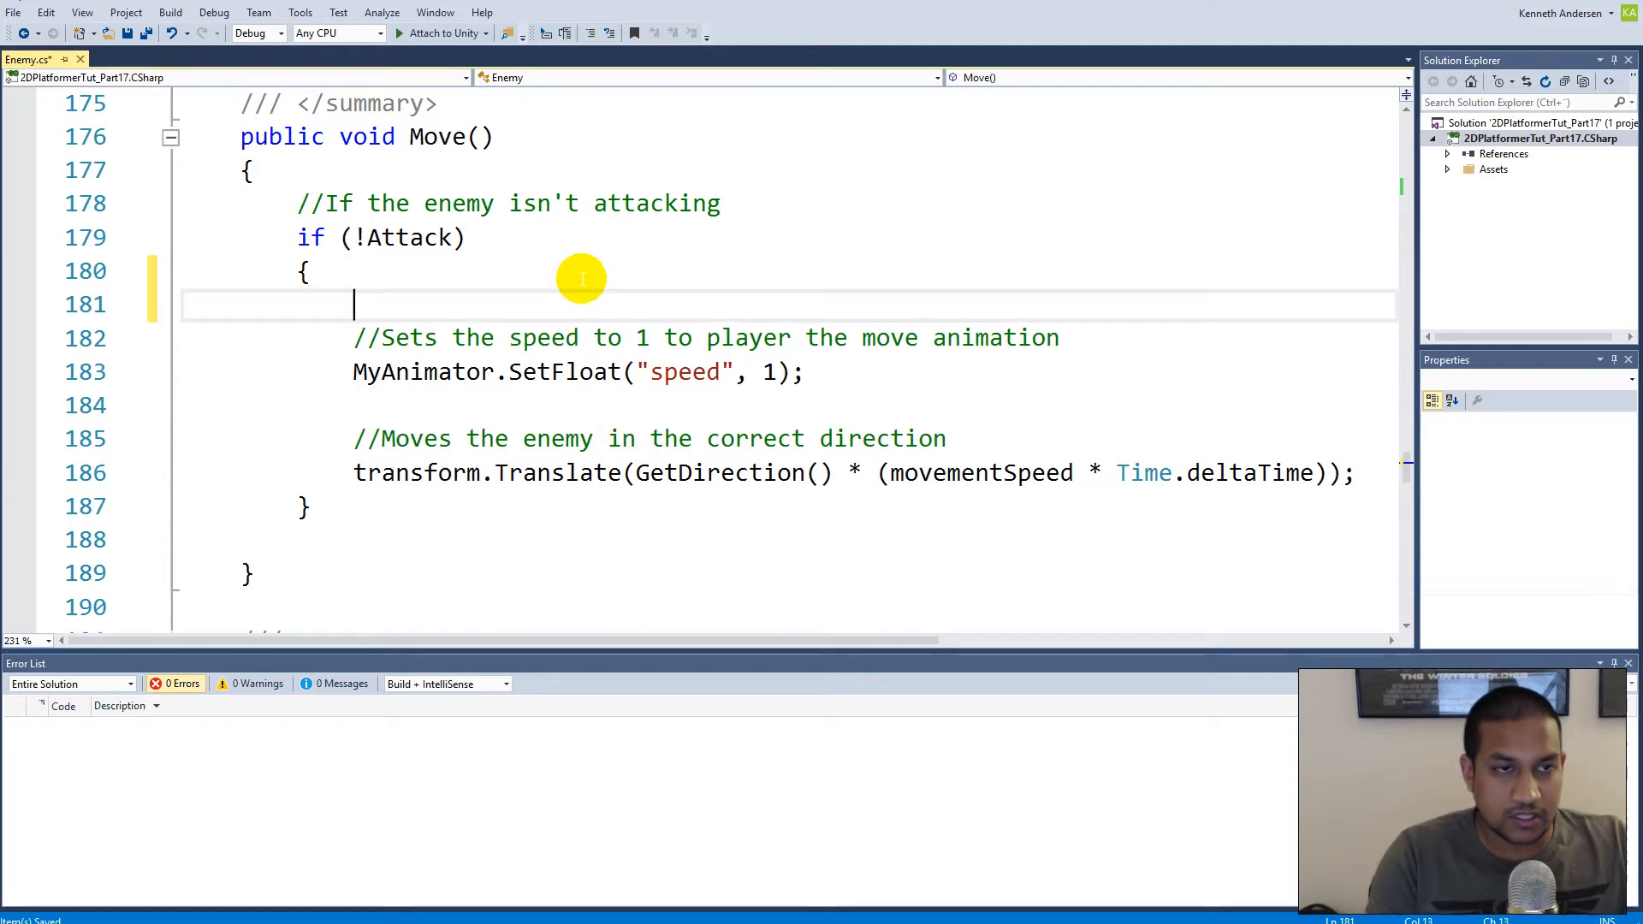
pyautogui.write('if (true)')
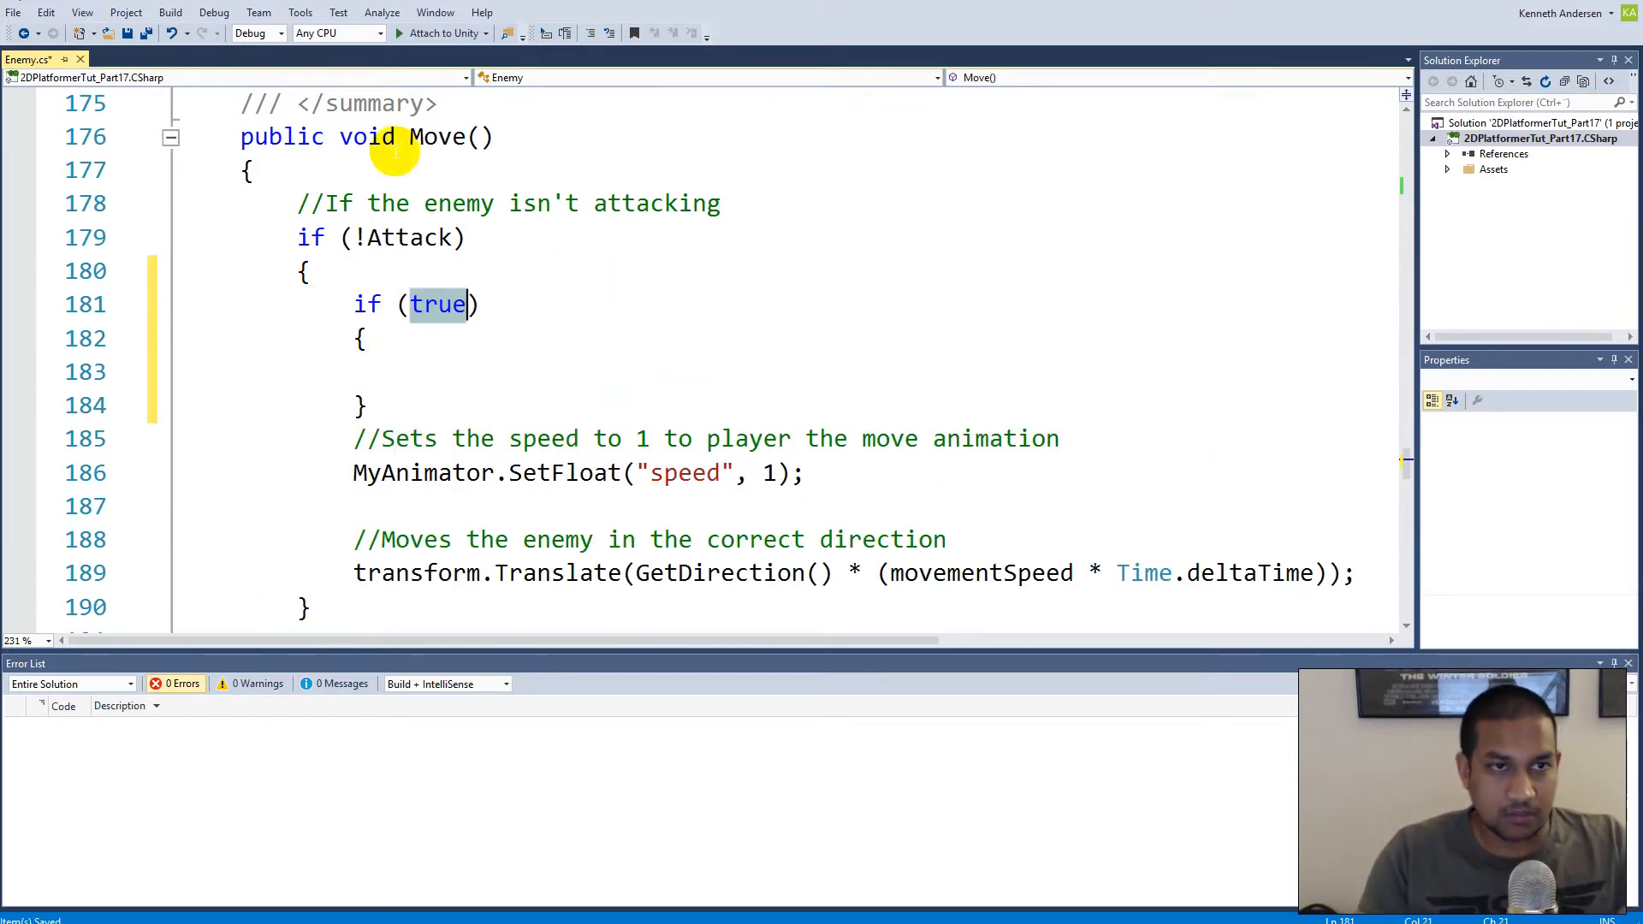
pyautogui.moveTo(479, 484)
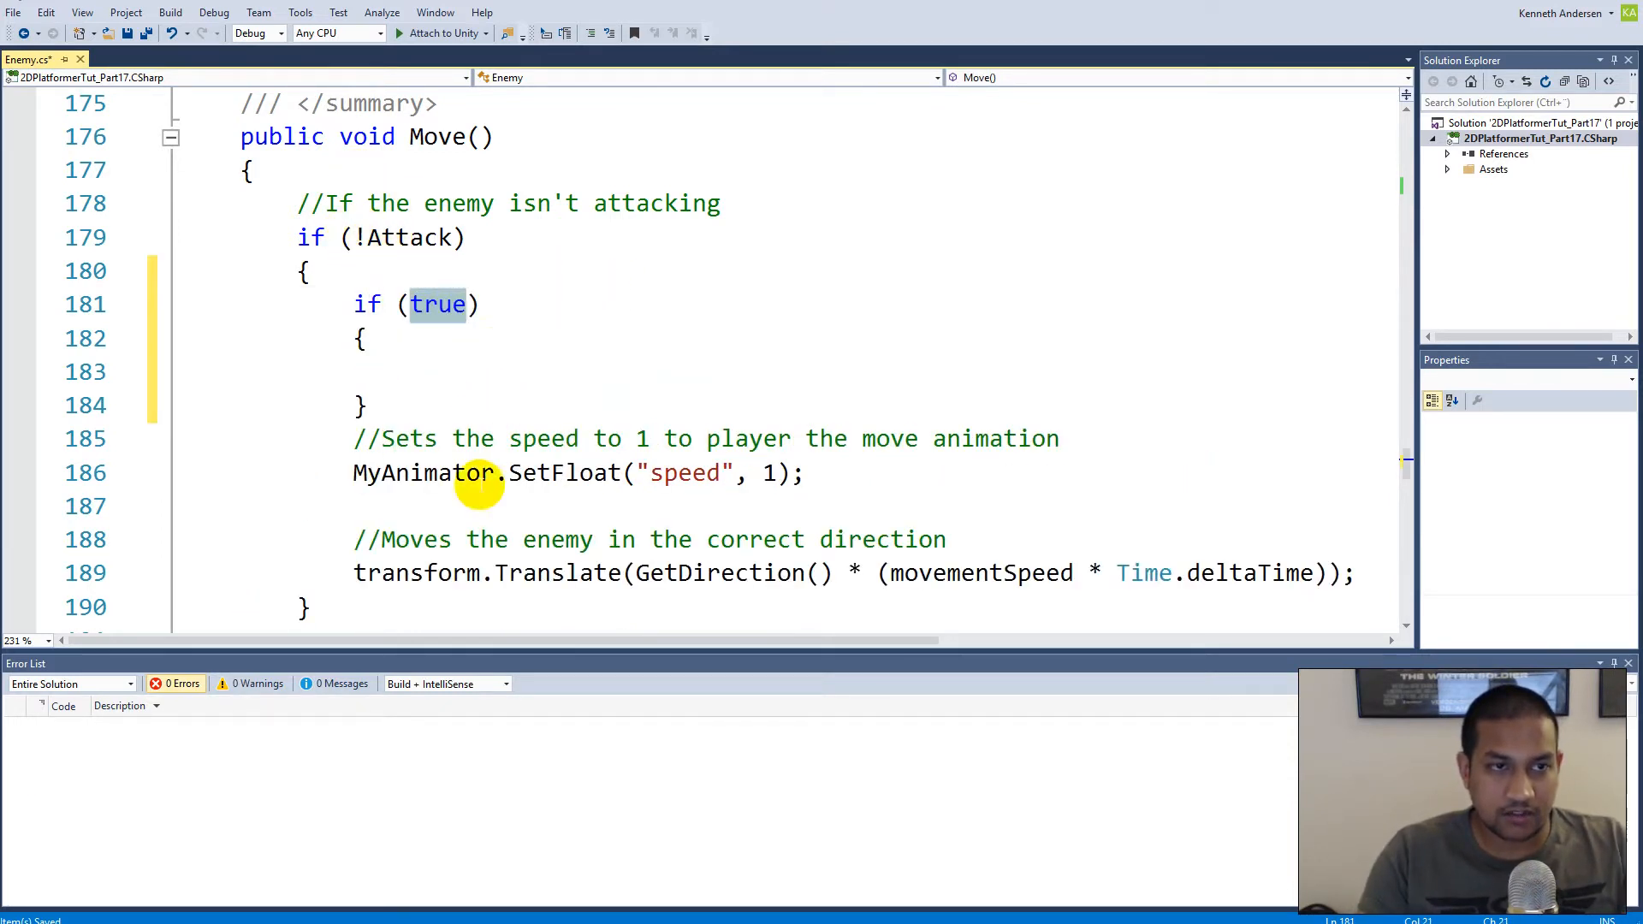
pyautogui.moveTo(736, 409)
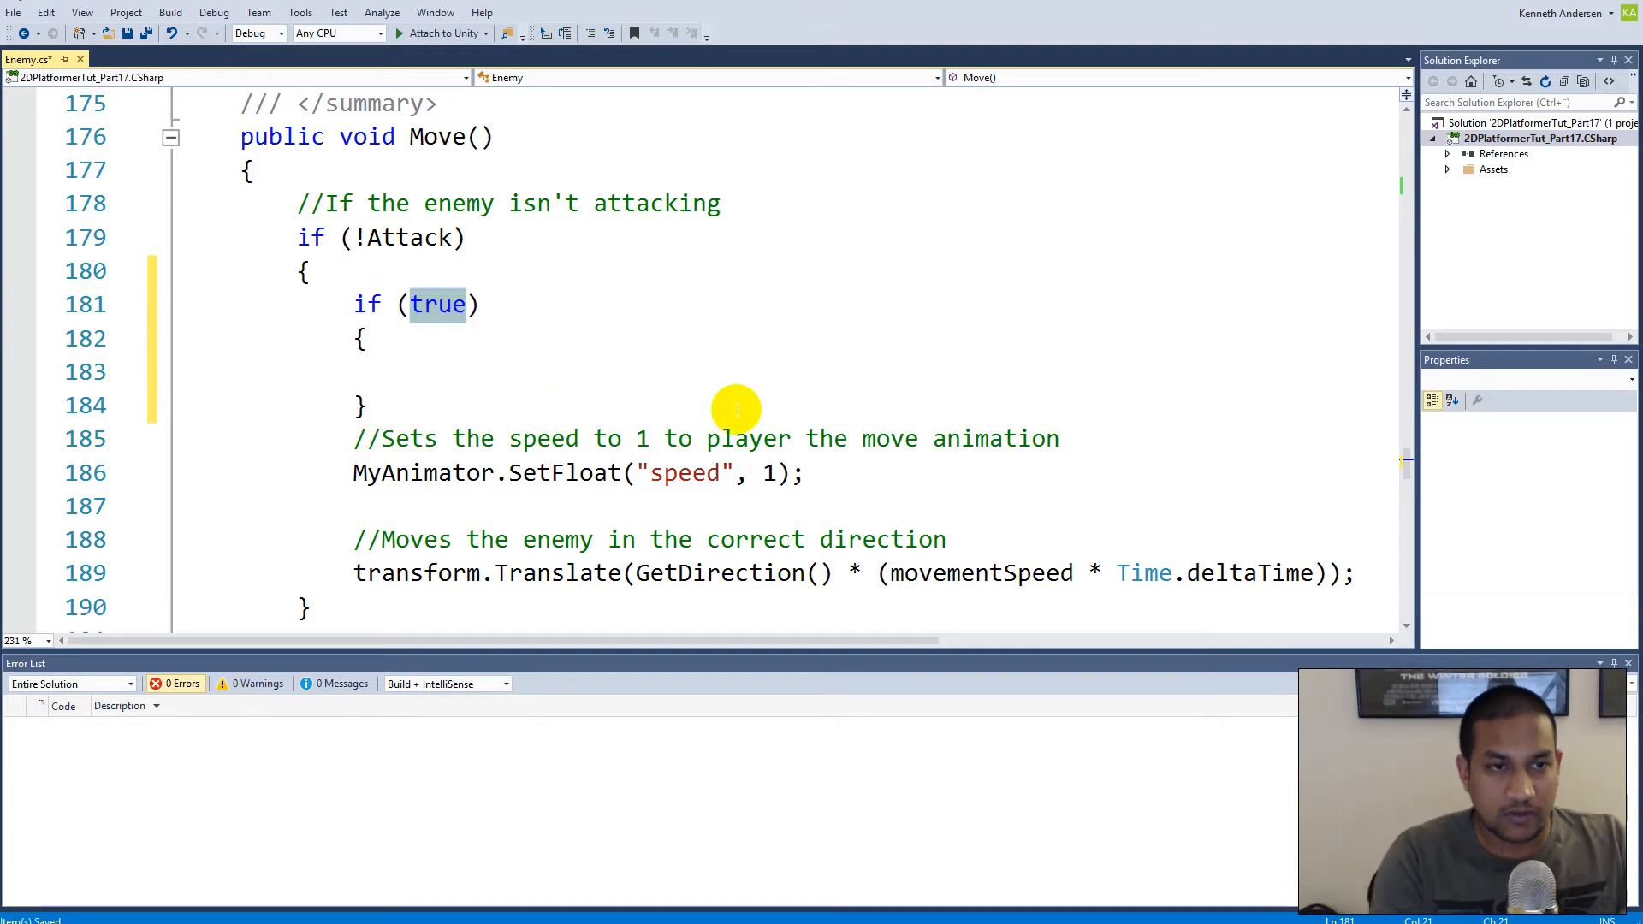
pyautogui.write('getdire')
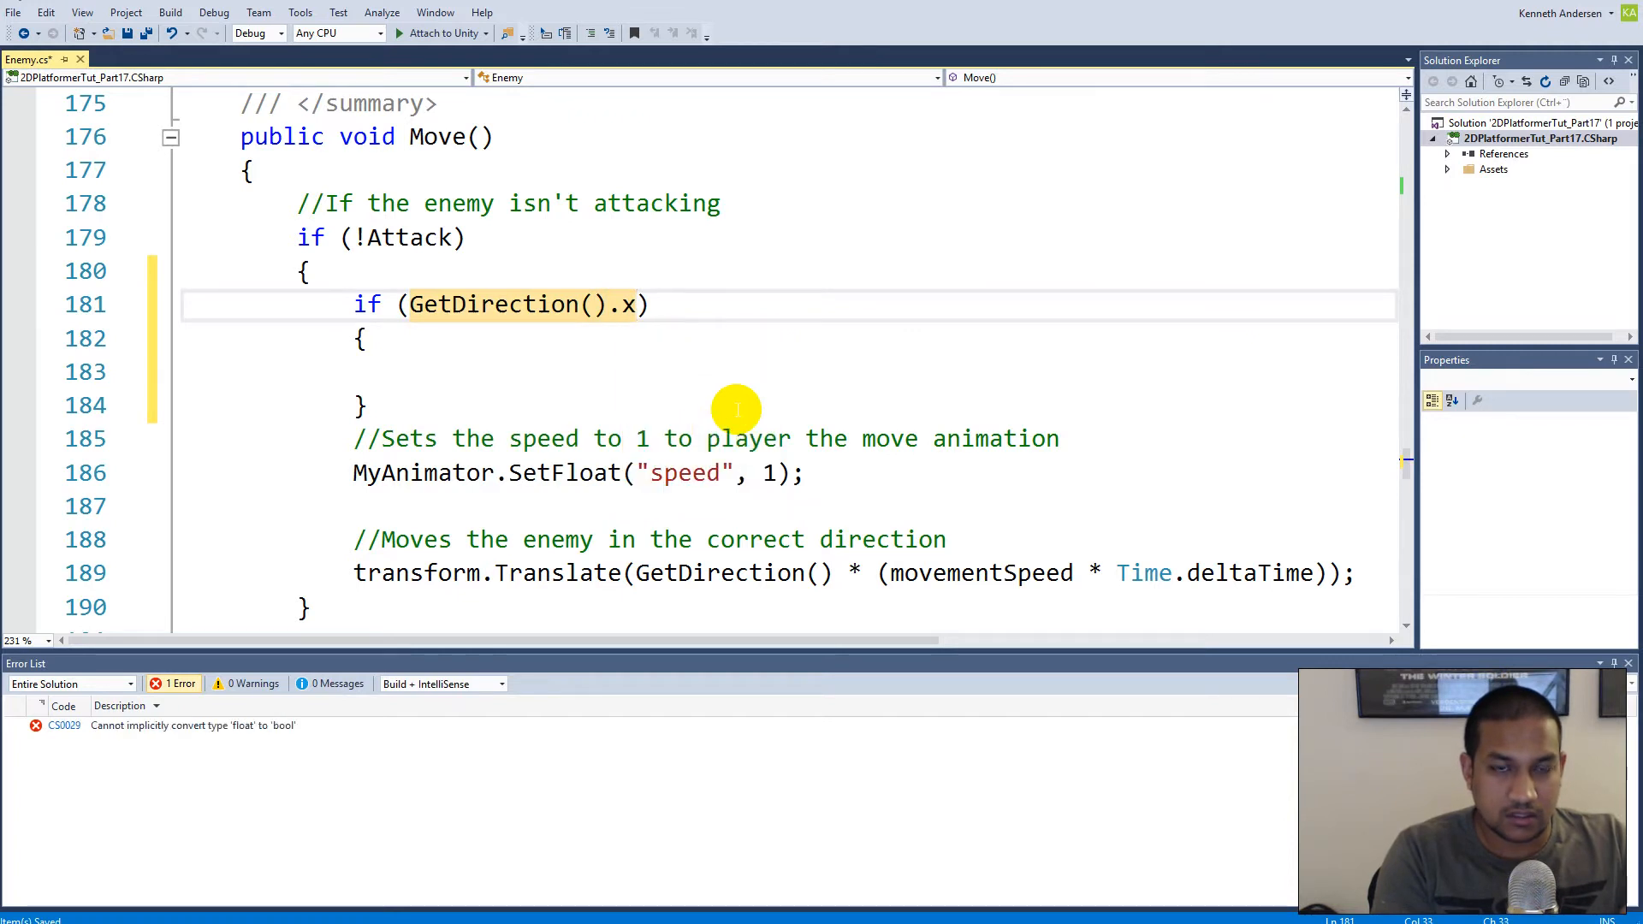
pyautogui.write('> 0')
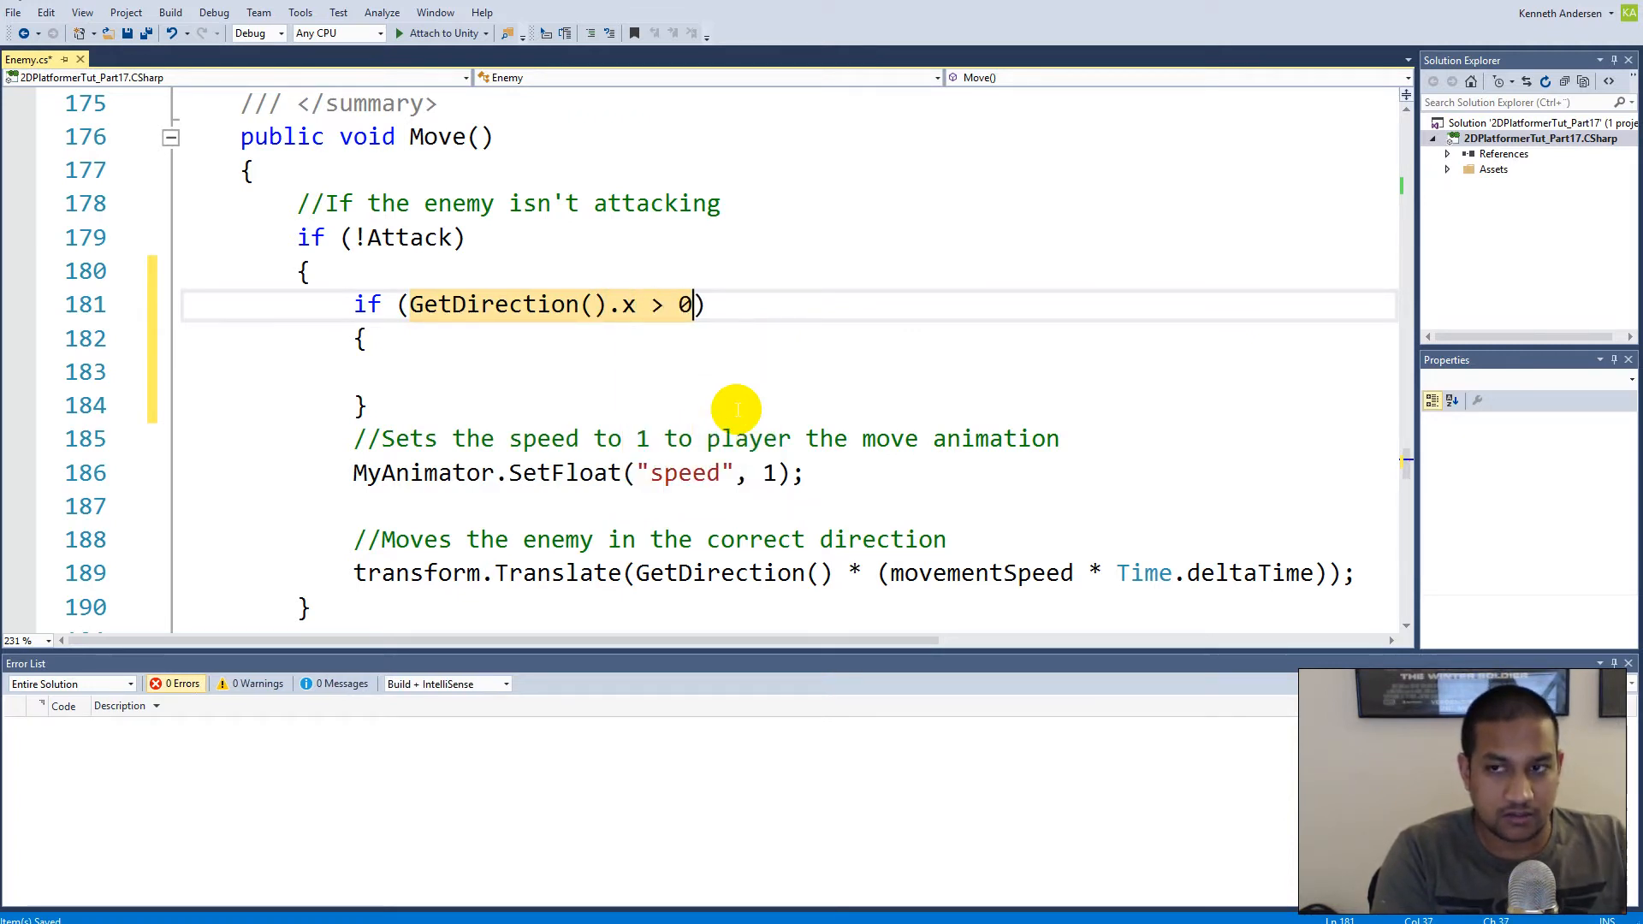
pyautogui.write('&&')
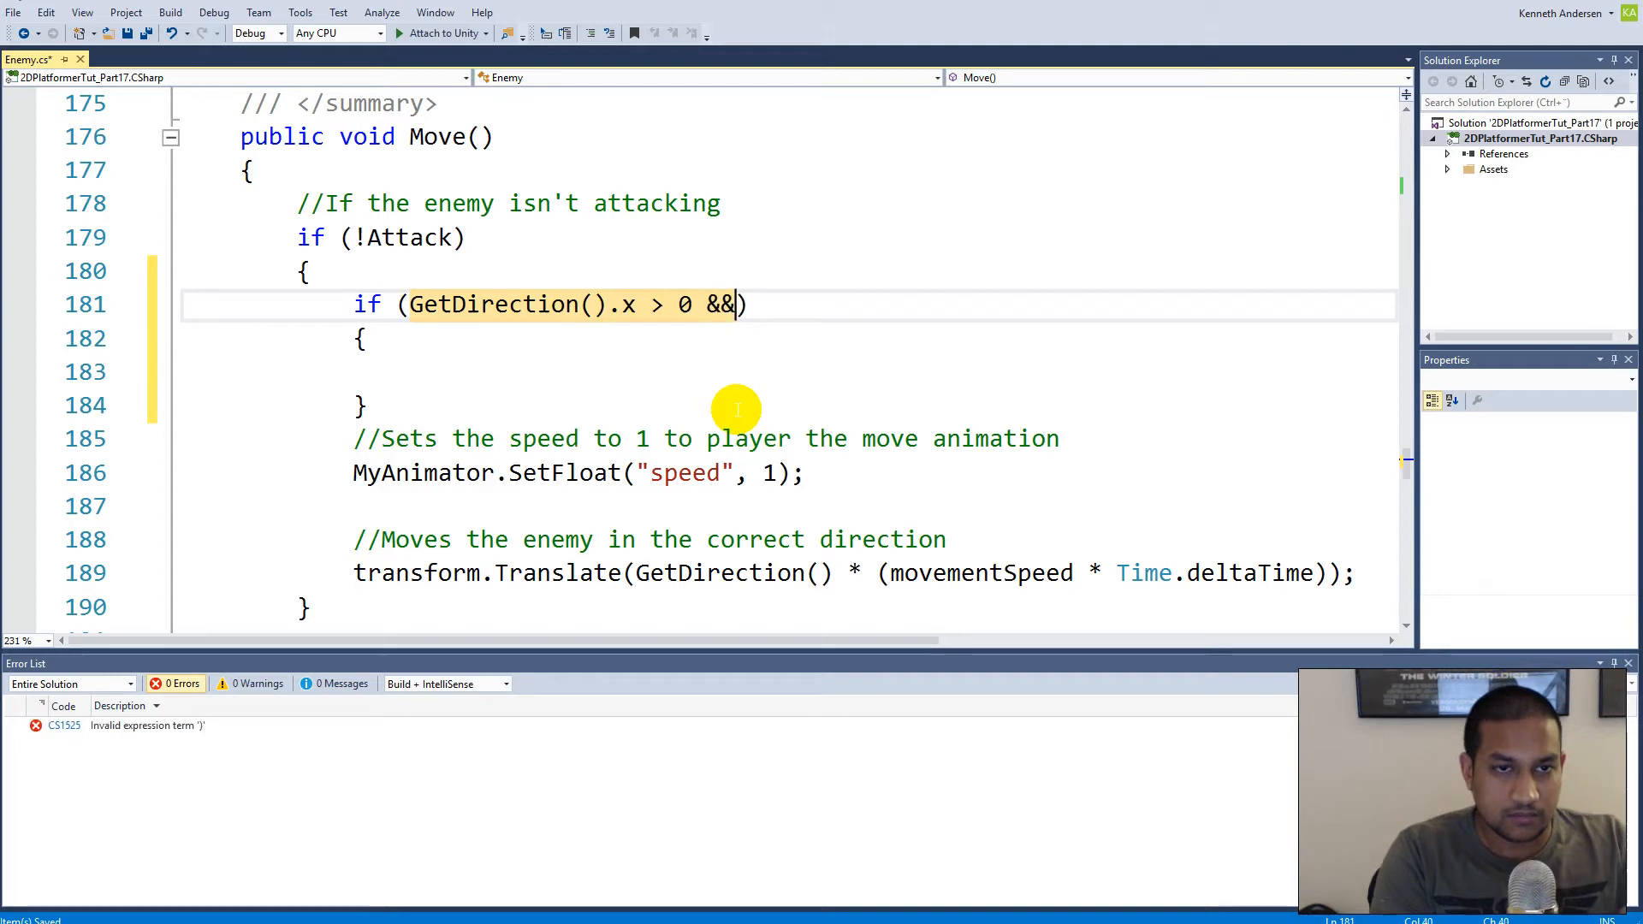
pyautogui.write('transform.po')
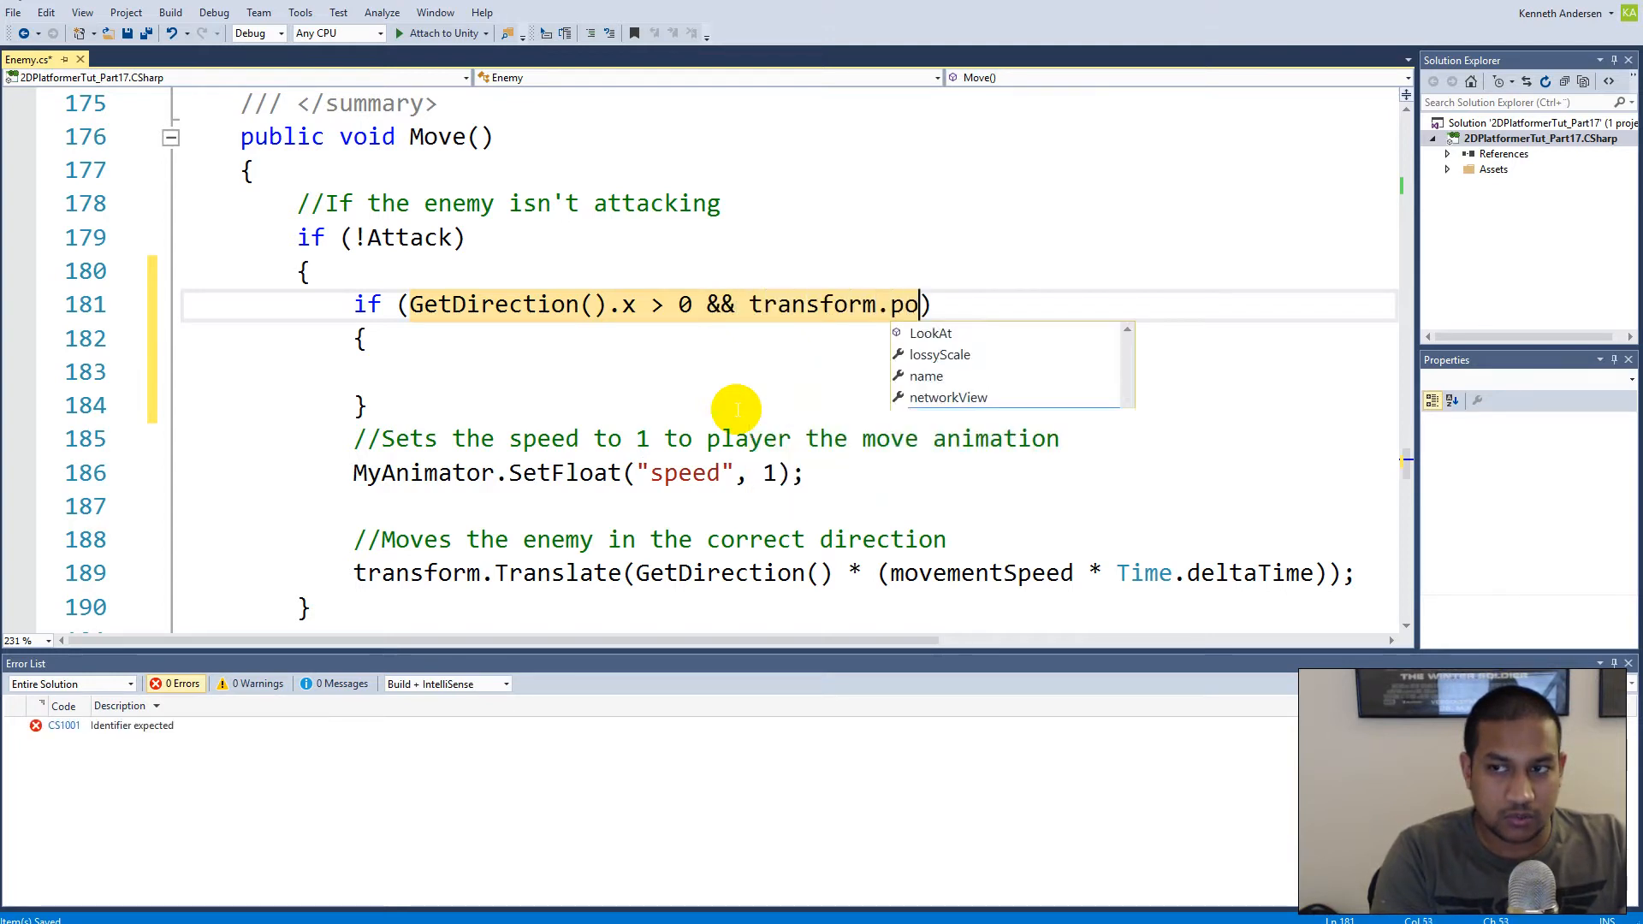
pyautogui.write('sition.x < r')
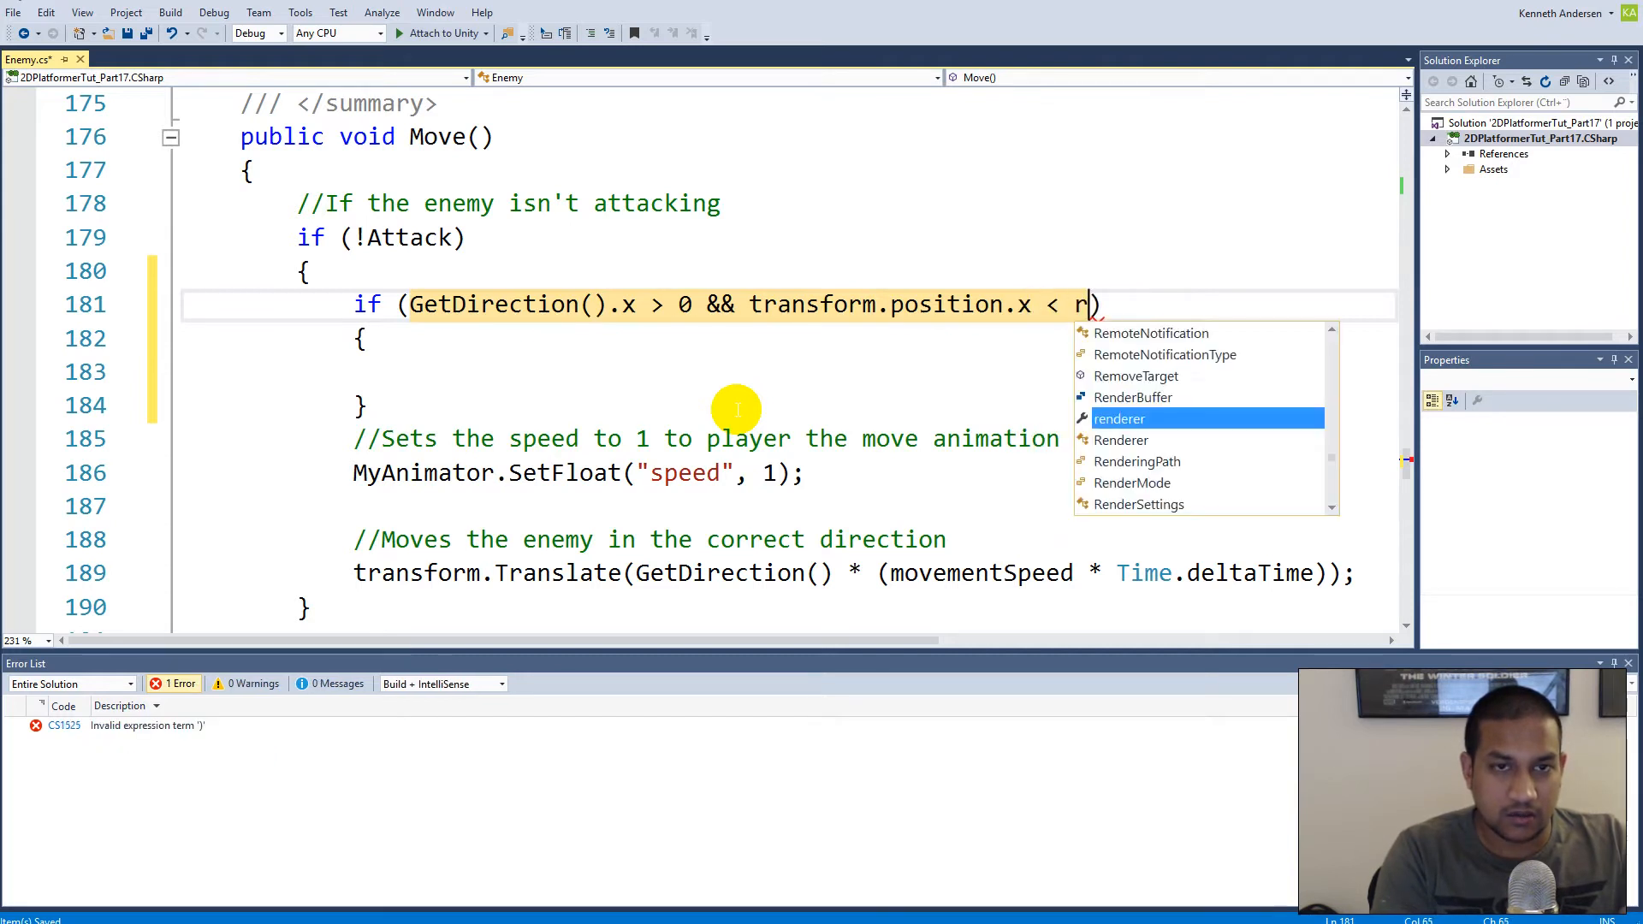
pyautogui.write('ightEdge.position.x')
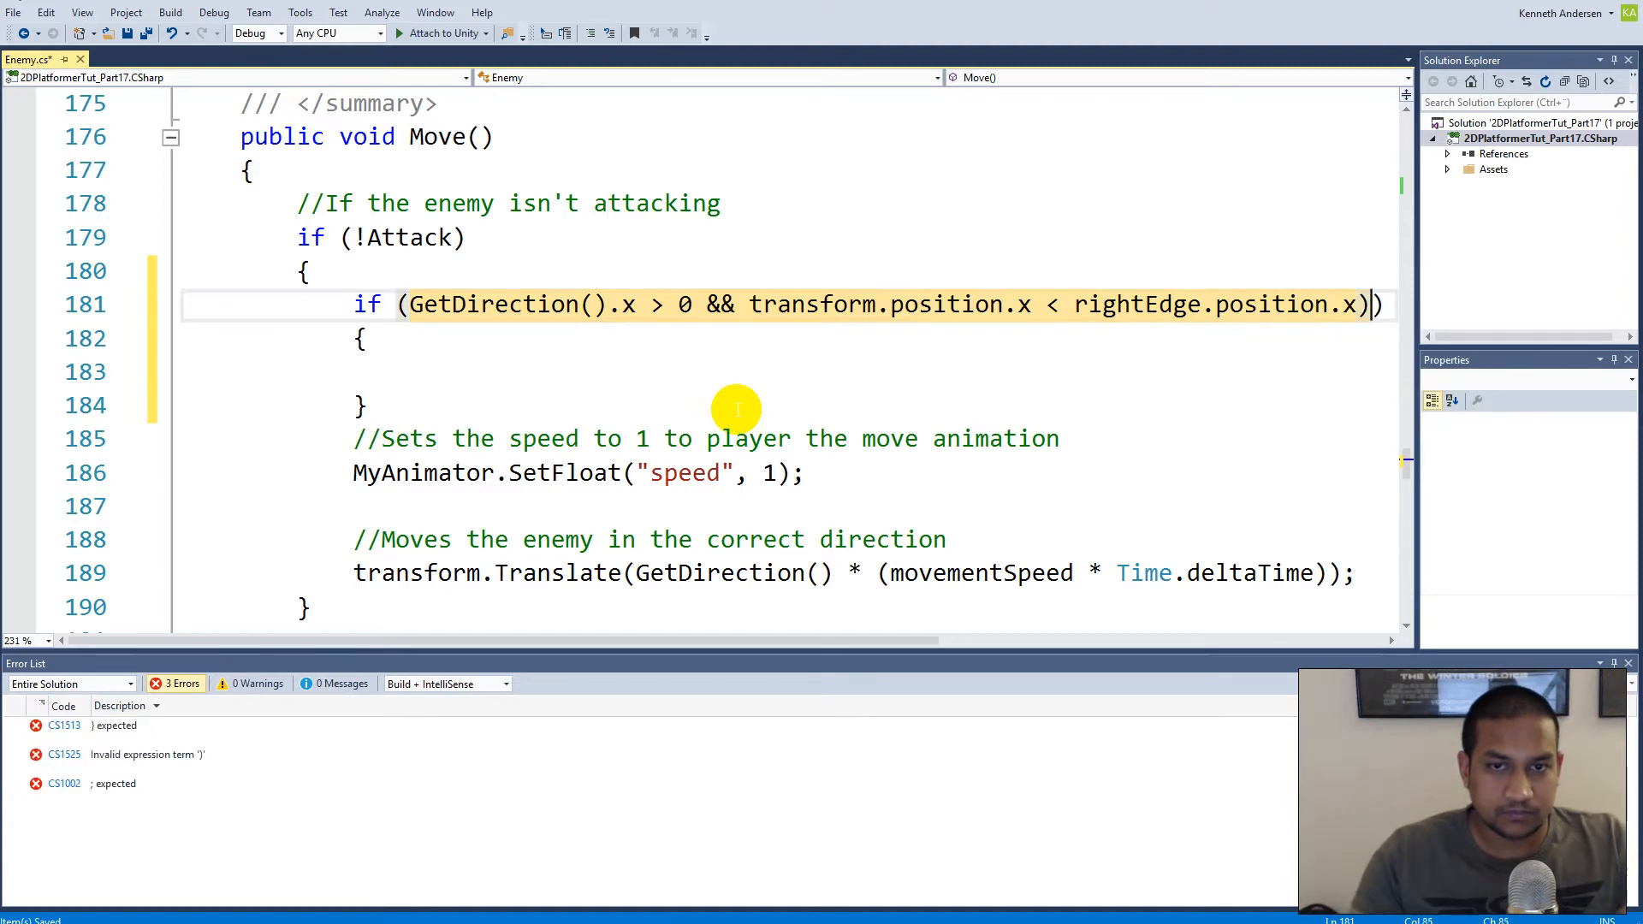
pyautogui.press('Backspace')
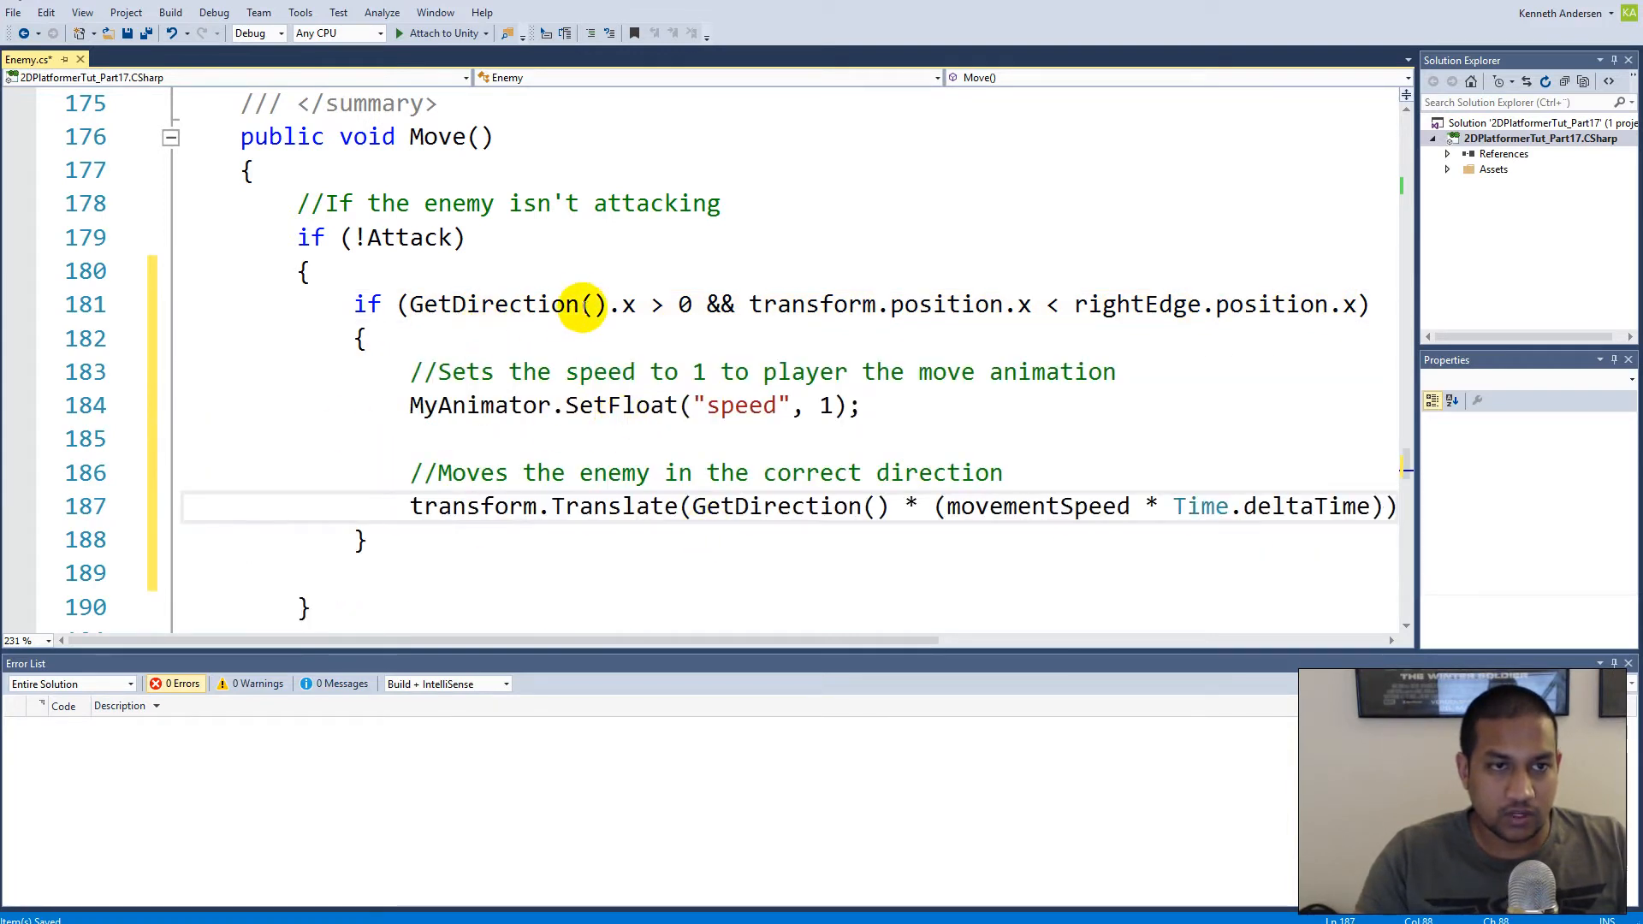
pyautogui.click(627, 304)
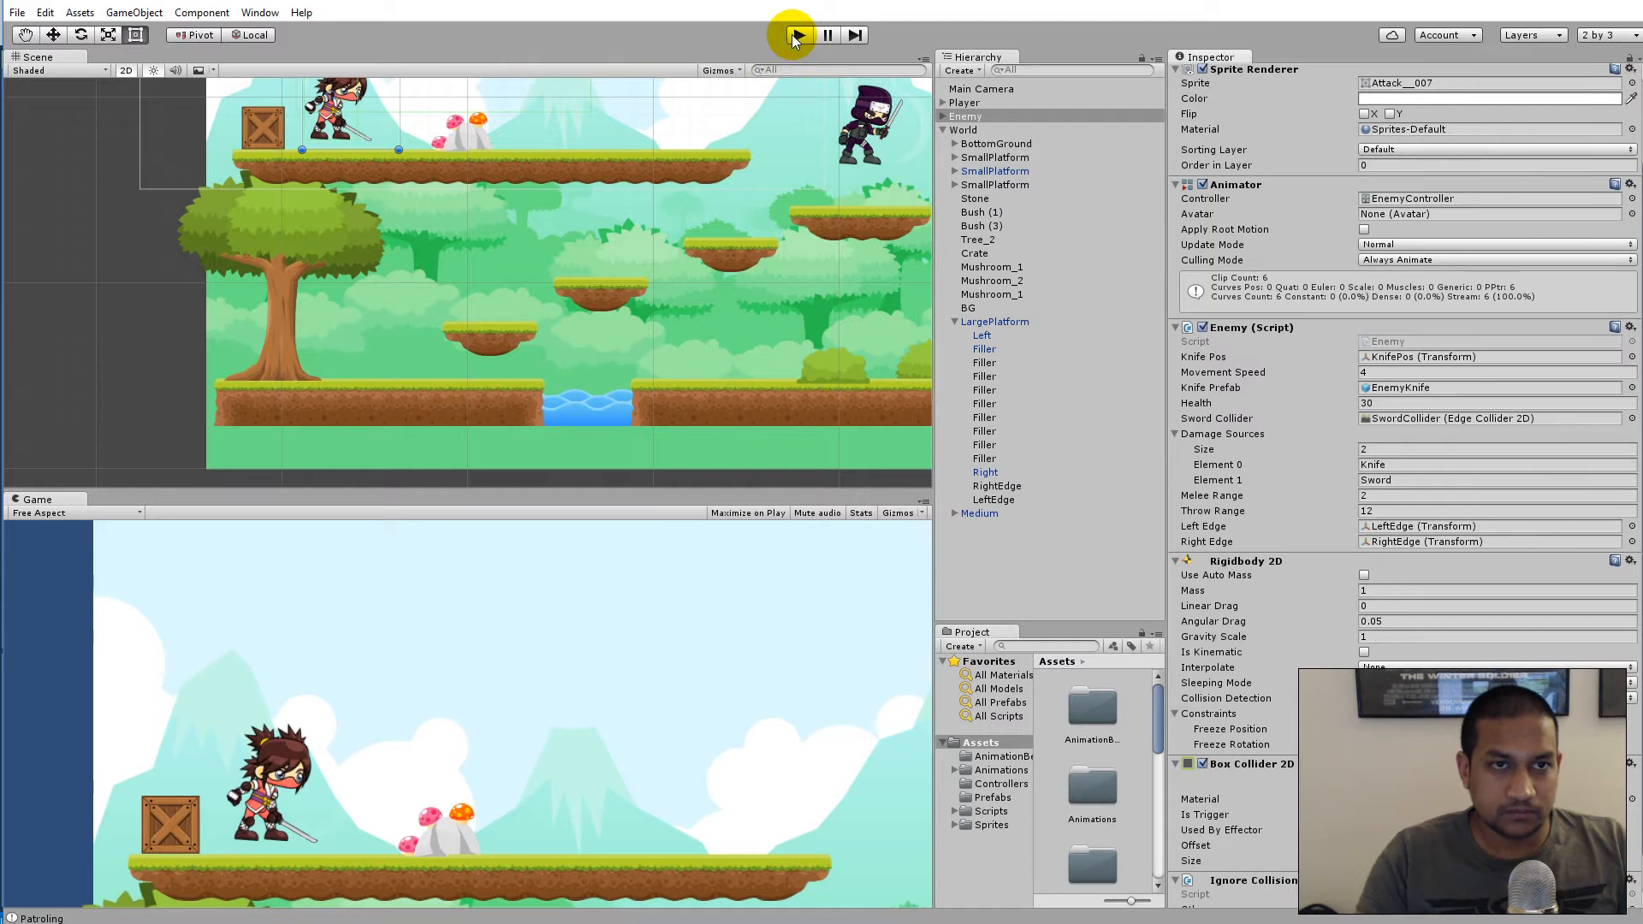
# Play the scene to check the enemy's new rightward movement limit
pyautogui.click(799, 34)
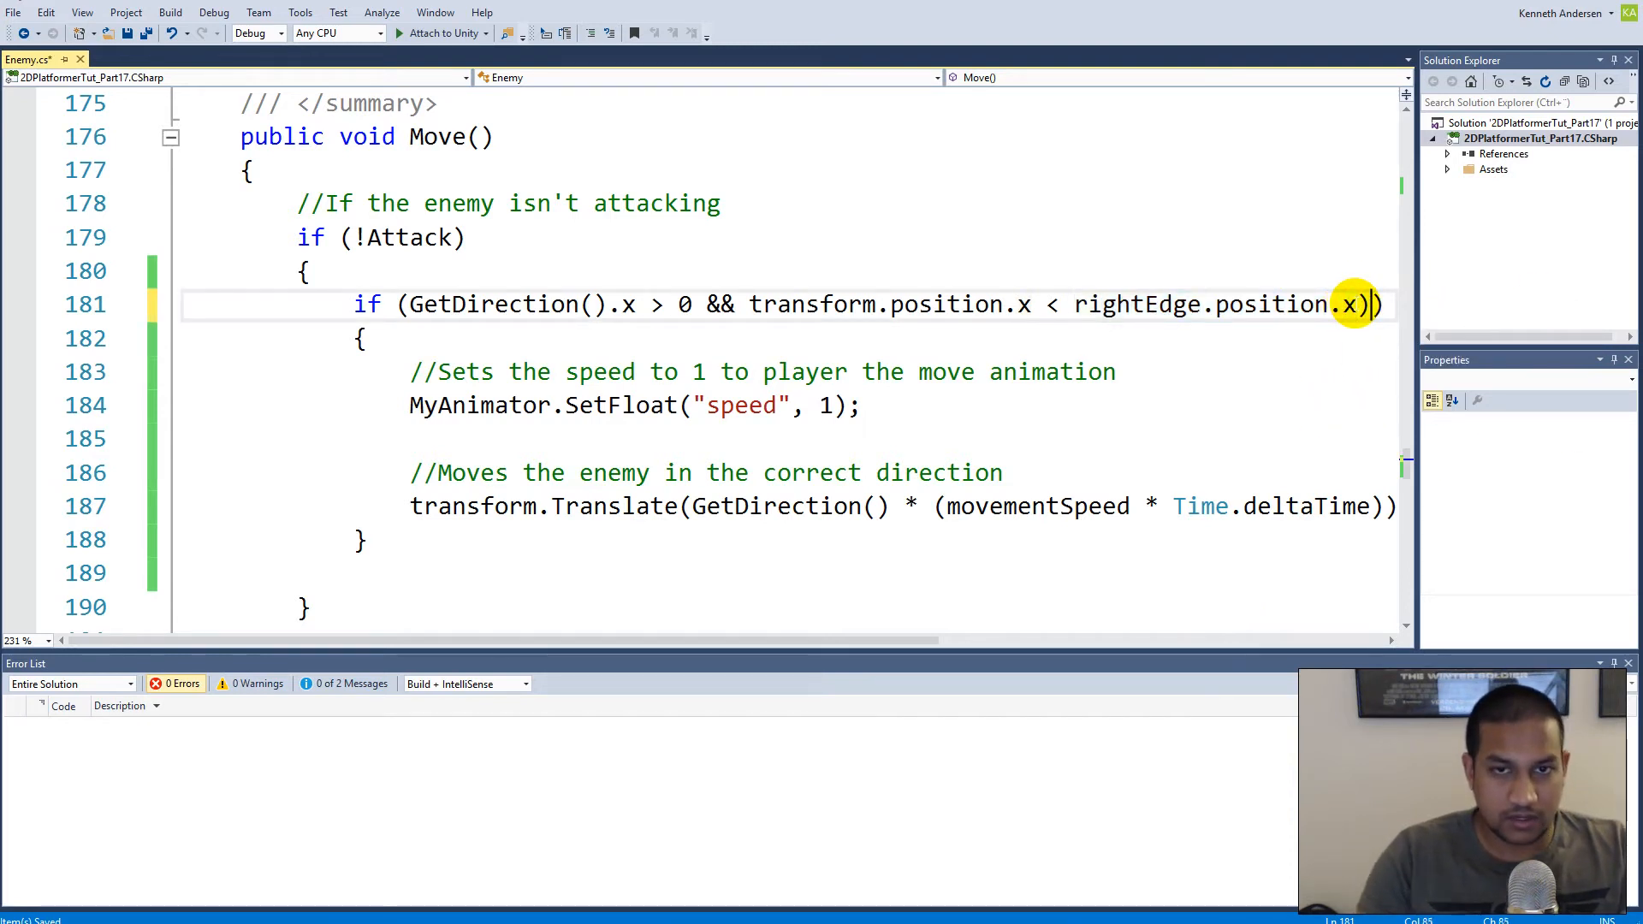
# Extend the condition with || (GetDirection().x < 0 && transform.position.x > leftEdge.position.x)
pyautogui.write('(')
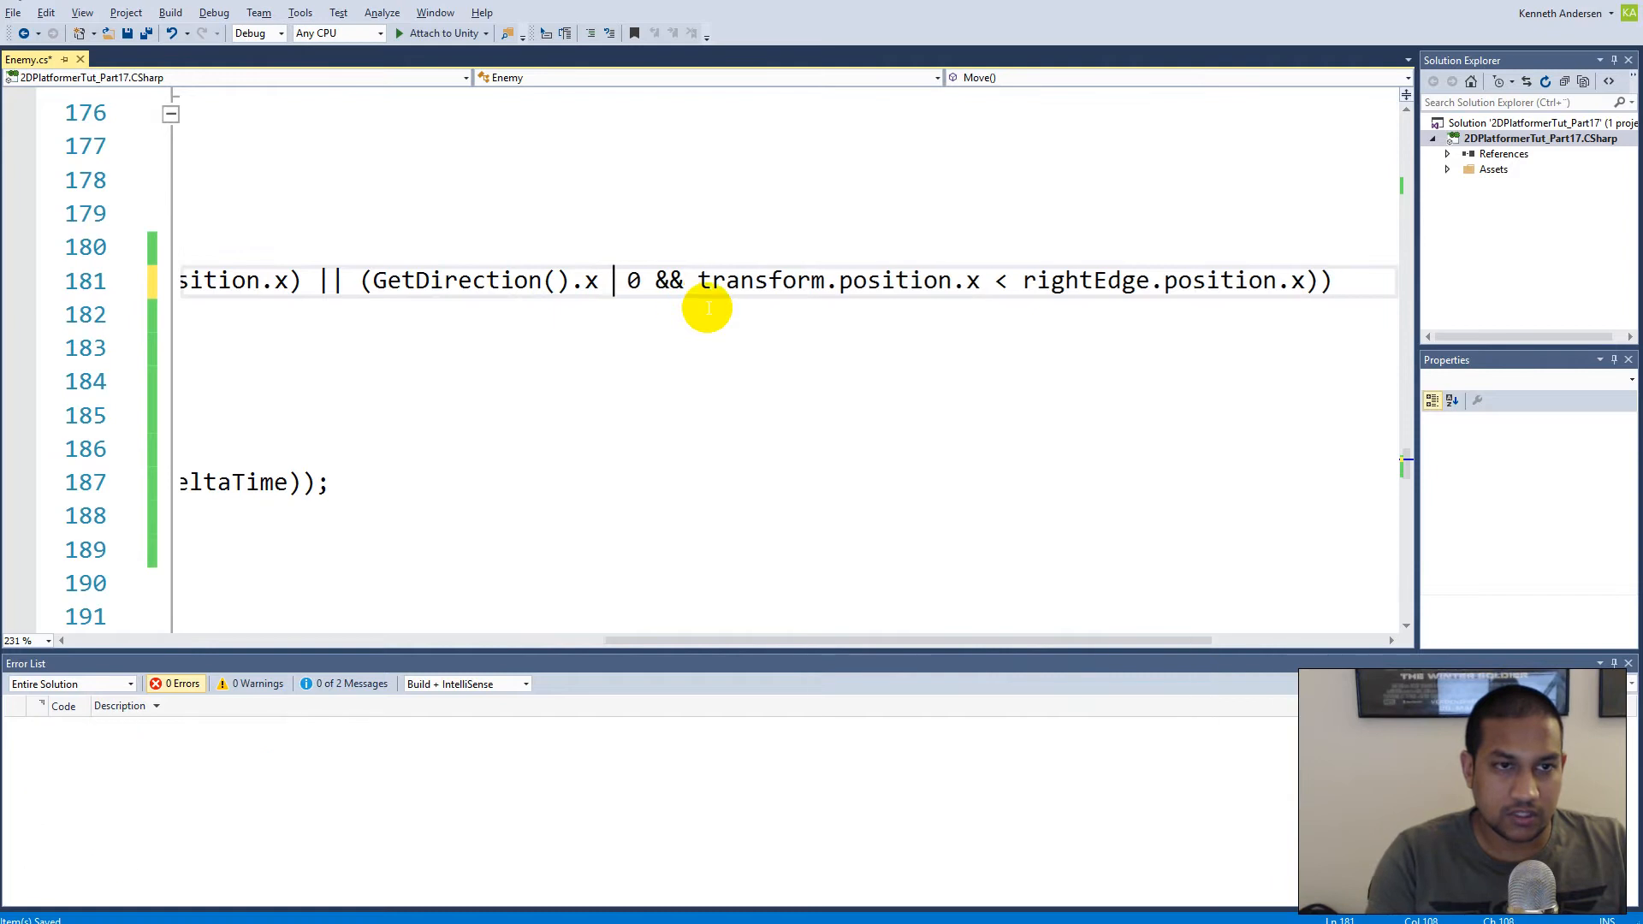
pyautogui.write('<')
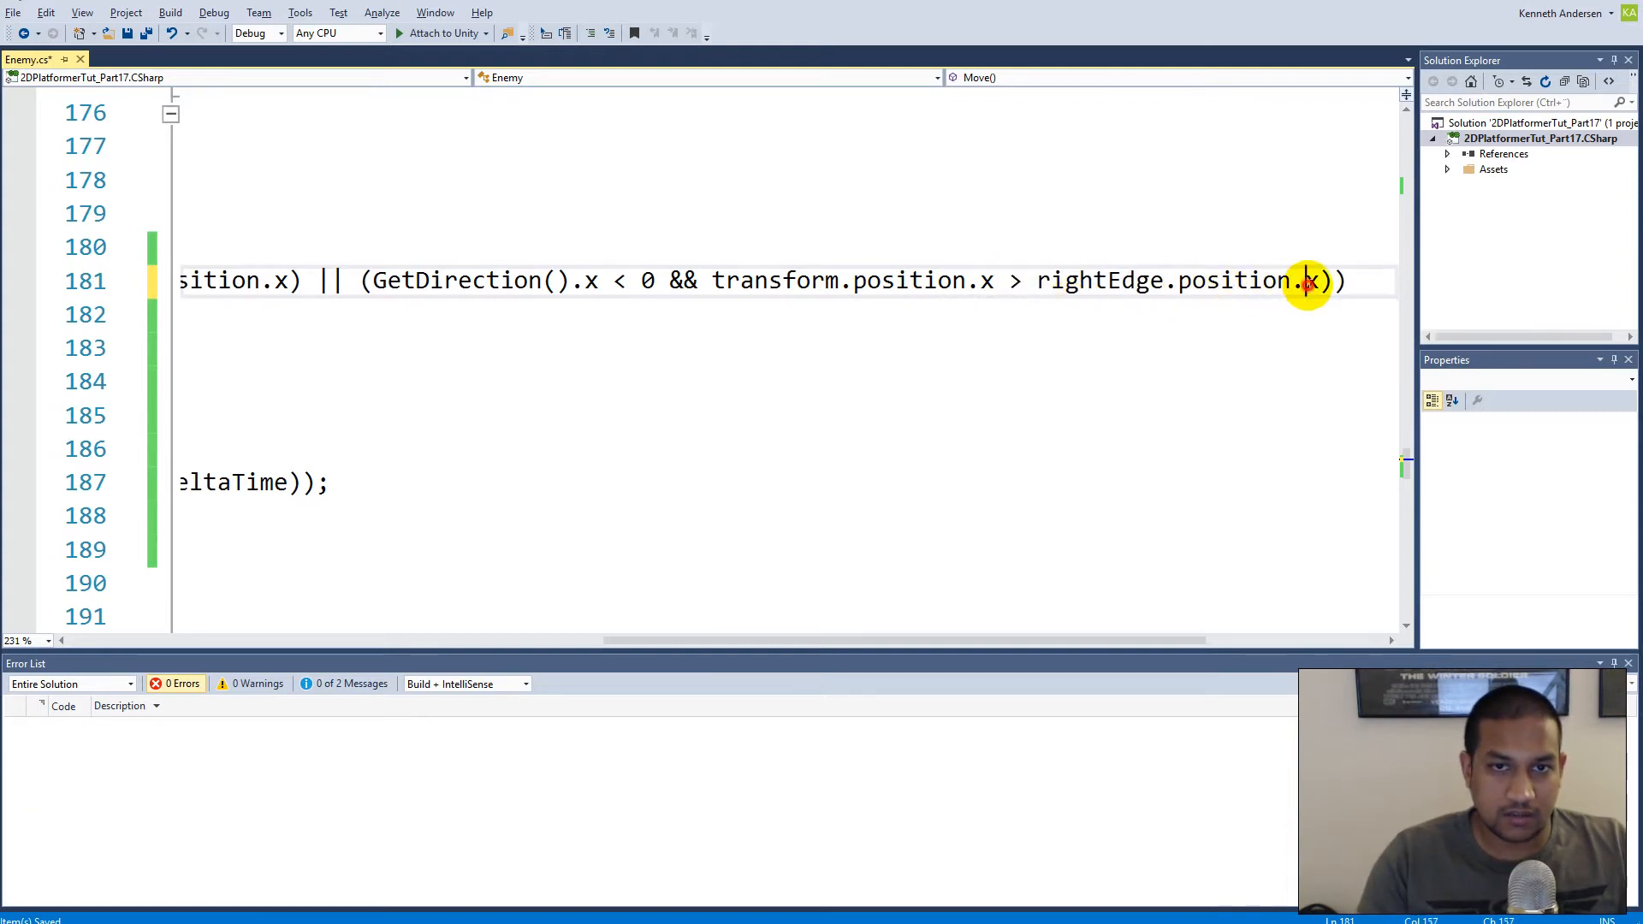
pyautogui.doubleClick(1099, 279)
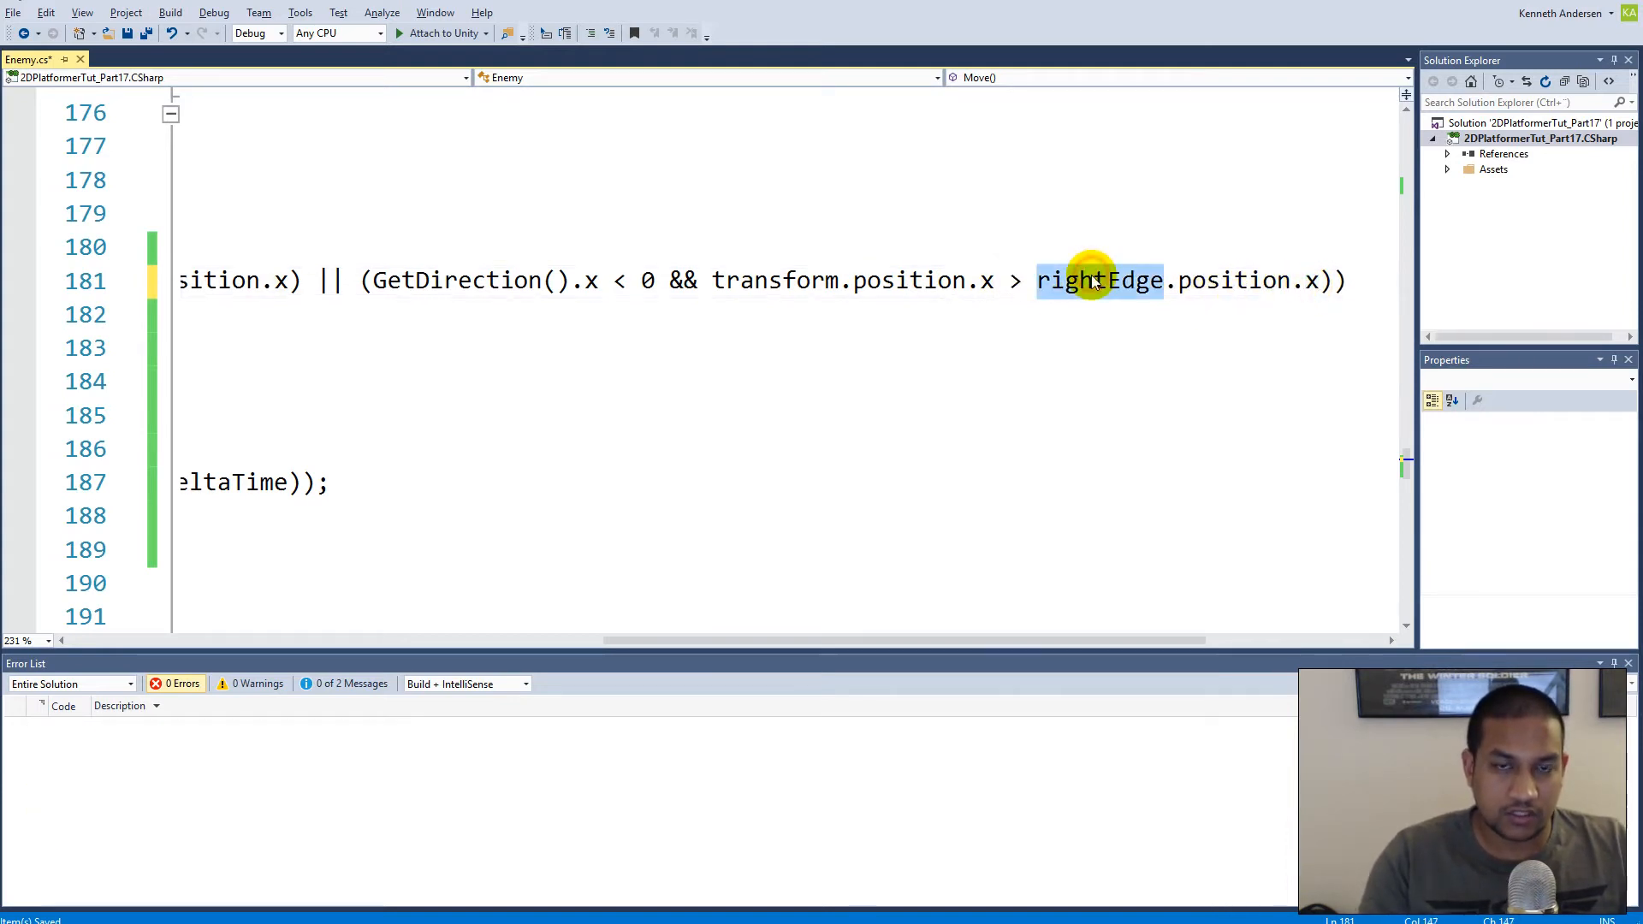
pyautogui.write('leftEdge')
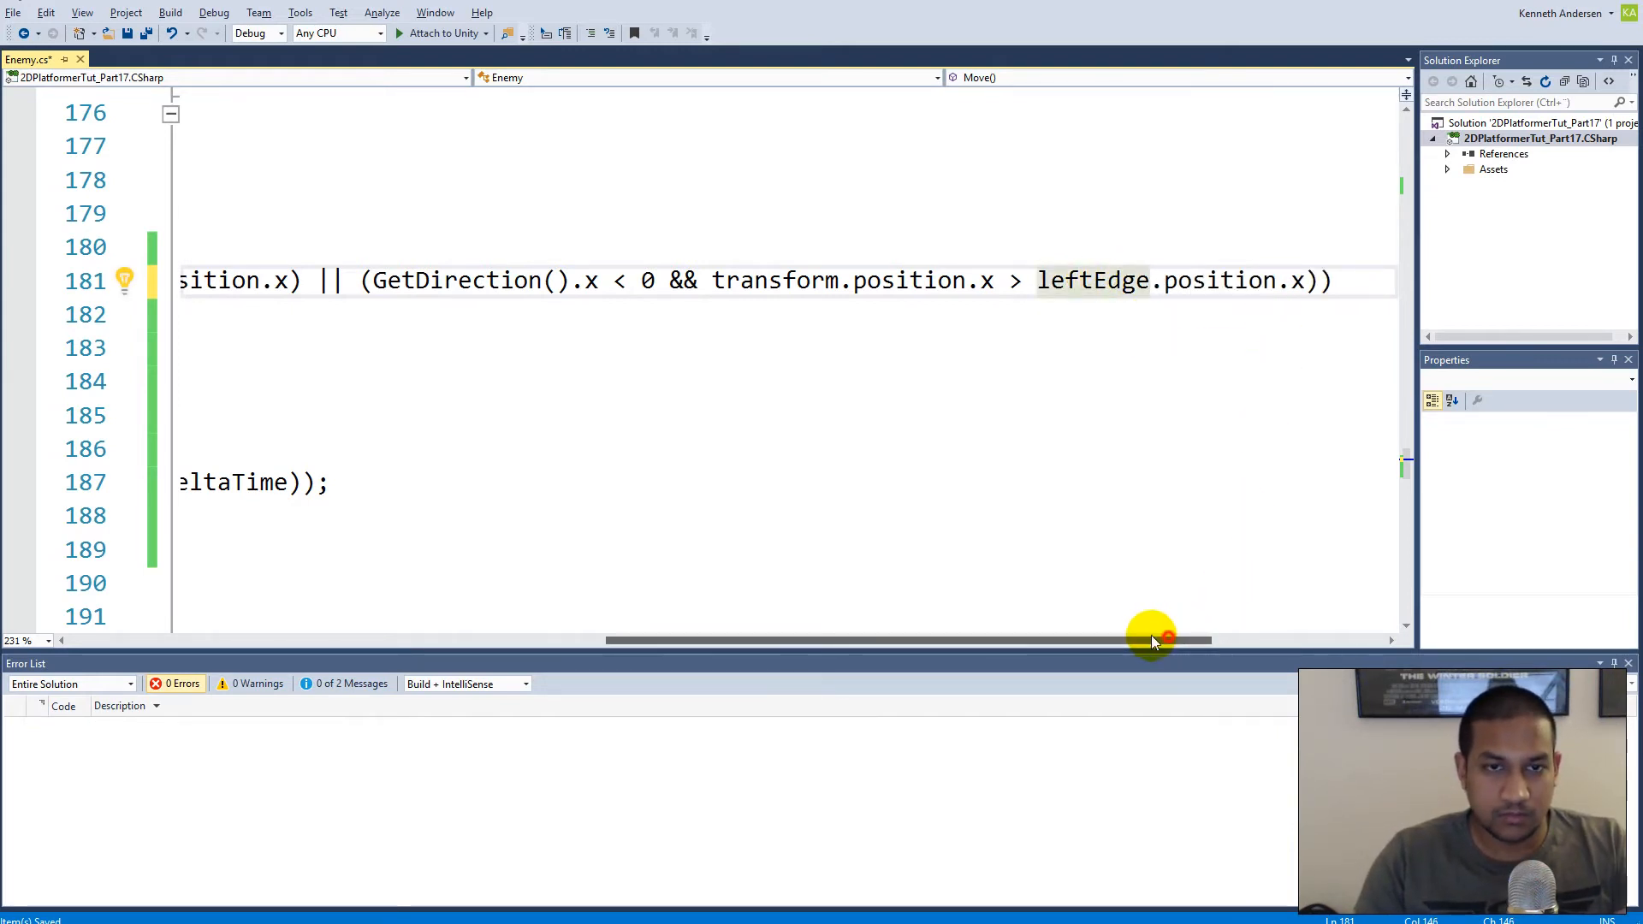
pyautogui.moveTo(1152, 640); pyautogui.dragTo(899, 640)
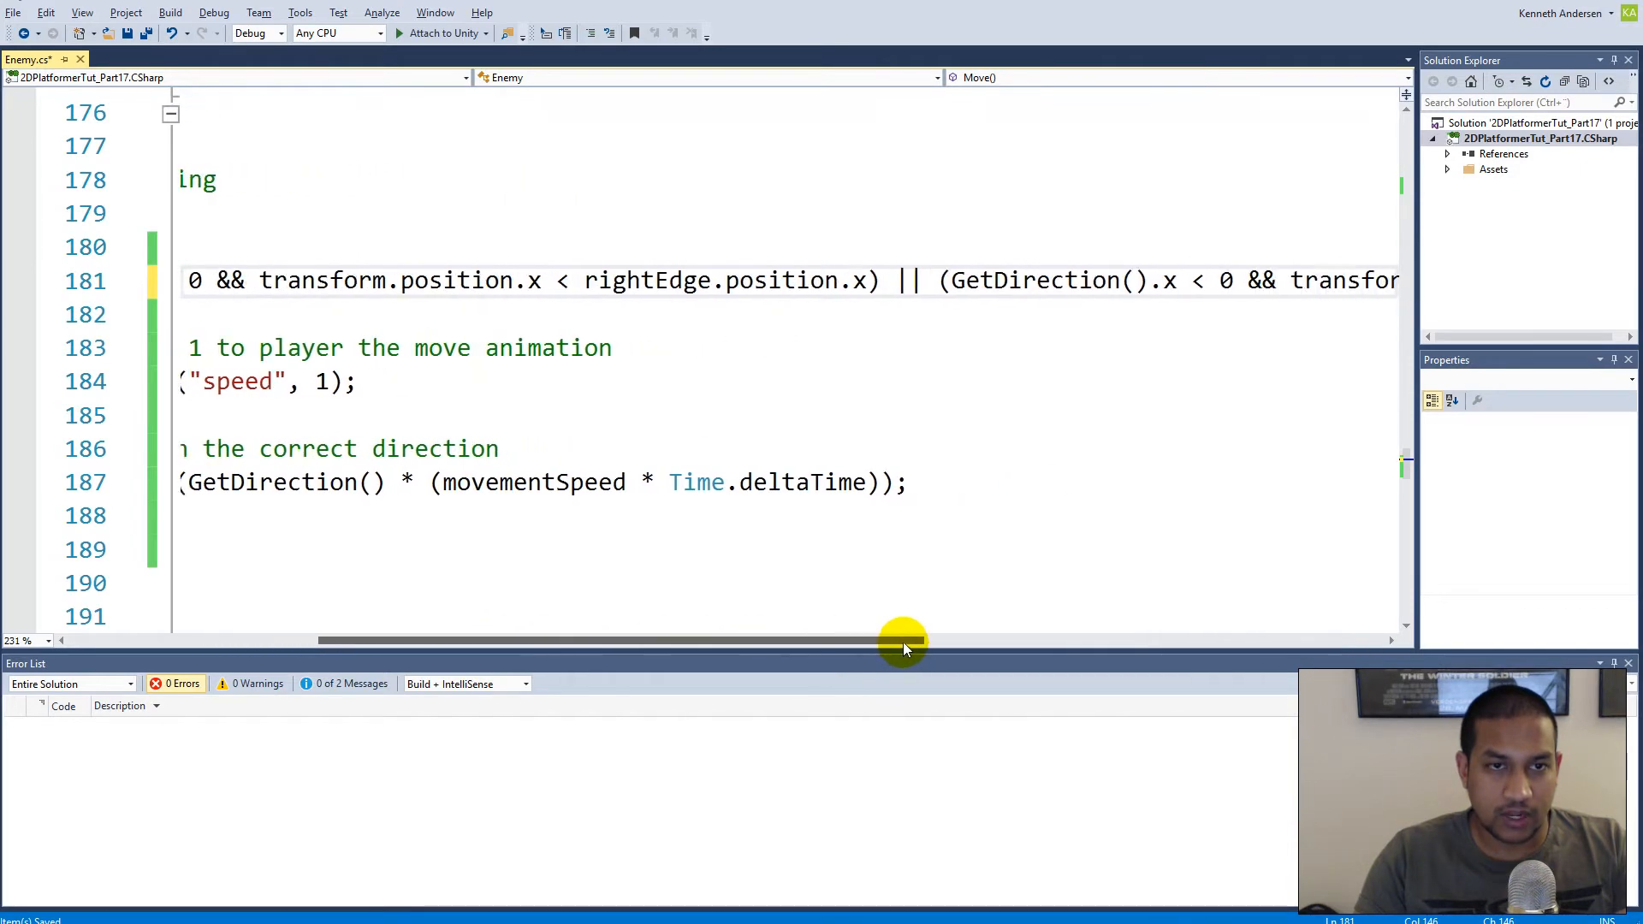
pyautogui.moveTo(902, 640); pyautogui.dragTo(1056, 640)
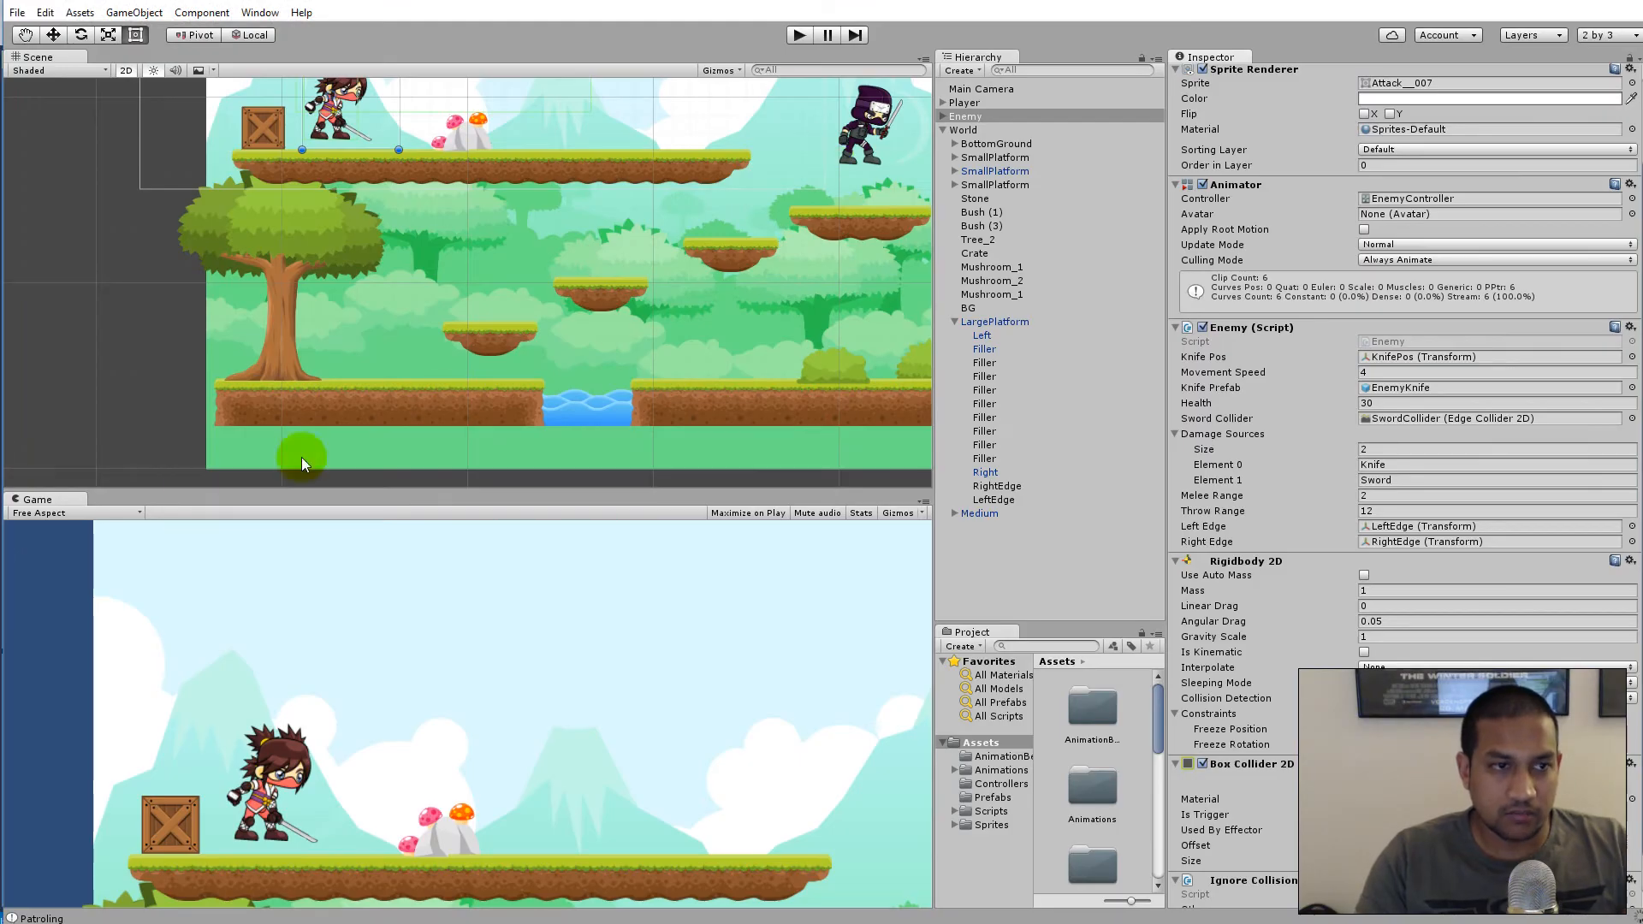
# Run the game in Unity to test the enemy stopping at its edge positions
pyautogui.click(73, 512)
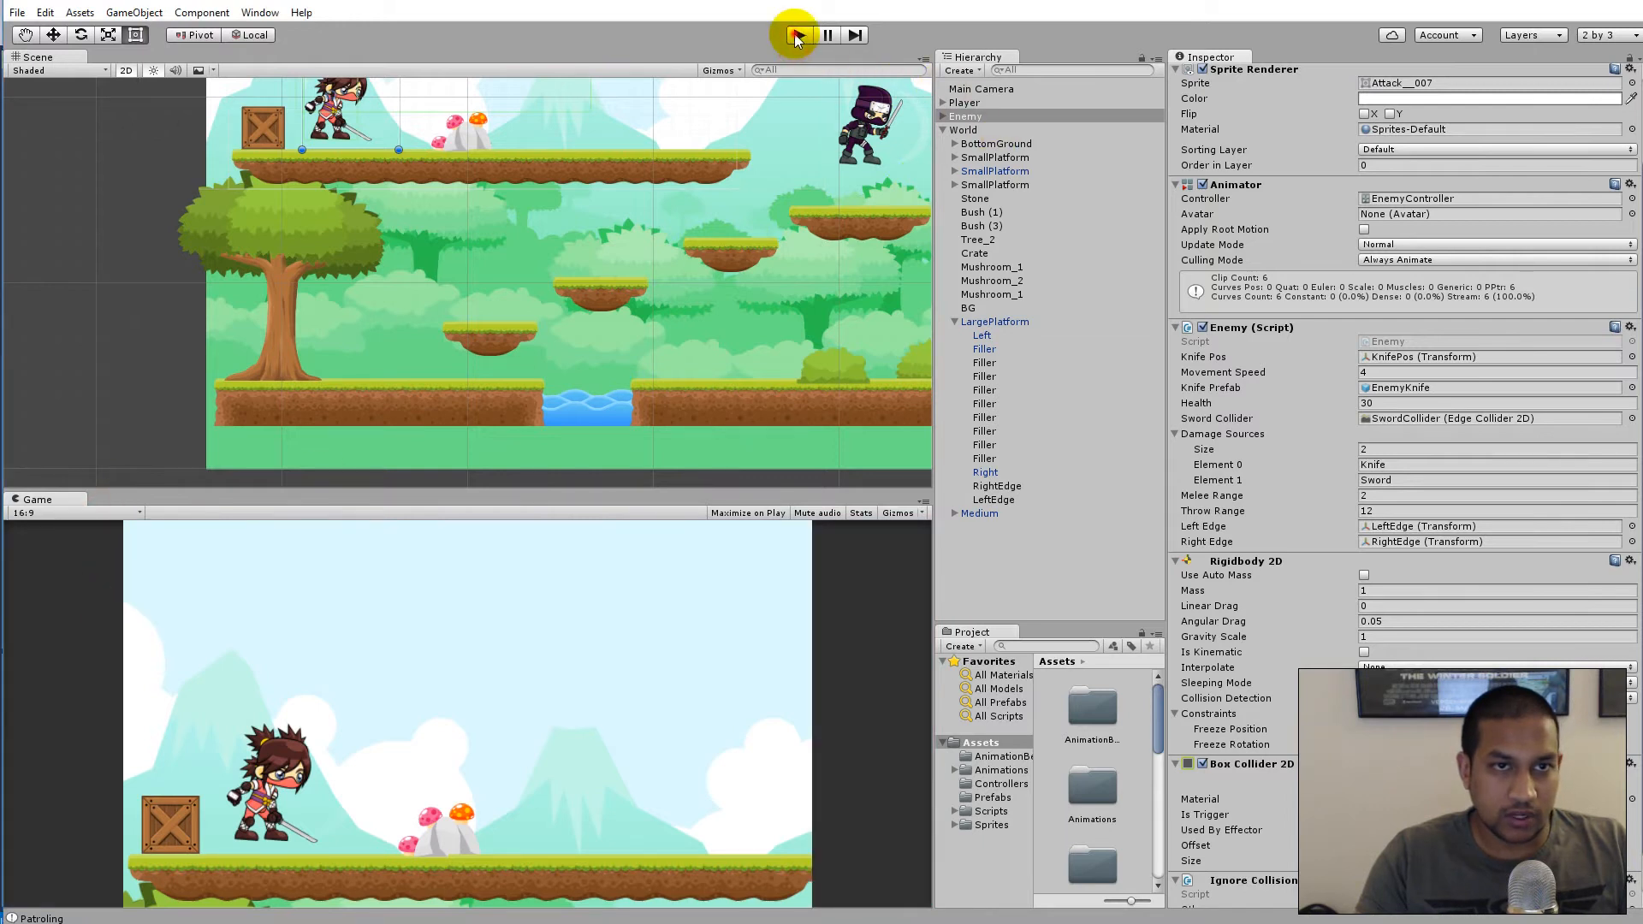
pyautogui.click(799, 34)
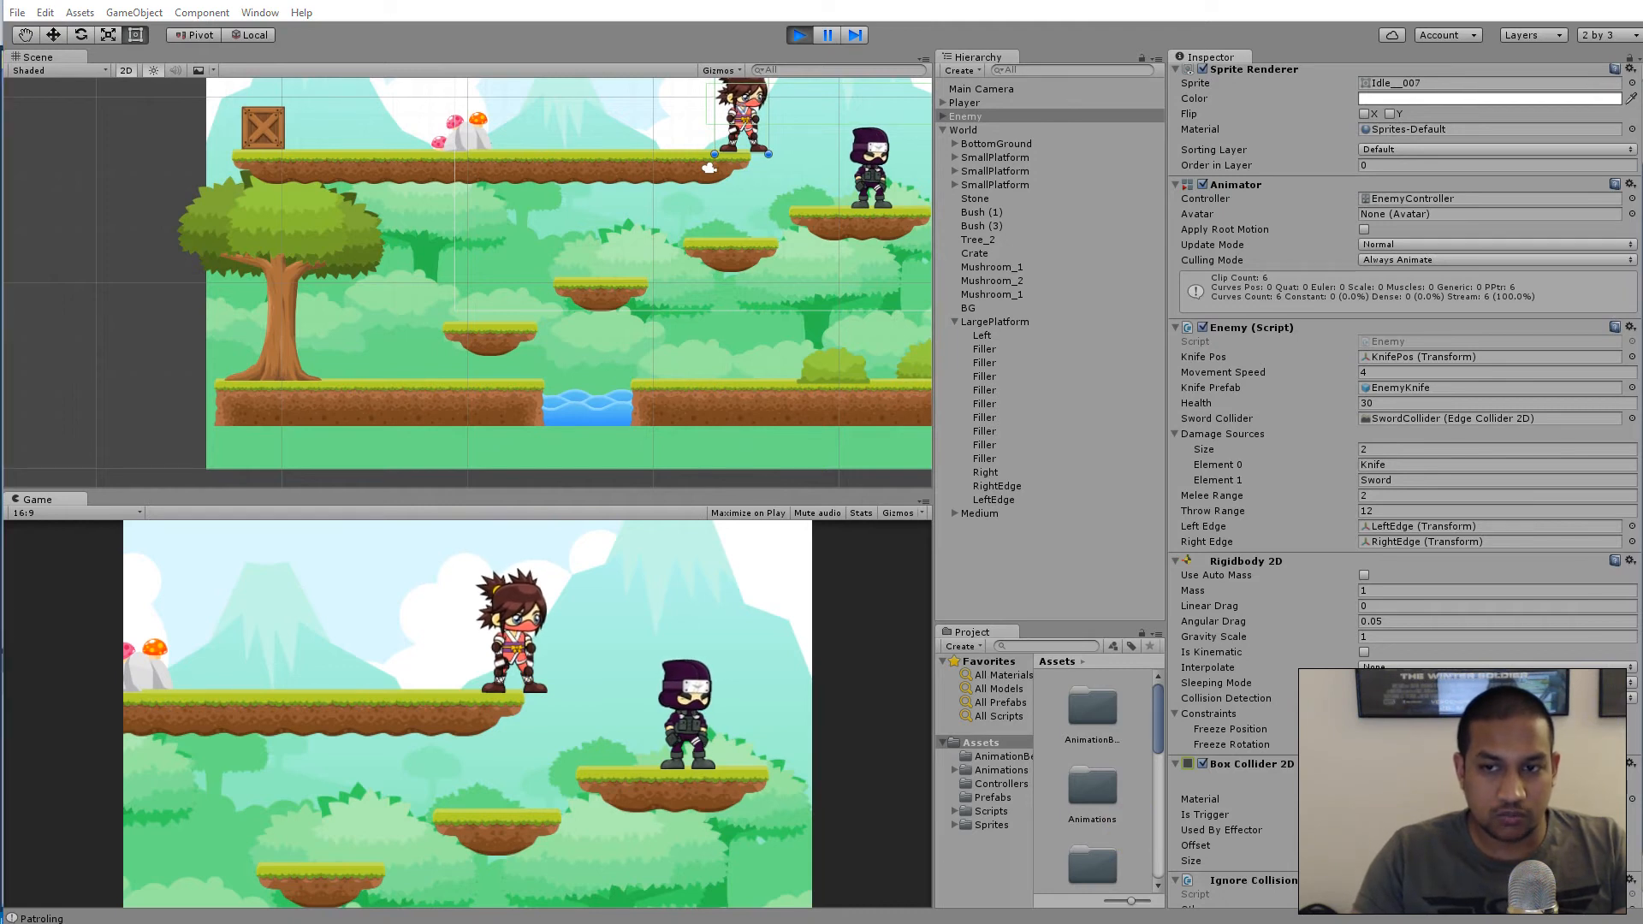
pyautogui.moveTo(880, 488)
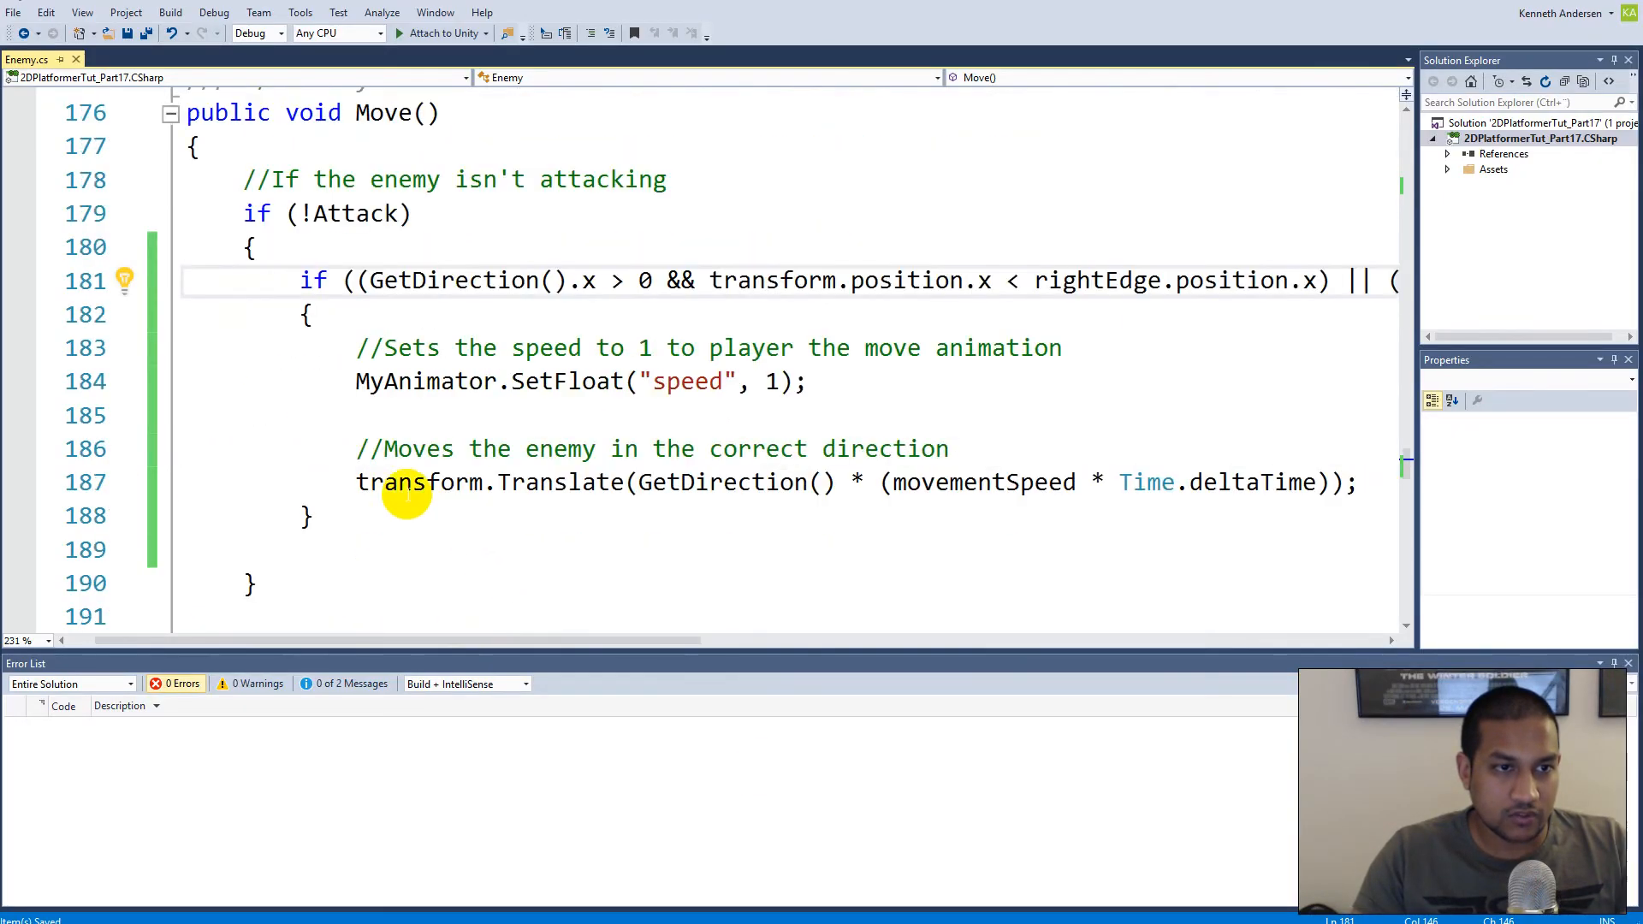
# Add 'else if (currentState is PatrolState) { ChangeDirection(); }' after the movement block in Move()
pyautogui.write('else if (currentState')
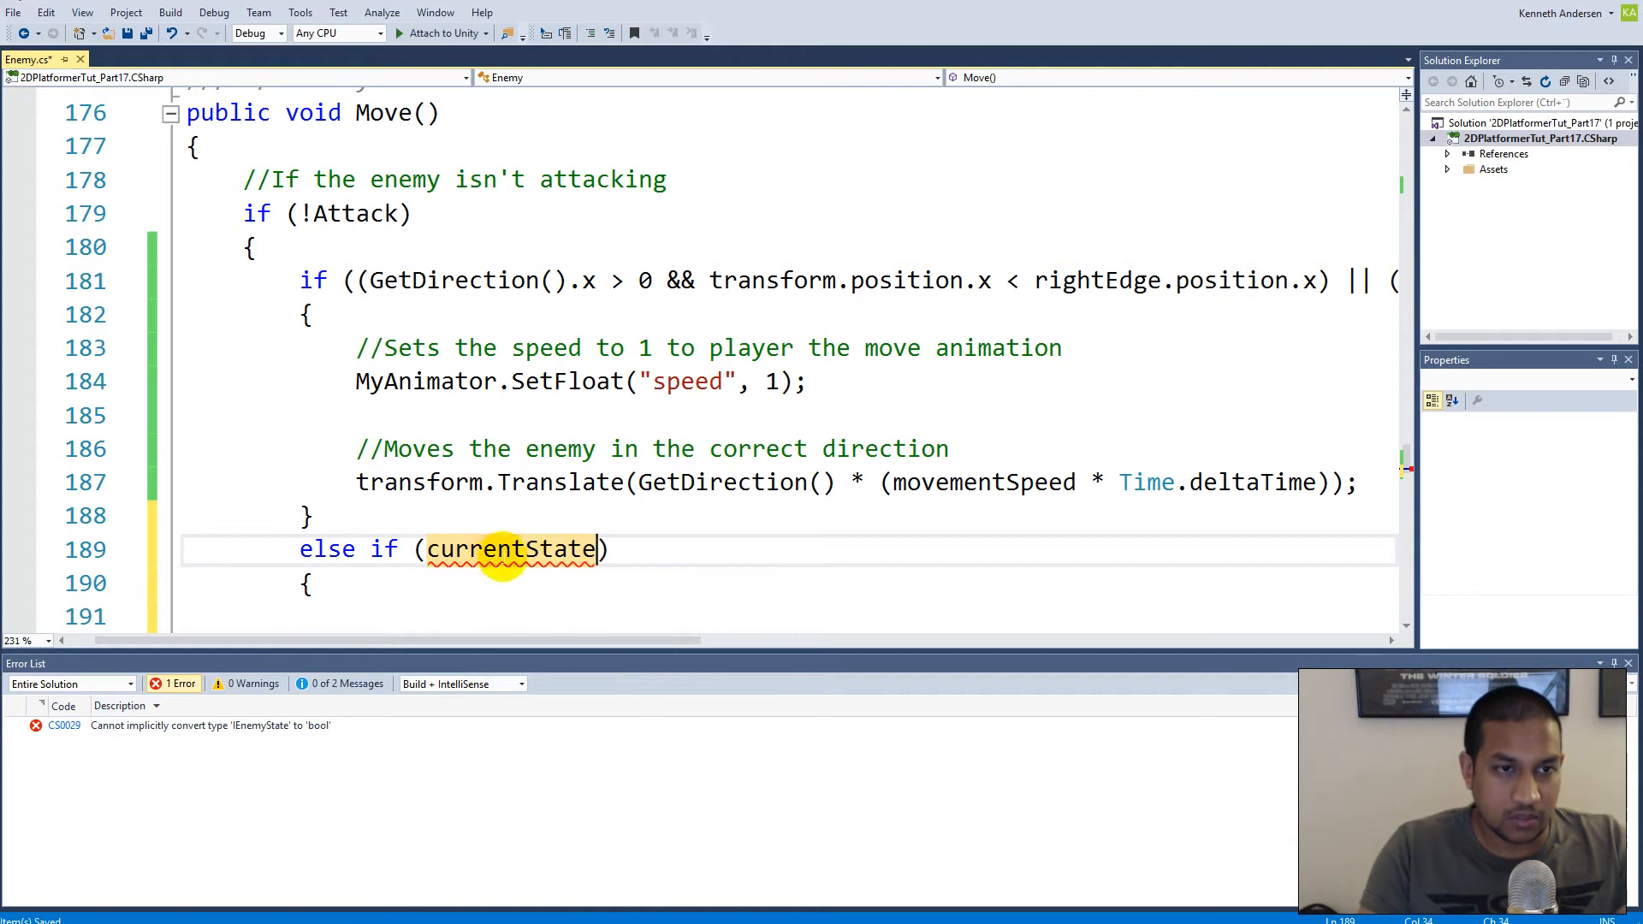
pyautogui.moveTo(510, 549)
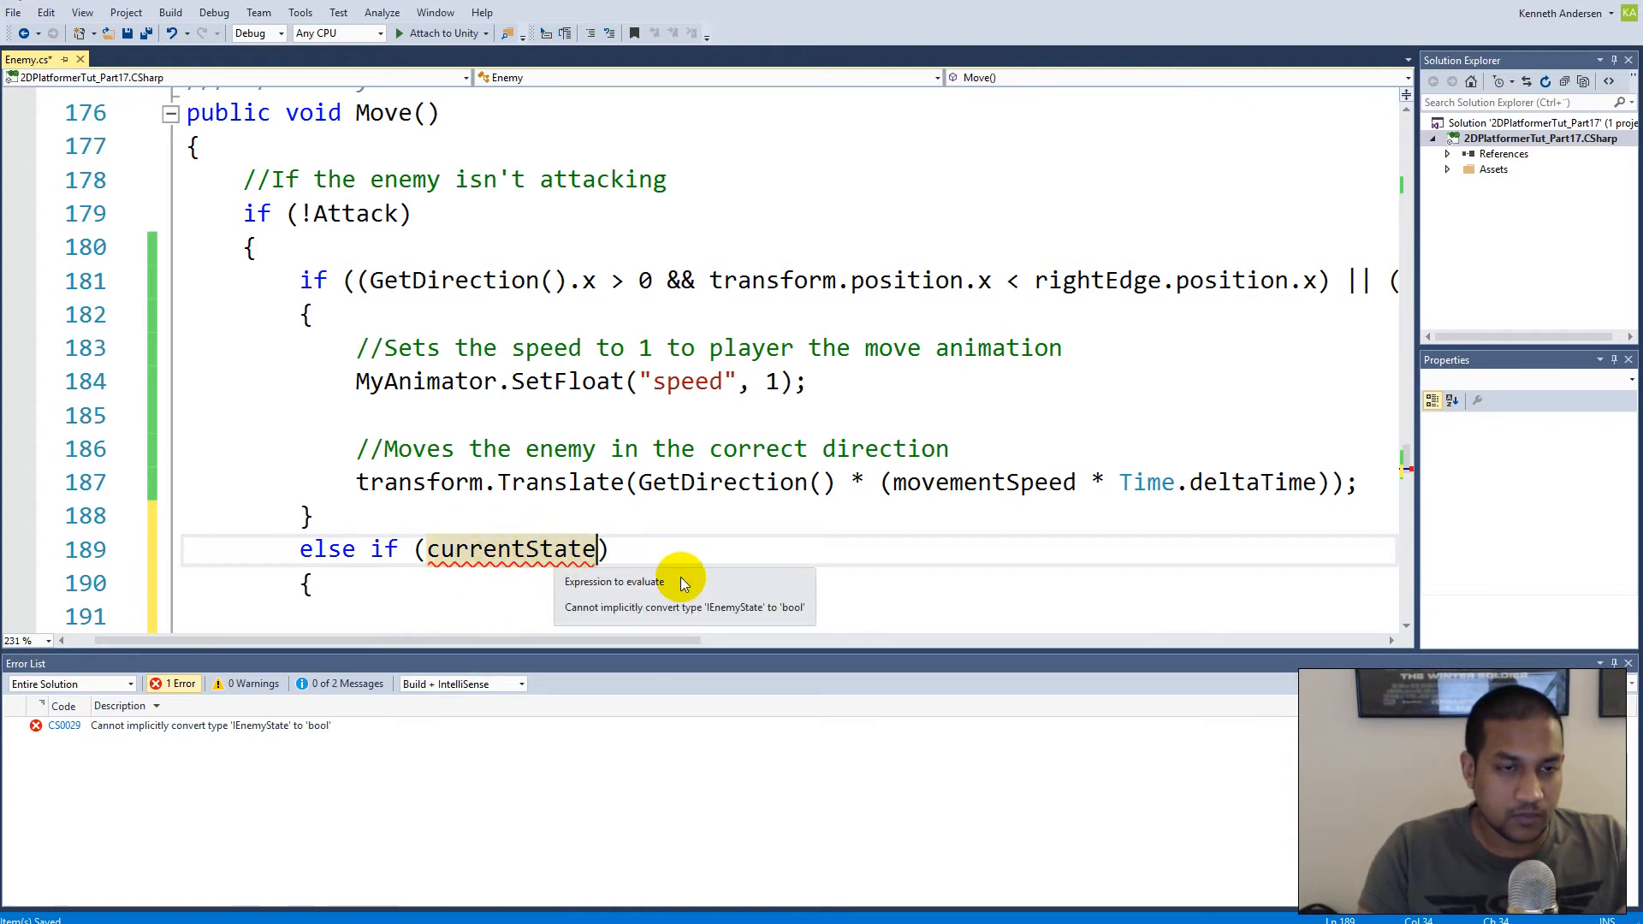
pyautogui.write('is')
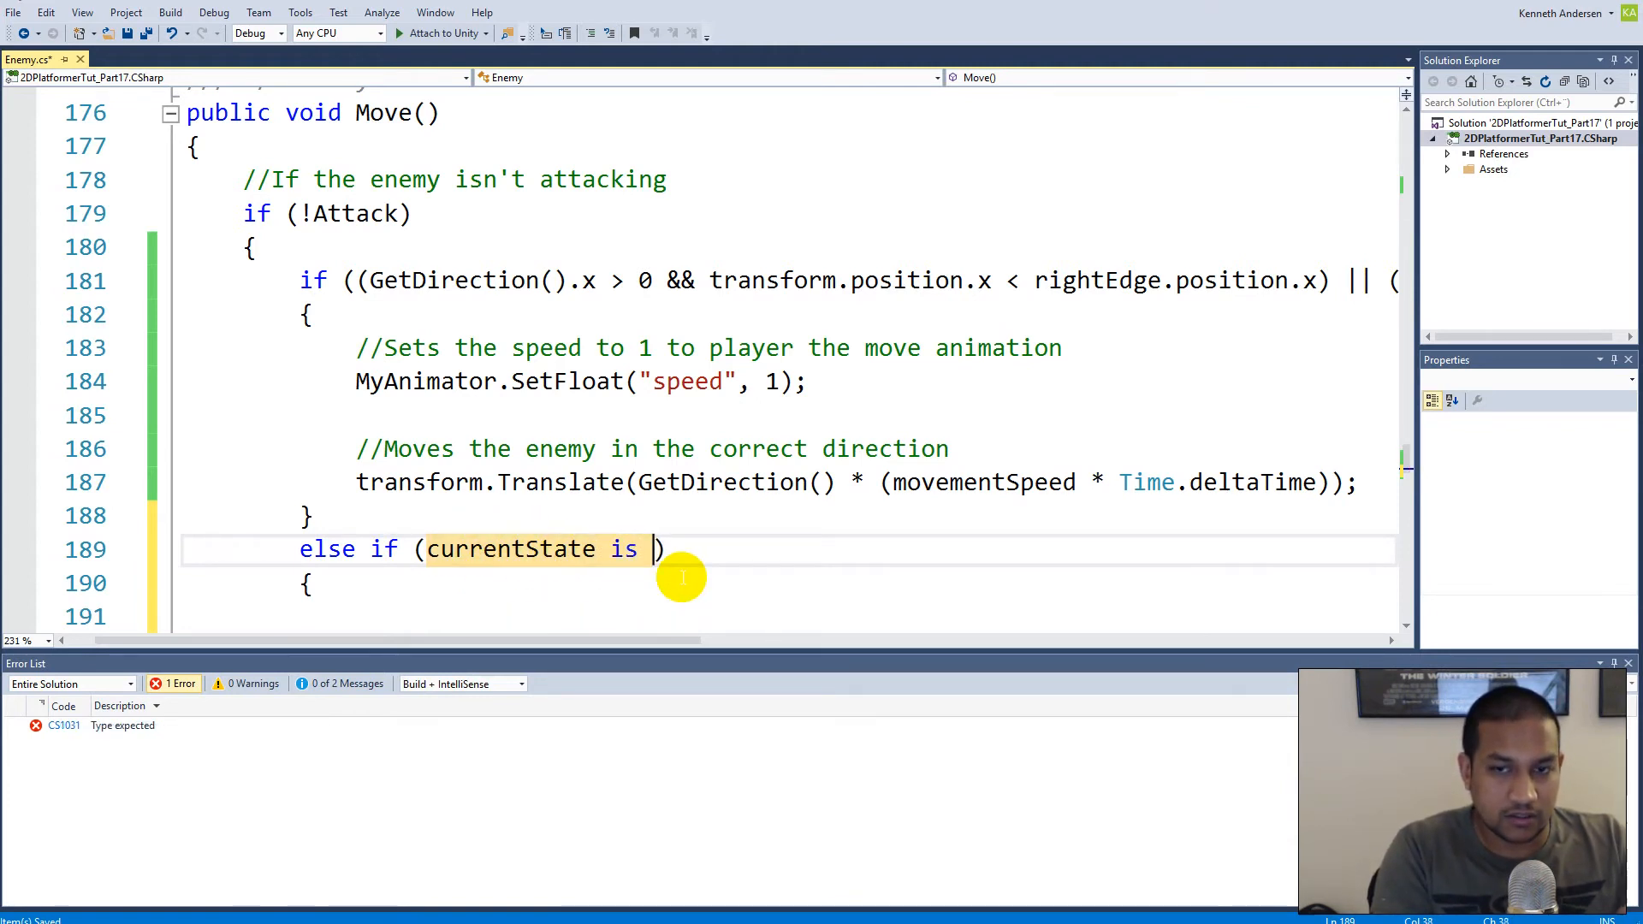
pyautogui.write('PatrolState')
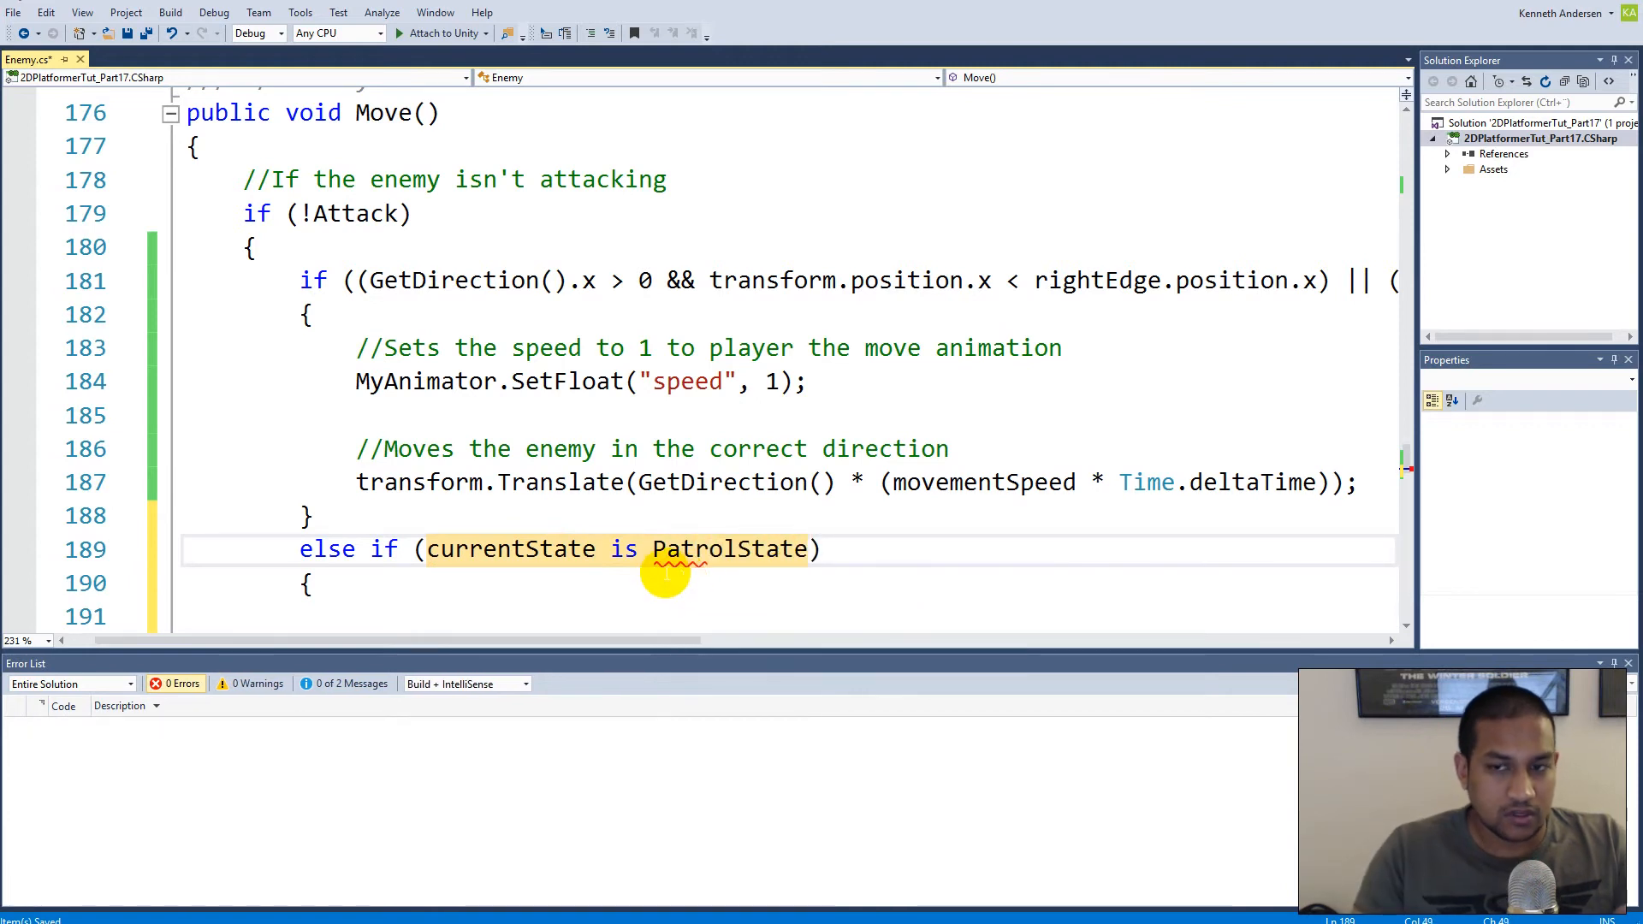
pyautogui.write('chan')
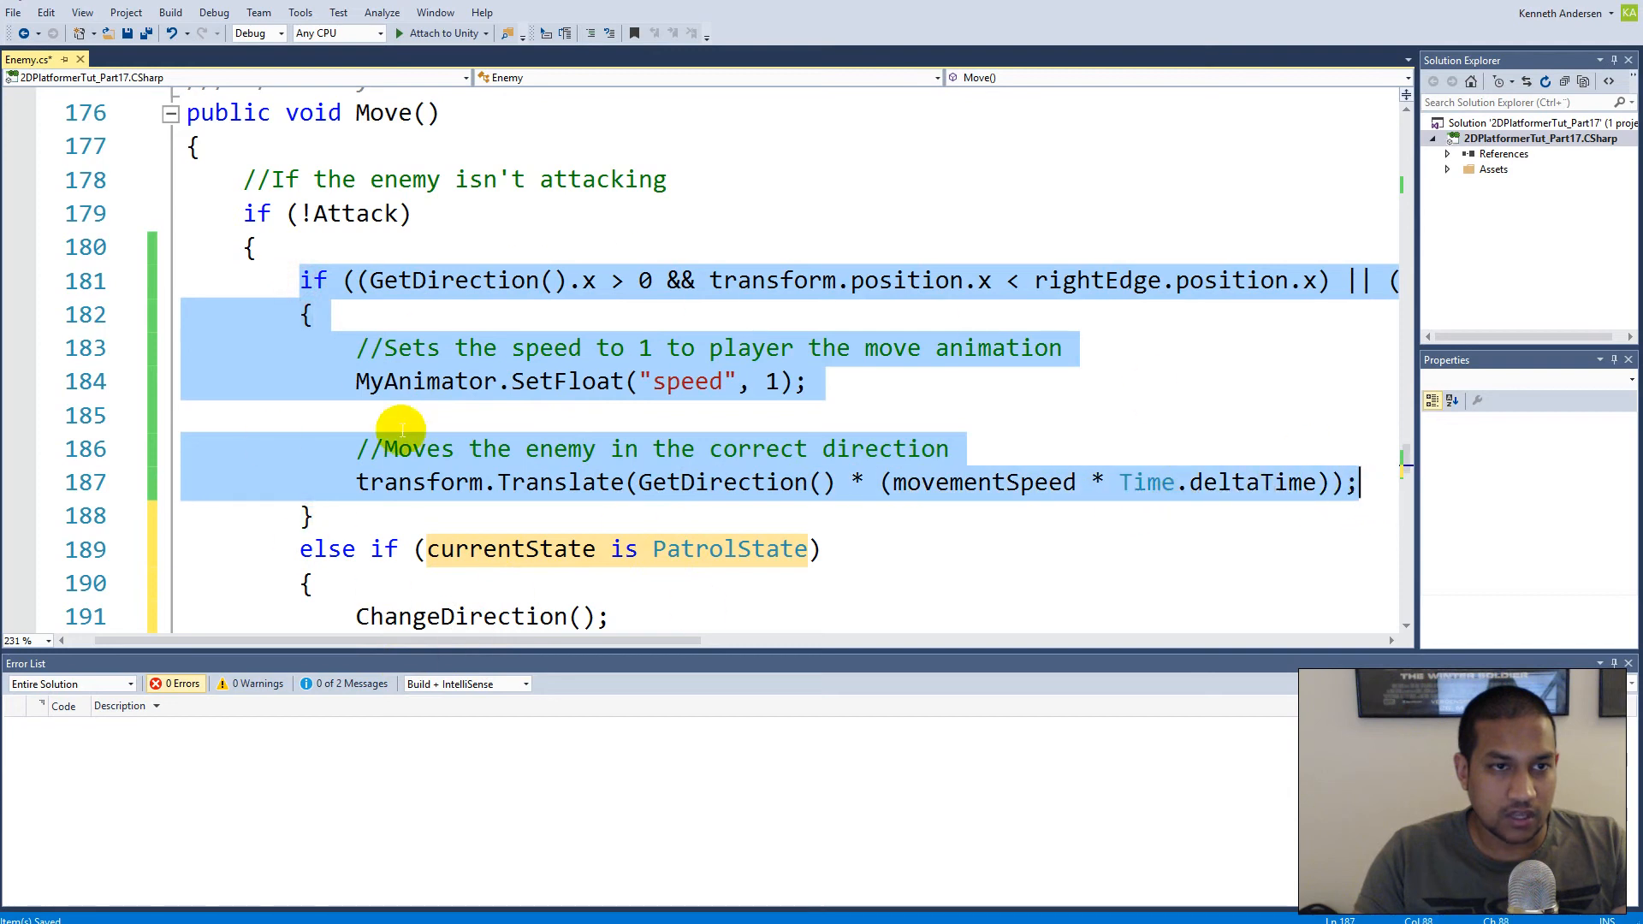
# Save the enemy script and return to the Unity editor
pyautogui.click(144, 33)
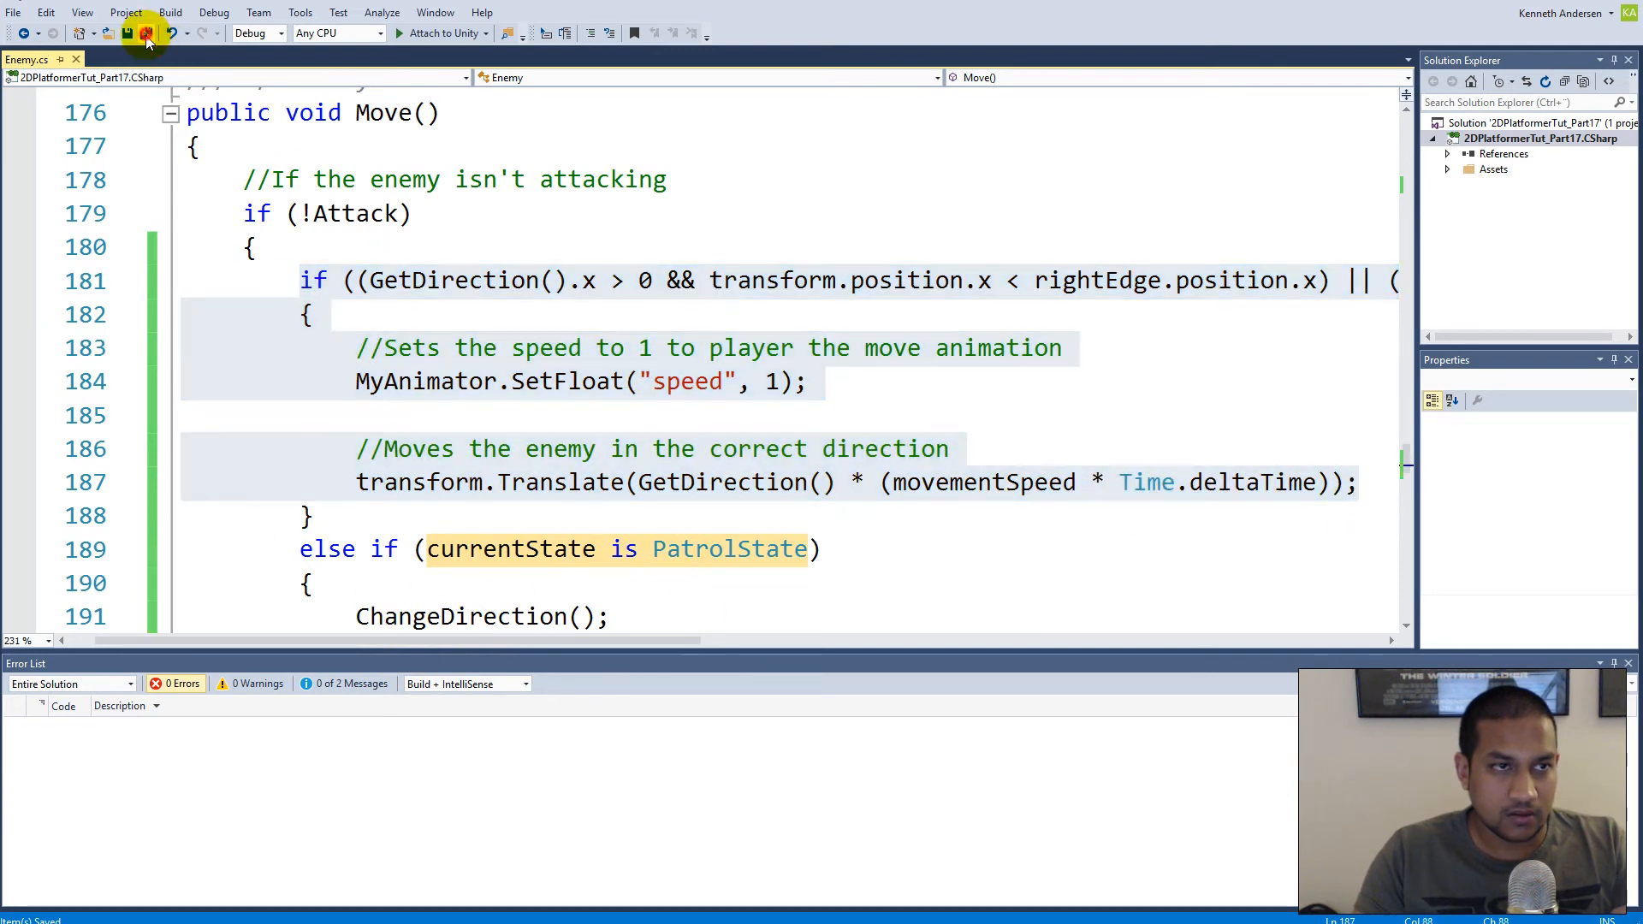
pyautogui.click(143, 34)
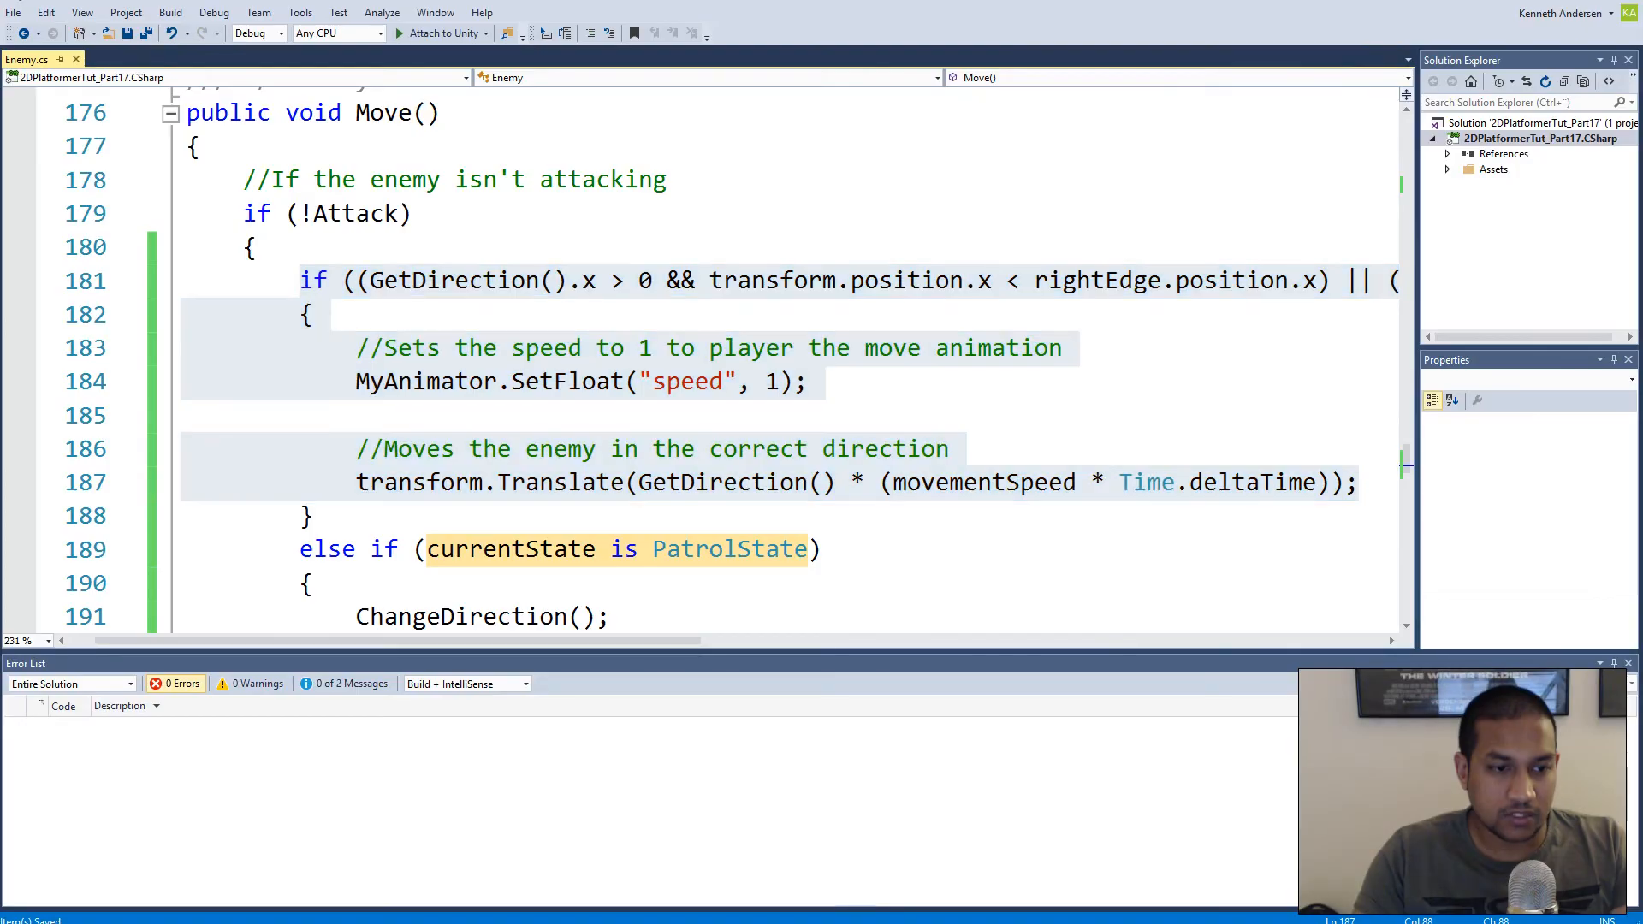
pyautogui.click(794, 34)
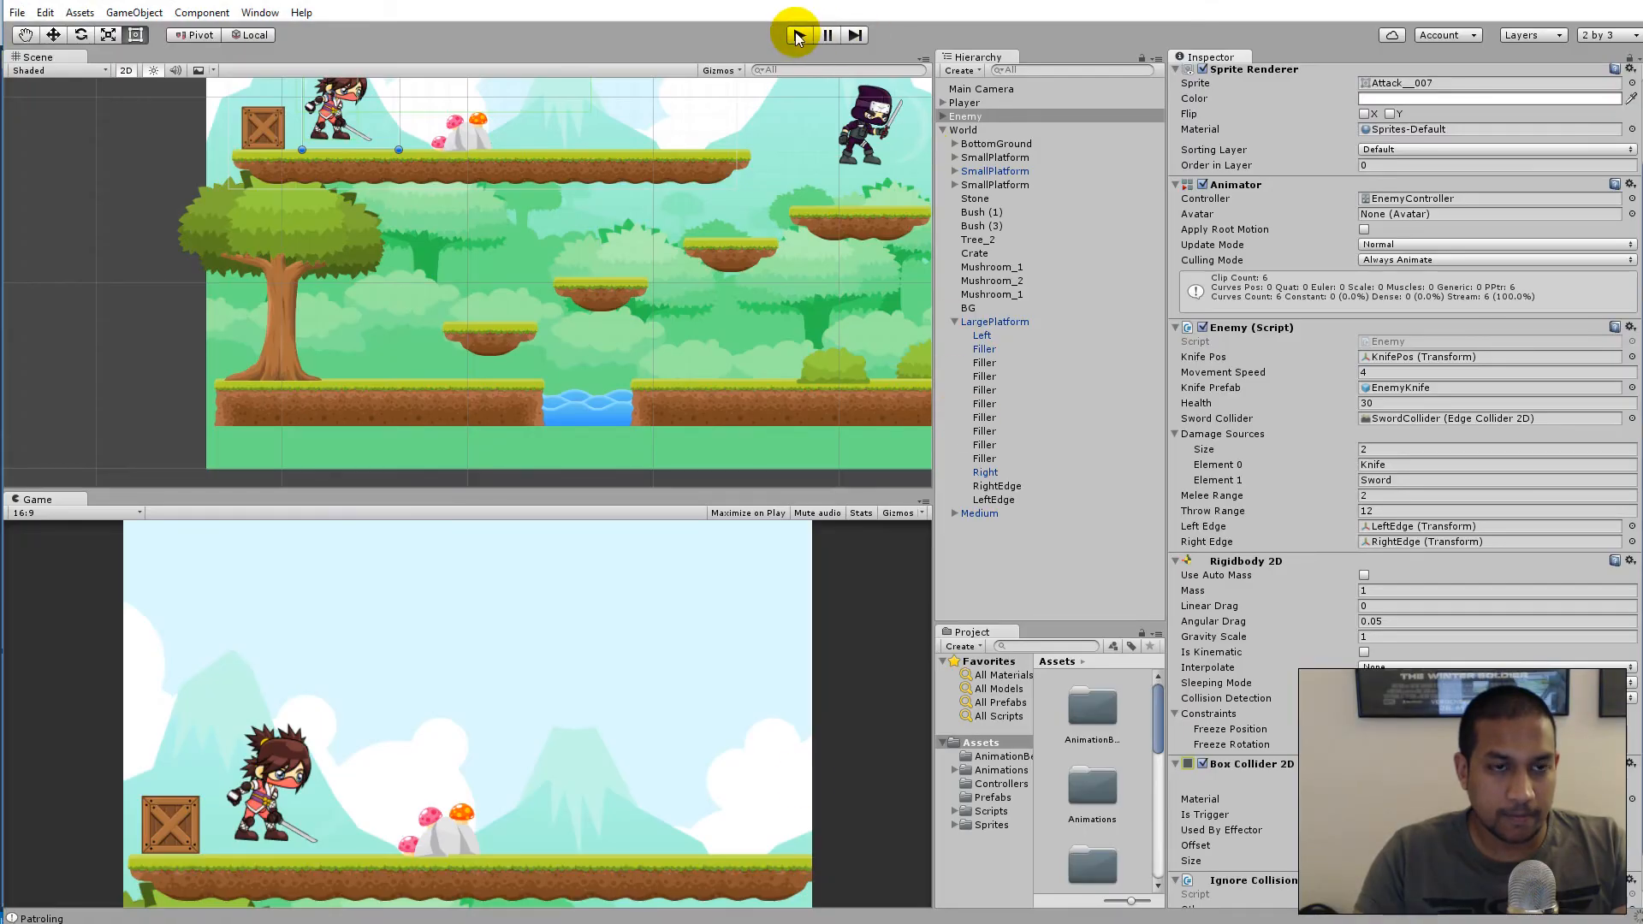
# Run the game in Unity to test the patrolling enemy turning at the edges
pyautogui.click(798, 35)
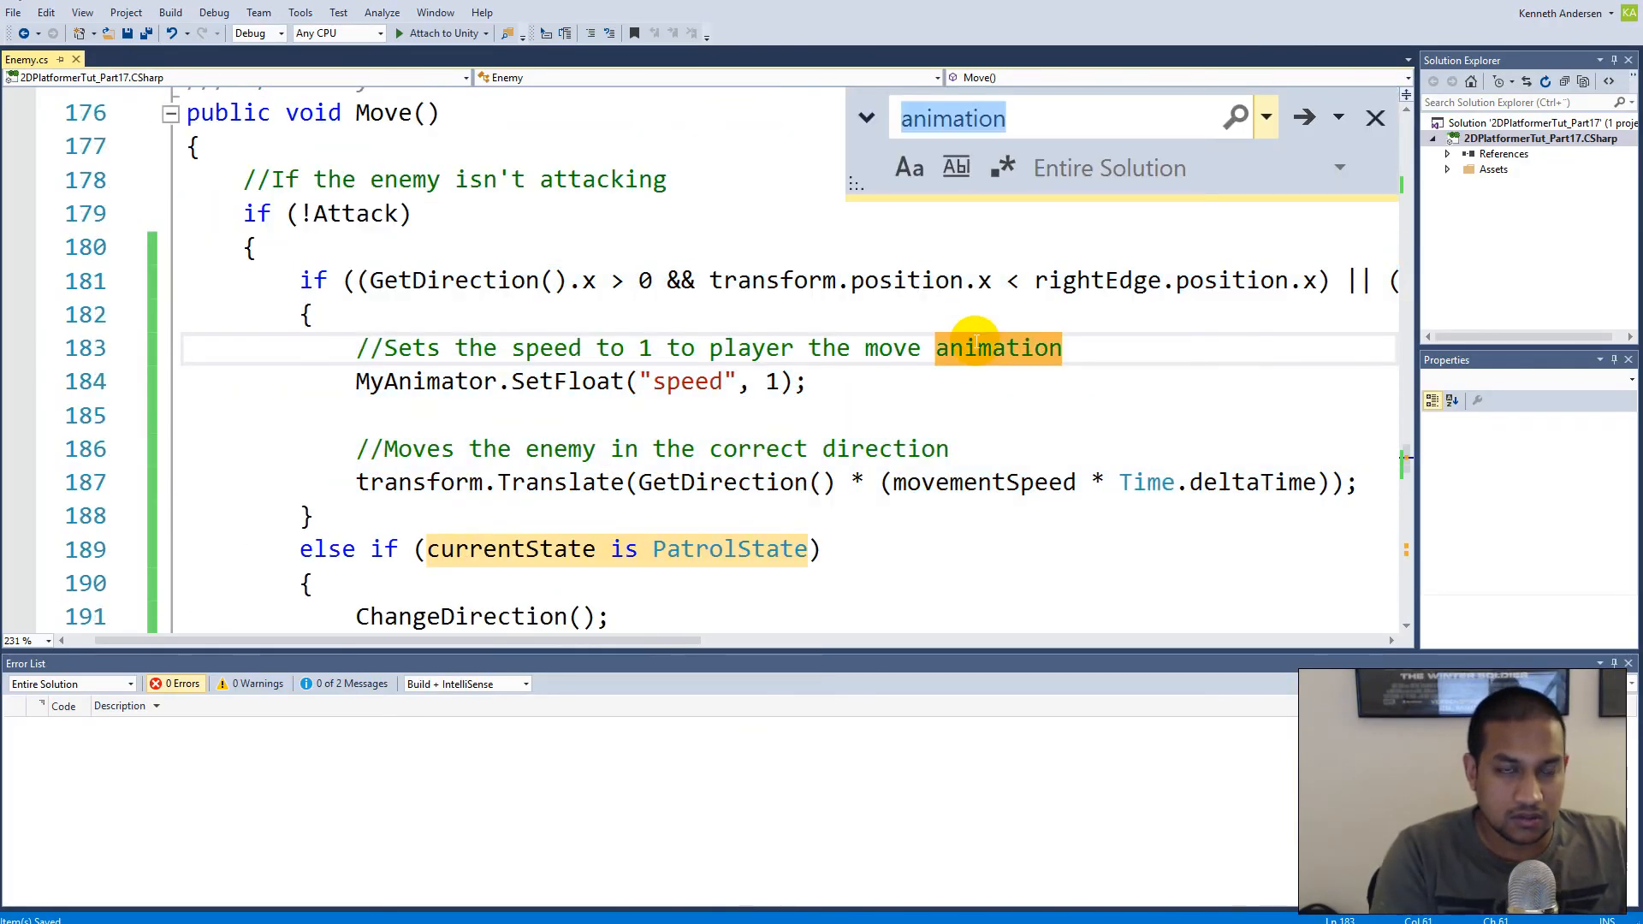
# Find 'Edge' in PatrolState.cs, delete the if (other.tag == "Edge") block from OnTriggerEnter, and save
pyautogui.write('Edge')
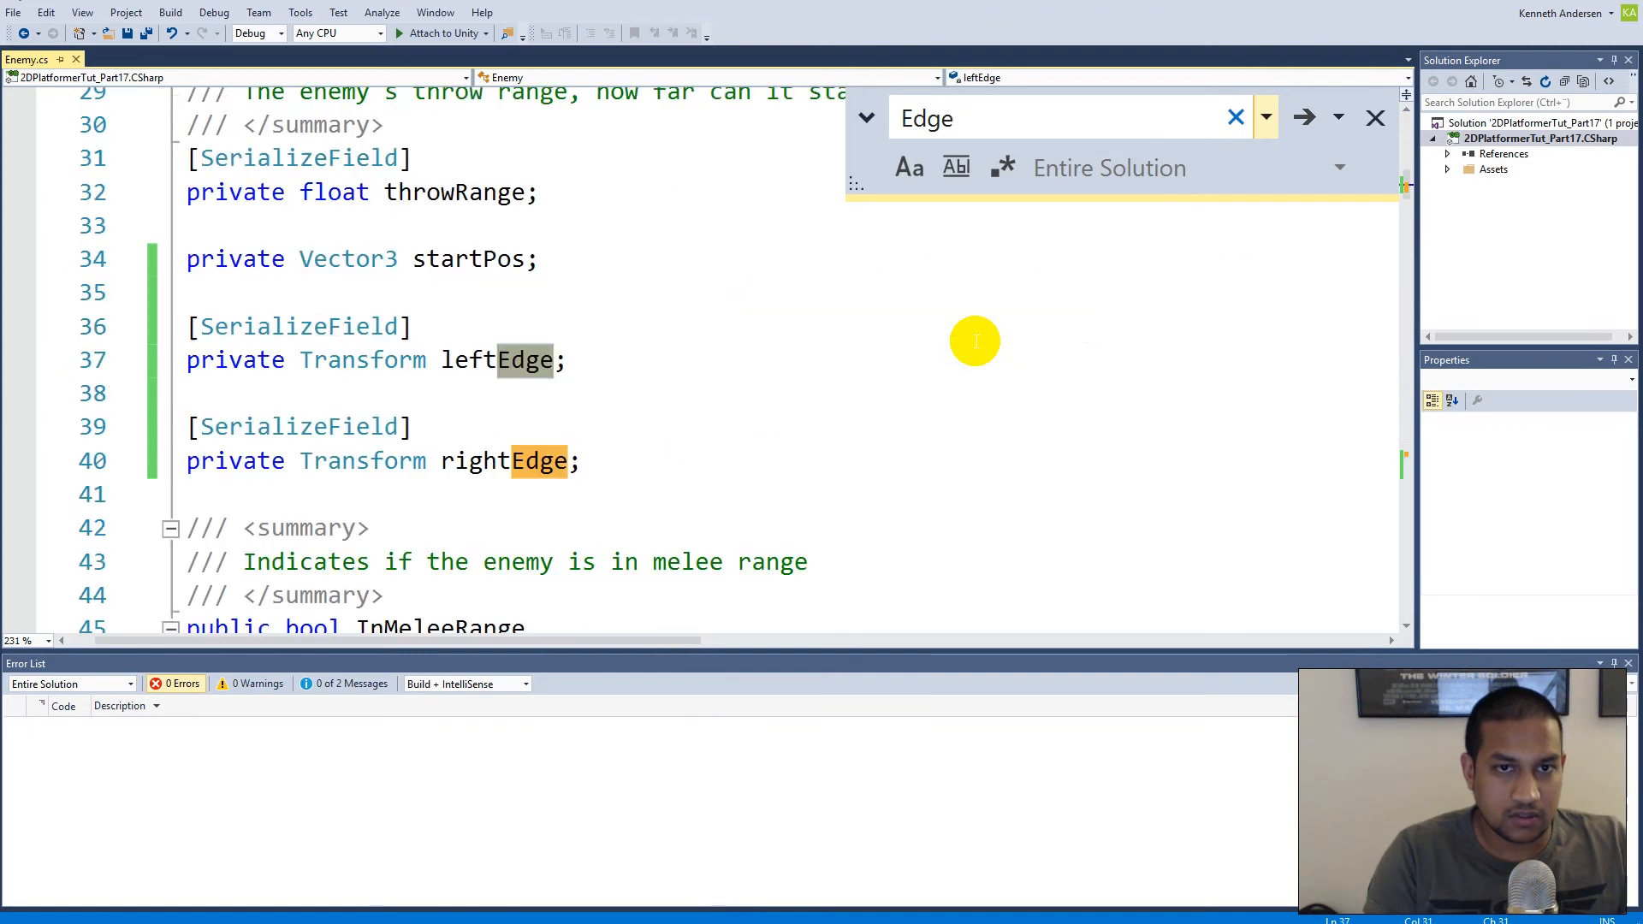
pyautogui.click(1303, 117)
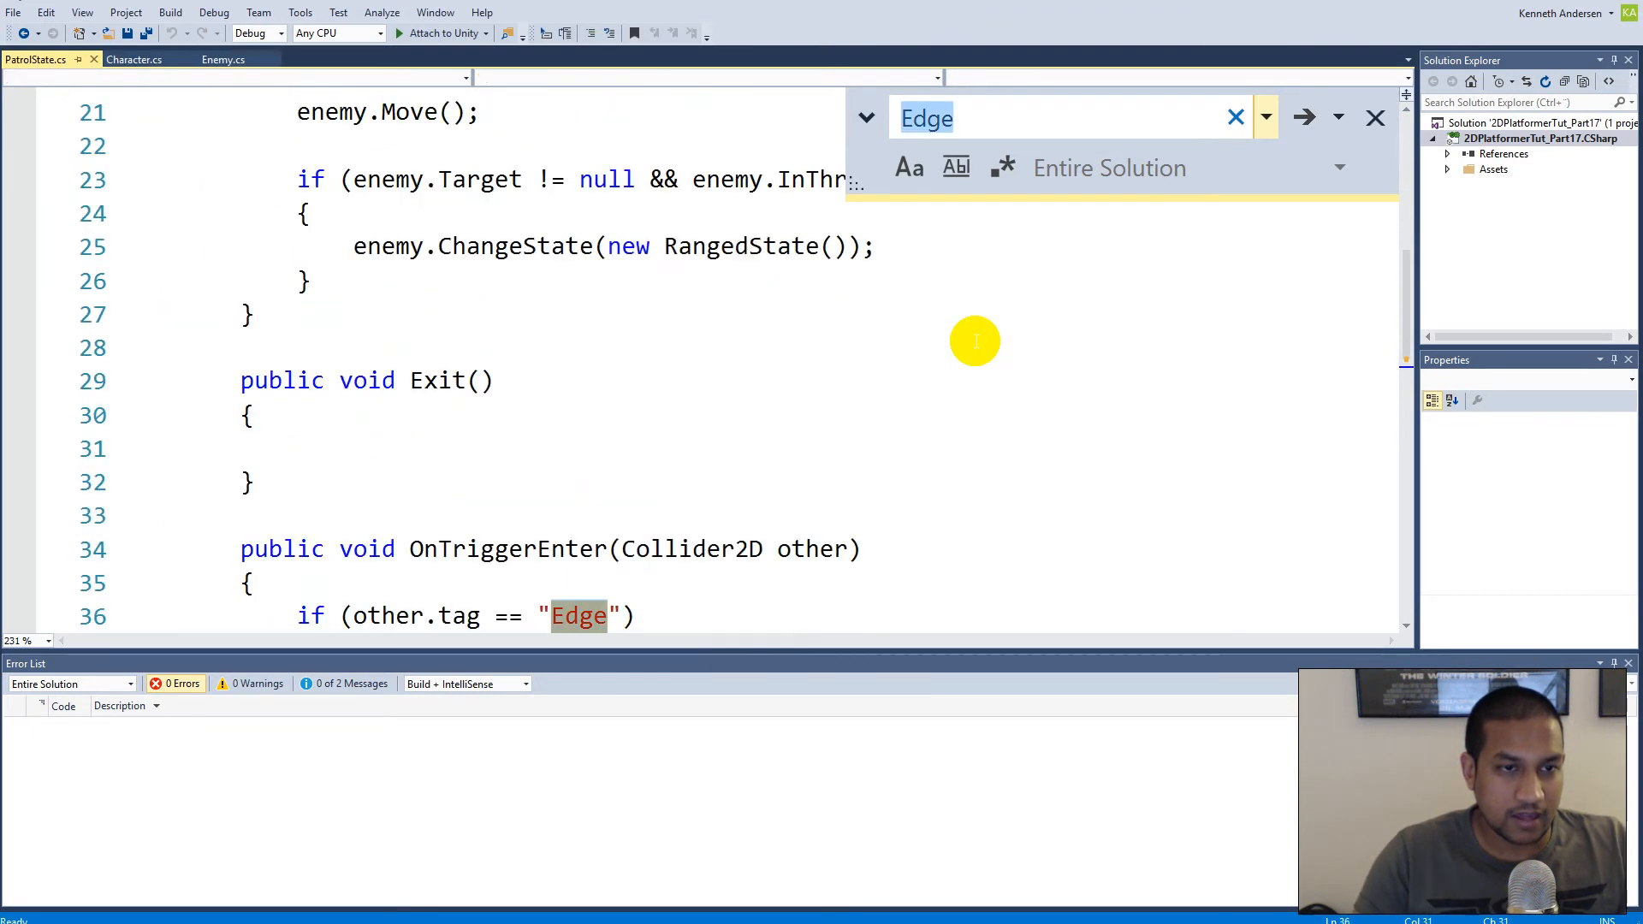
pyautogui.scroll(-3)
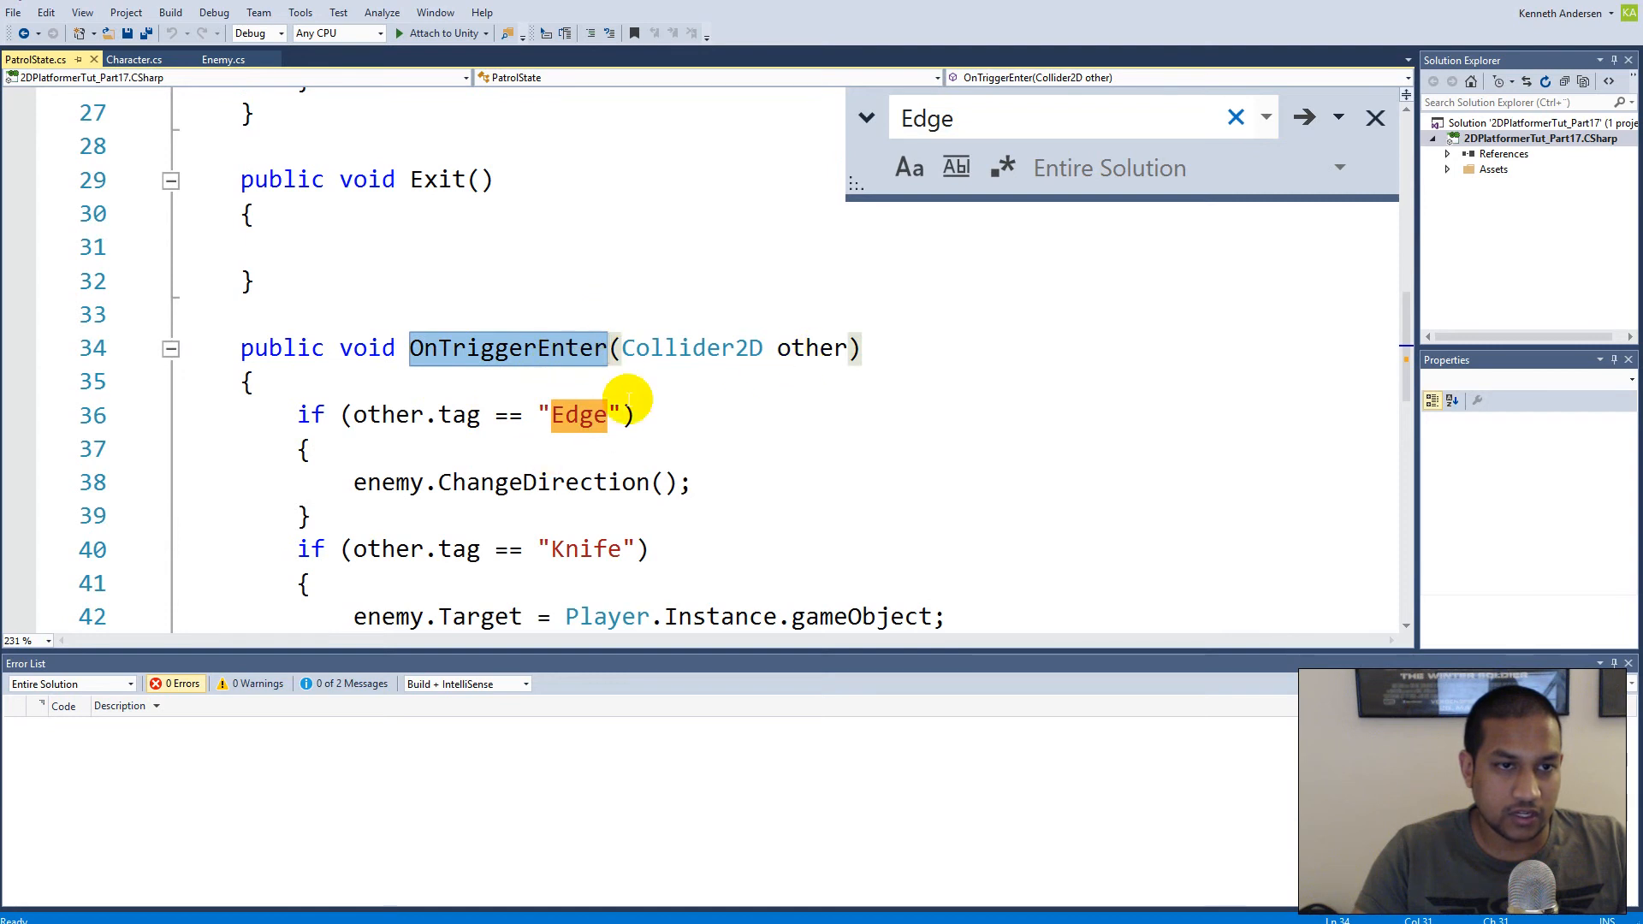
pyautogui.moveTo(409, 507)
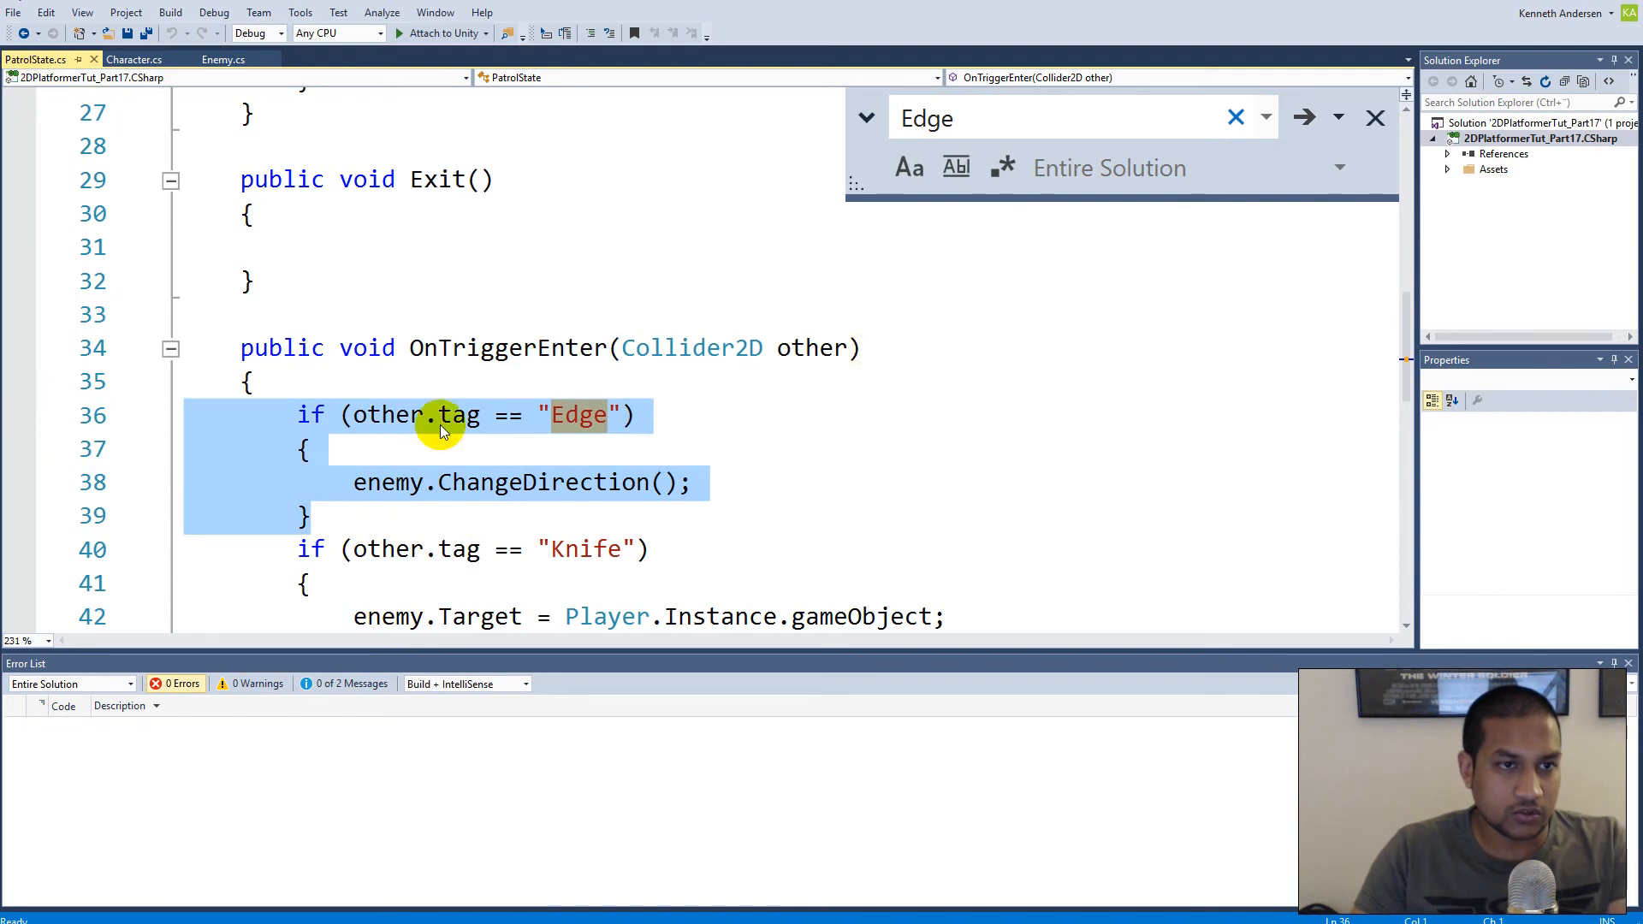
pyautogui.press('Delete')
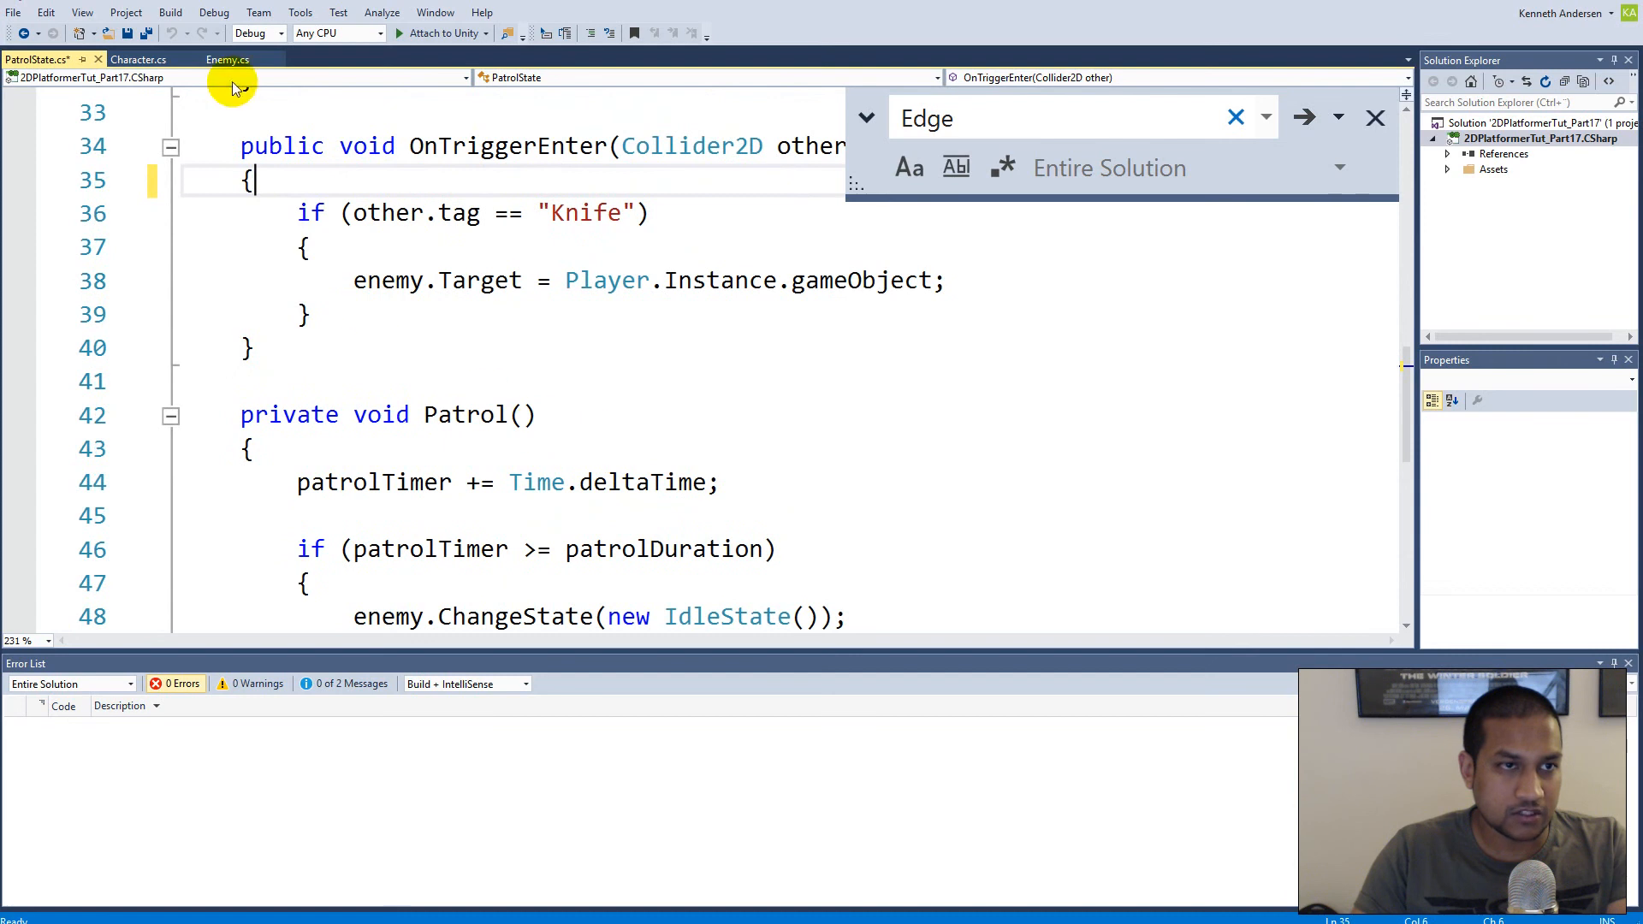
pyautogui.press('ctrl+s')
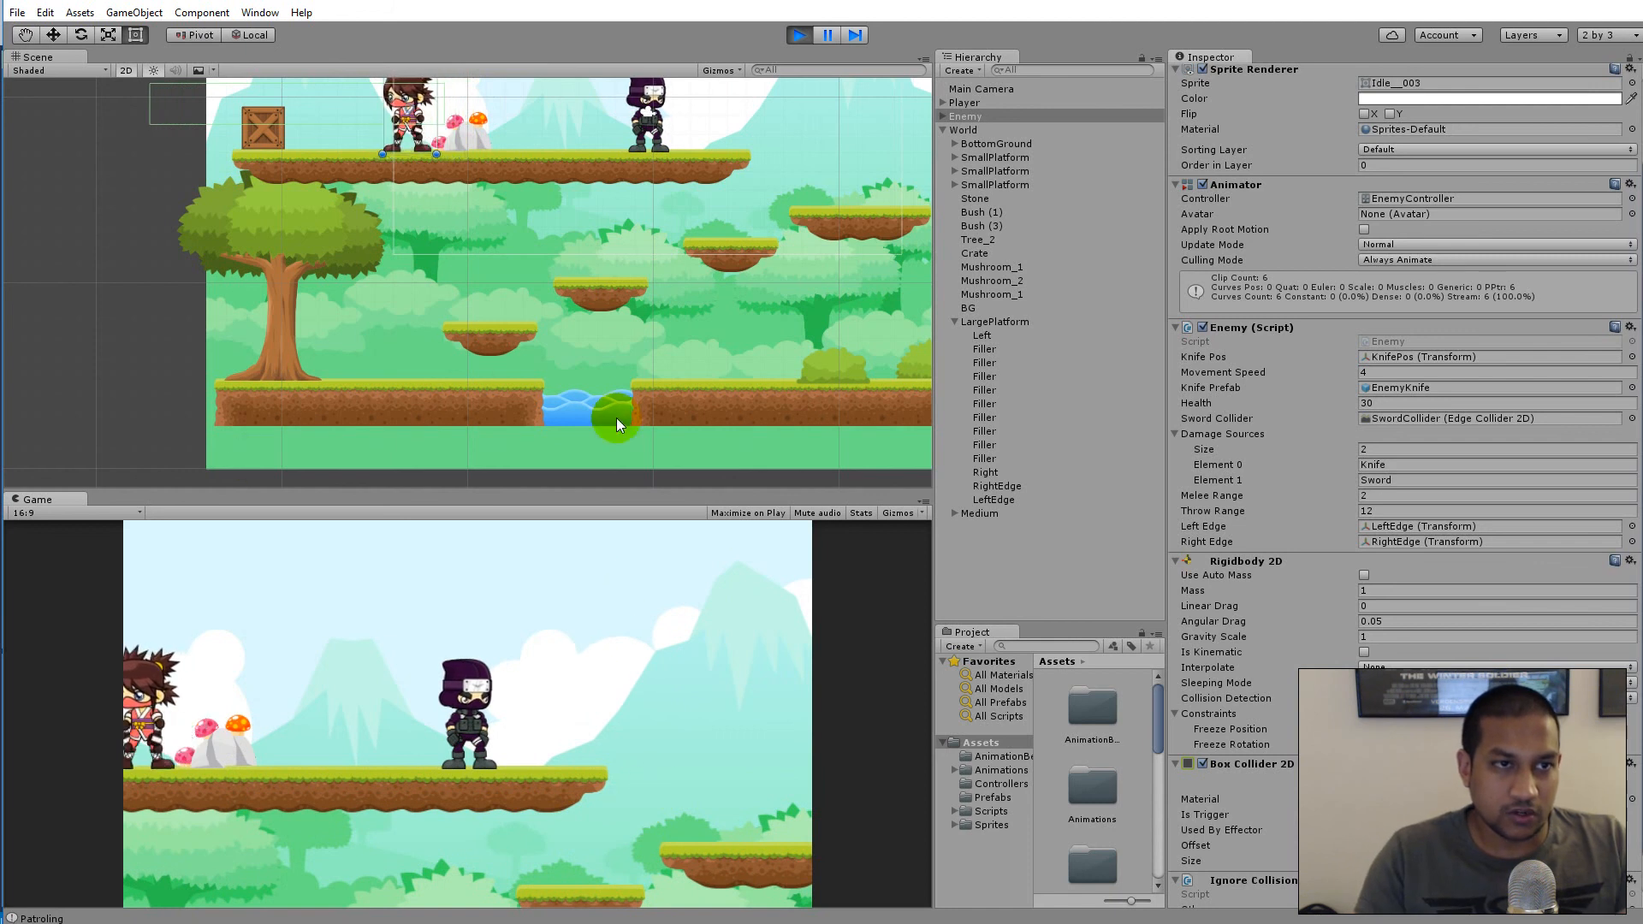
# Remove the Box Collider 2D components from the RightEdge and LeftEdge objects
pyautogui.click(996, 484)
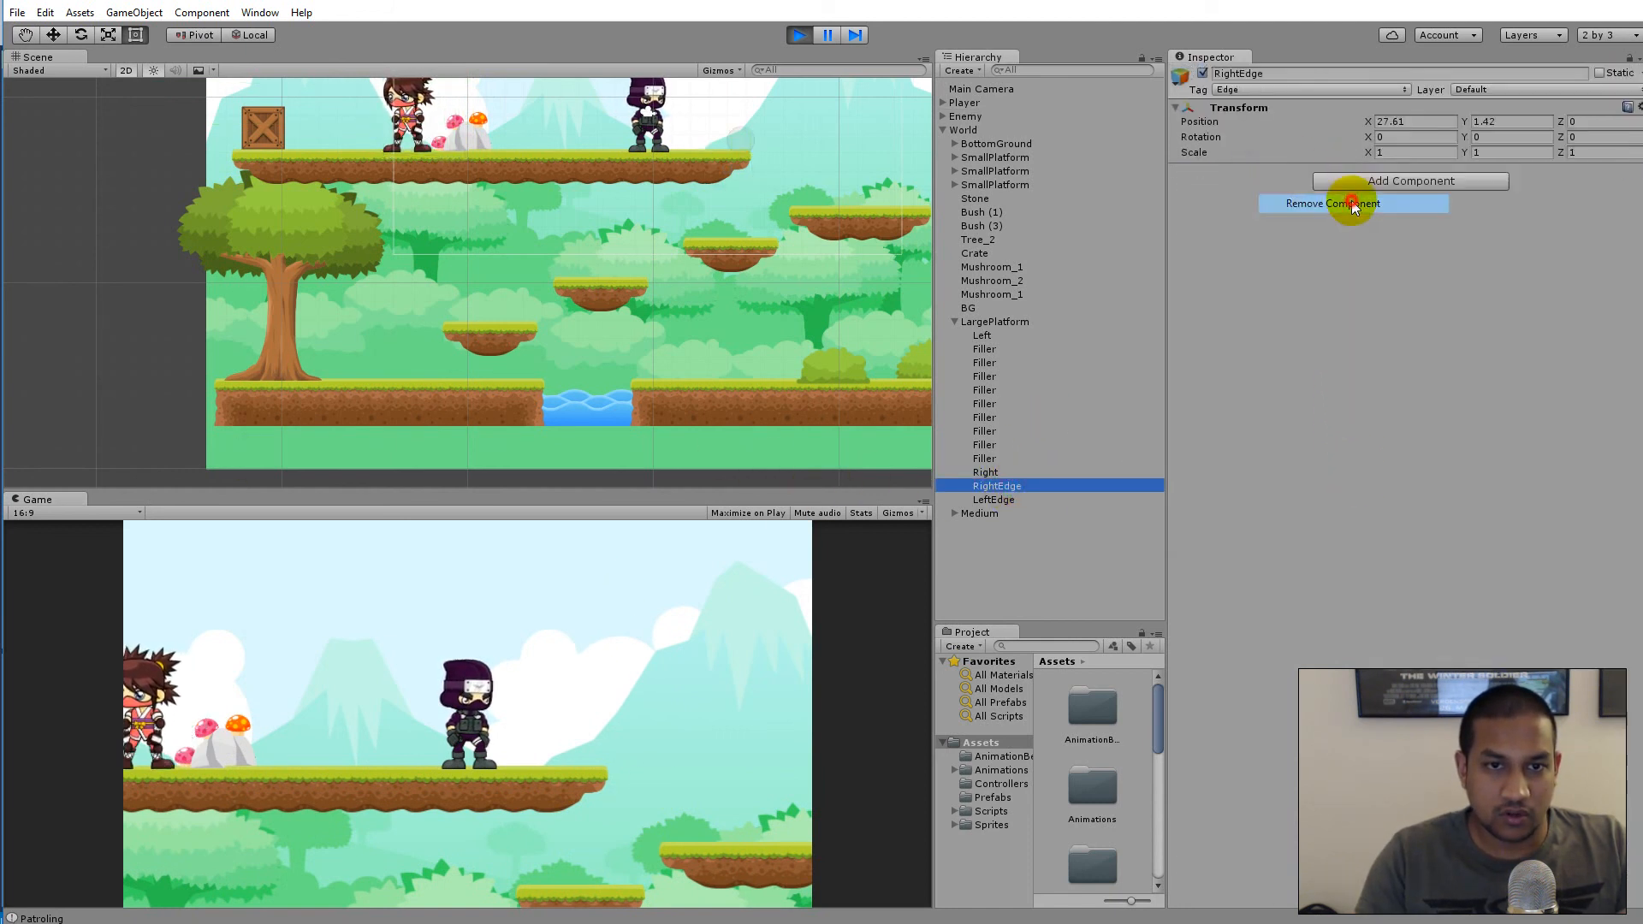
pyautogui.click(992, 500)
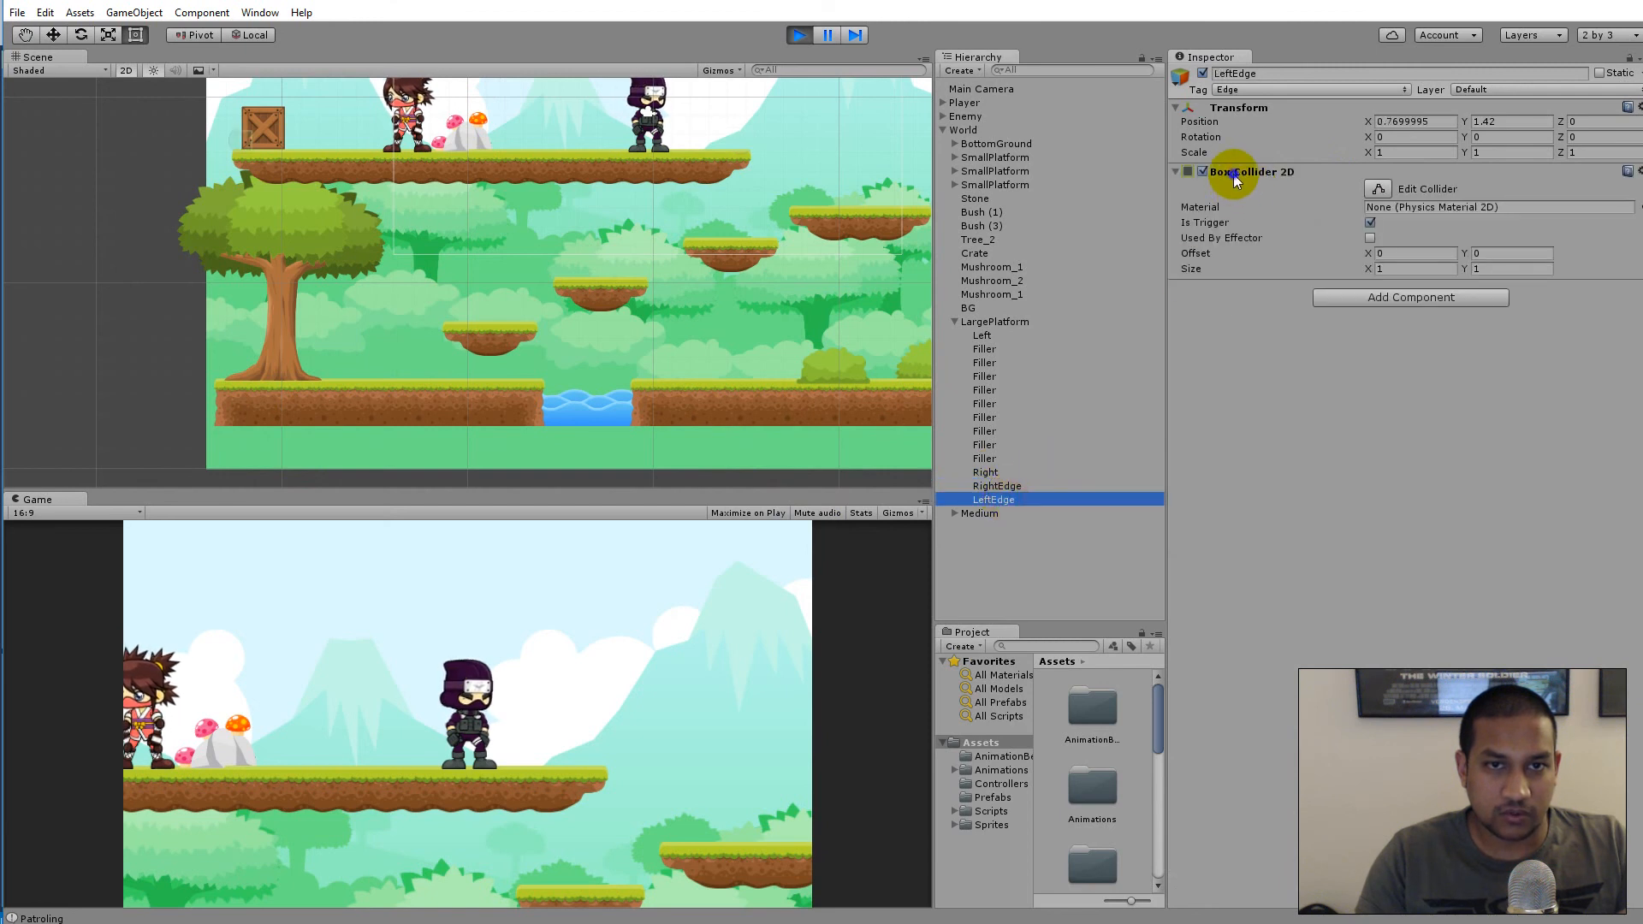
pyautogui.click(1203, 171)
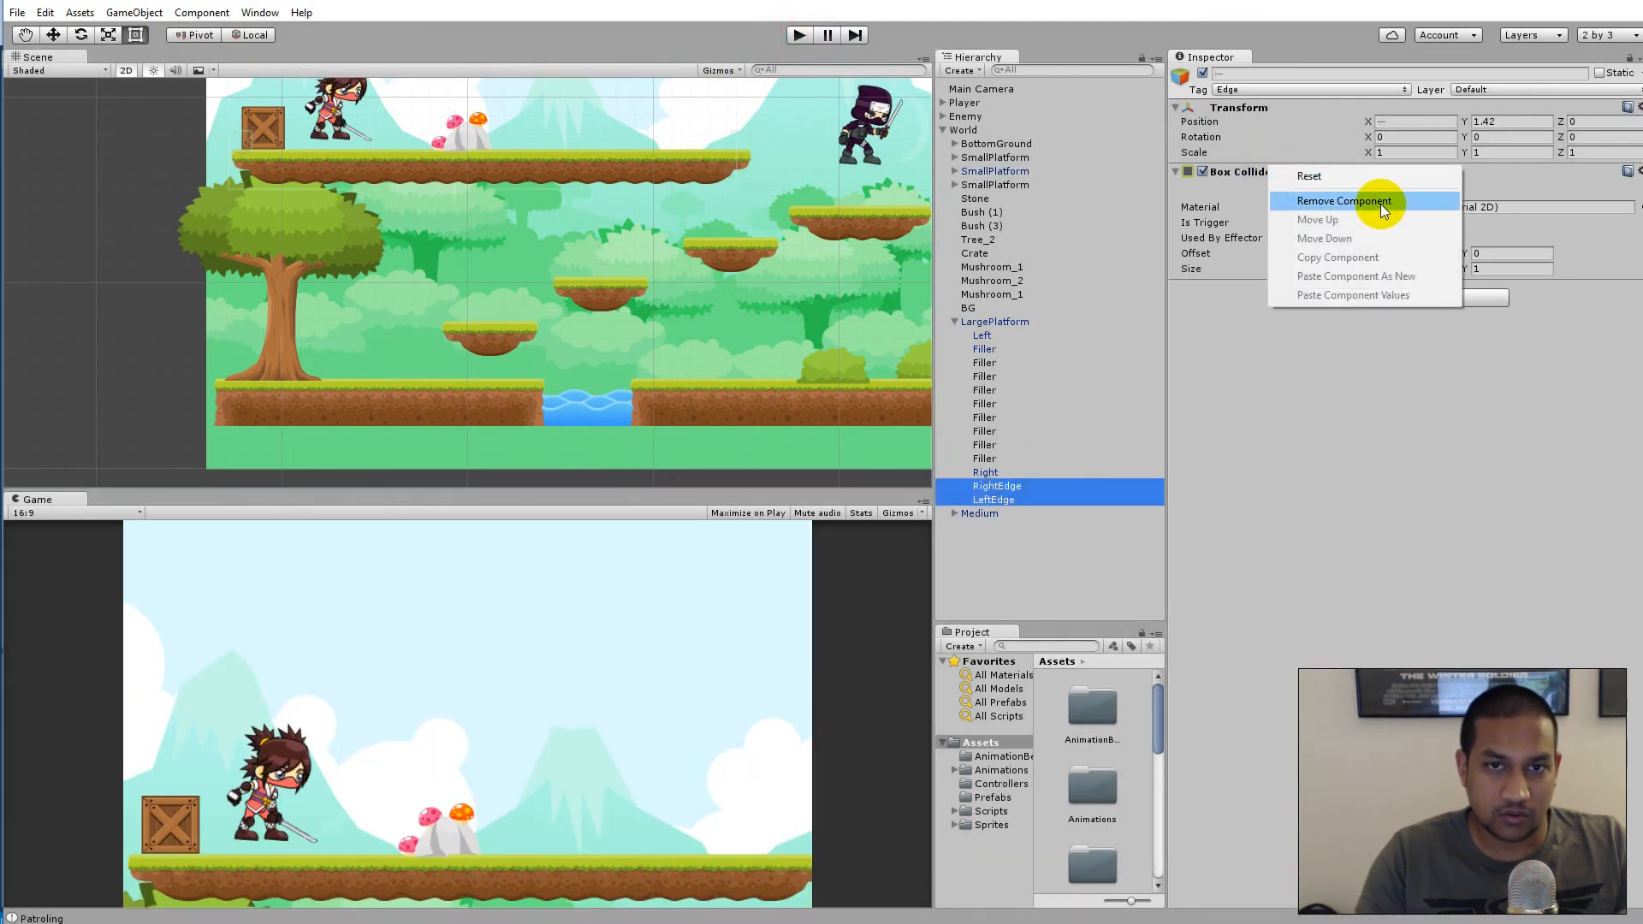
pyautogui.click(1345, 200)
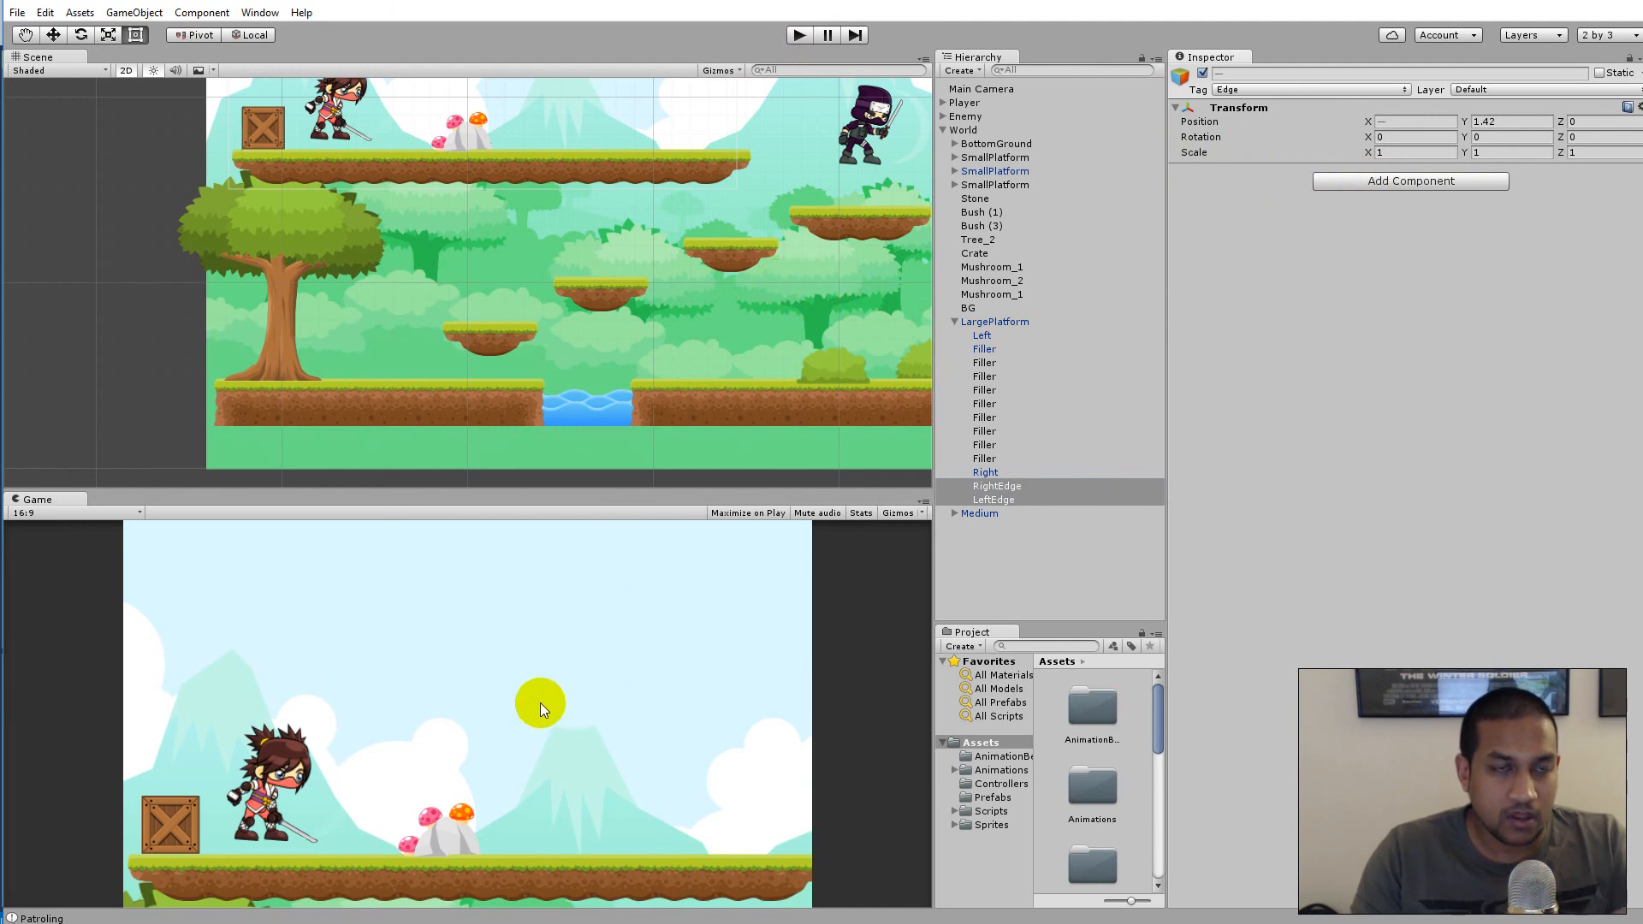